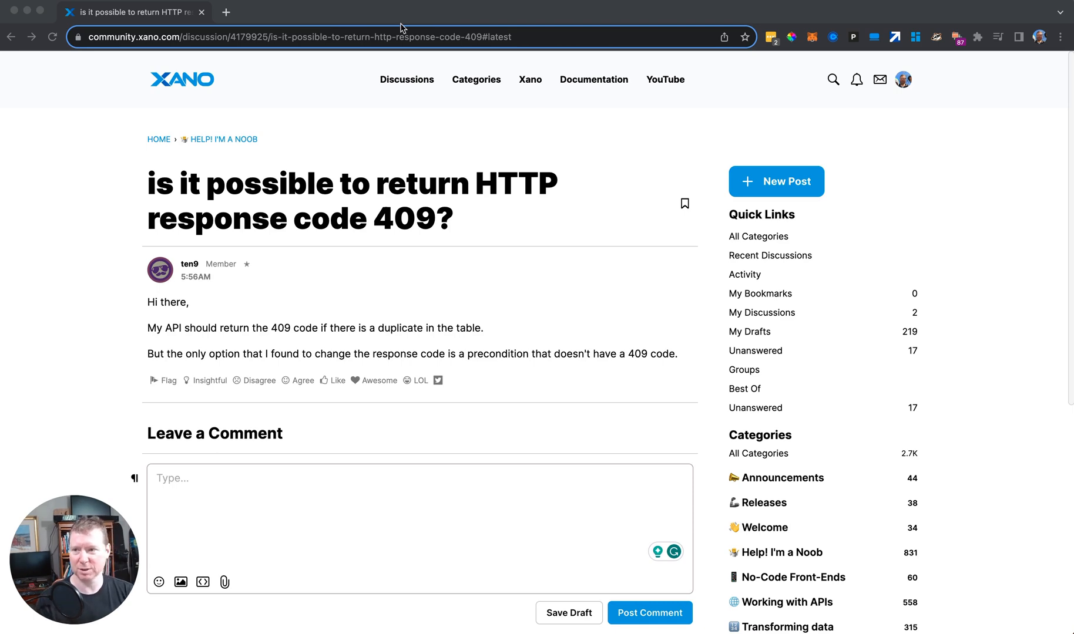
- Open the recent Xano workspace function from xano.com in a new browser tab
{"action": "left_click", "coordinate": [226, 12]}
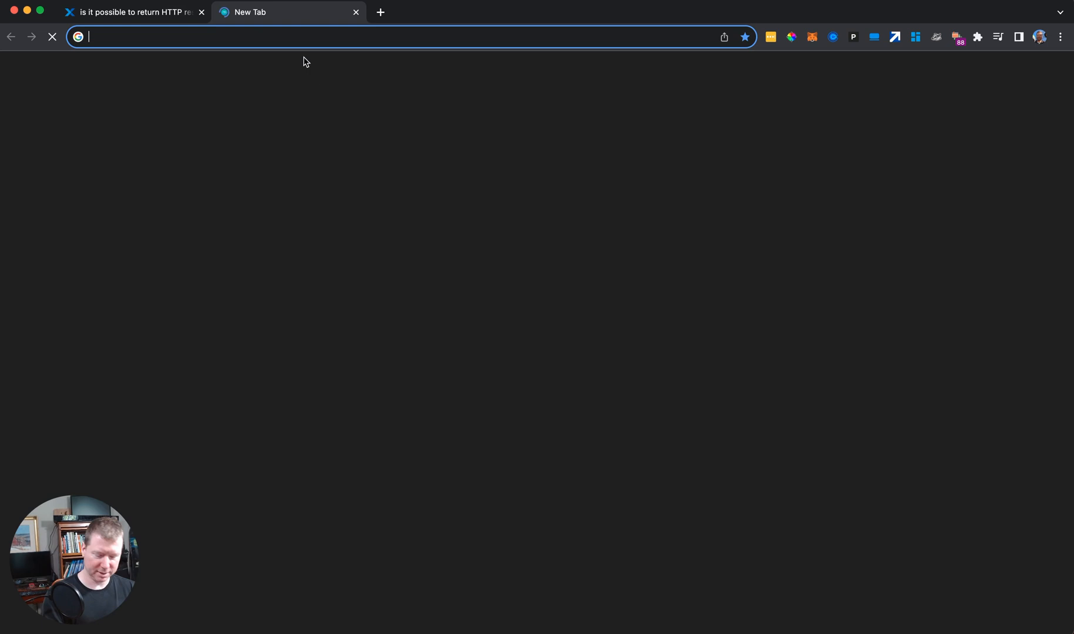
{"action": "type", "text": "xano.com"}
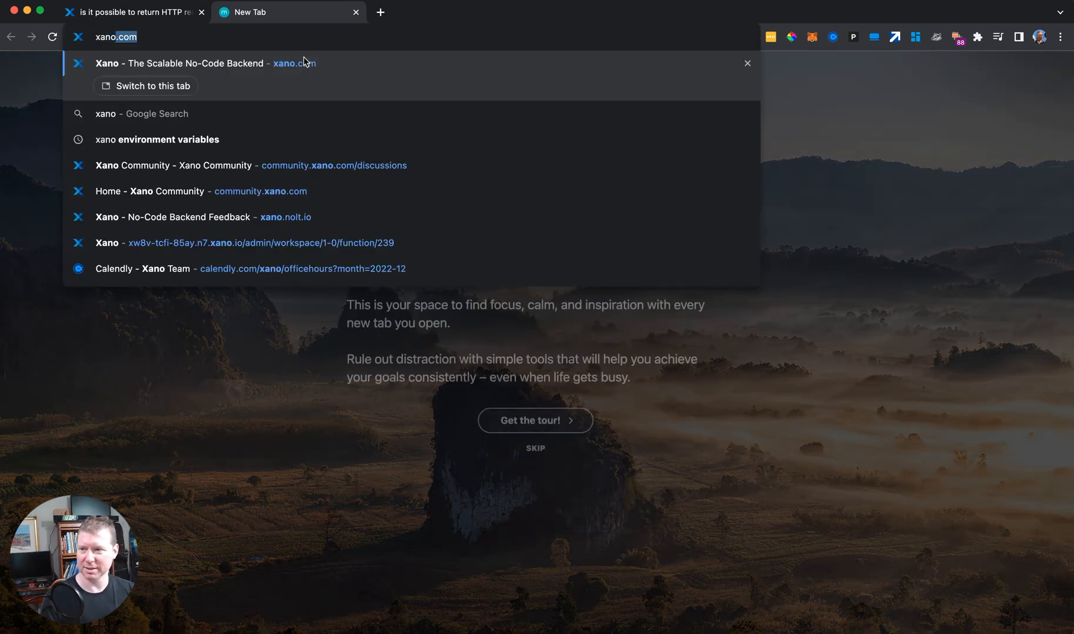
{"action": "mouse_move", "coordinate": [328, 242]}
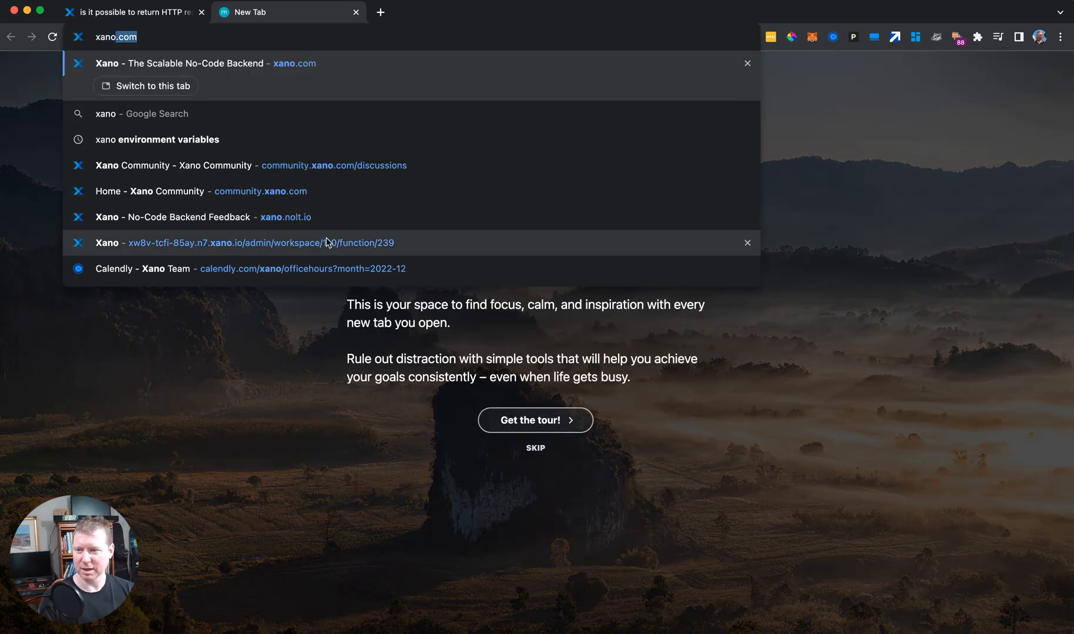
{"action": "left_click", "coordinate": [242, 242]}
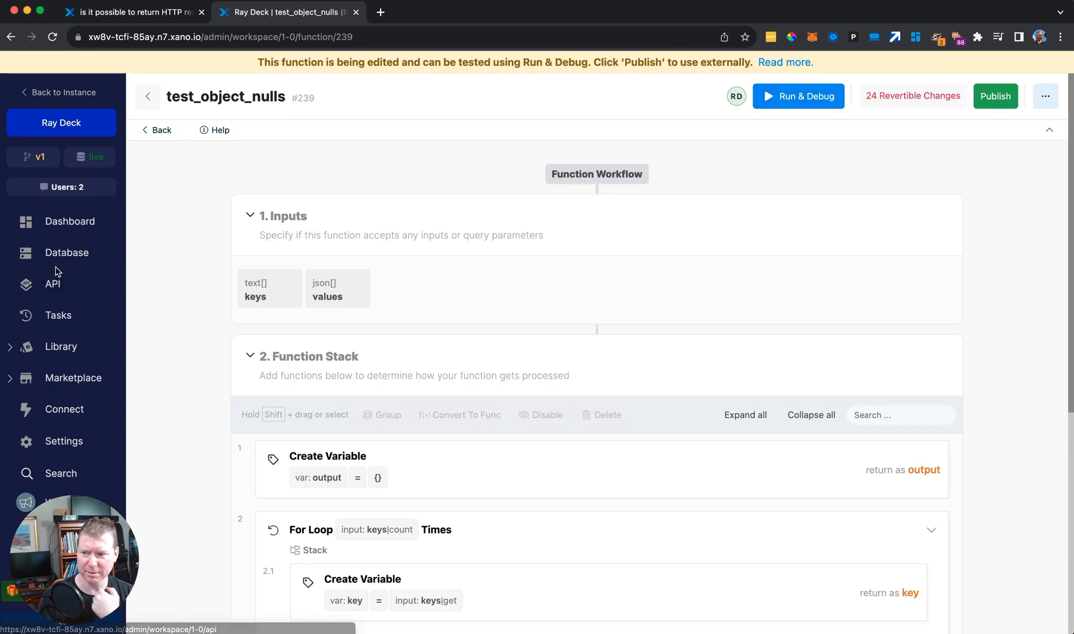
- Create a new GET endpoint named test_statuscode in the fg API group
{"action": "left_click", "coordinate": [52, 283]}
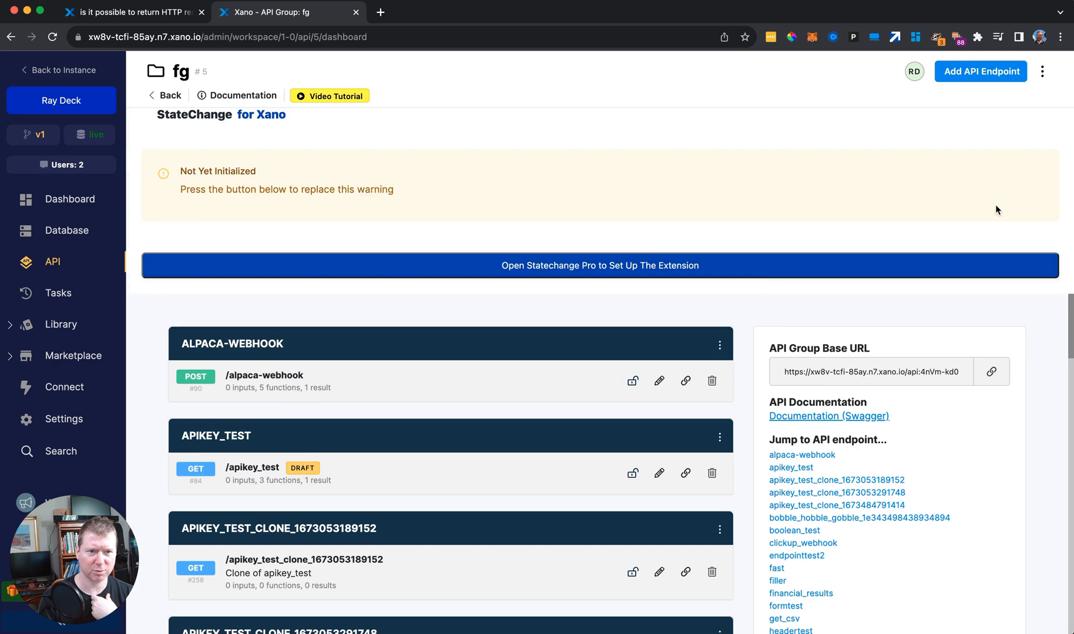
{"action": "left_click", "coordinate": [980, 71]}
{"action": "type", "text": "test"}
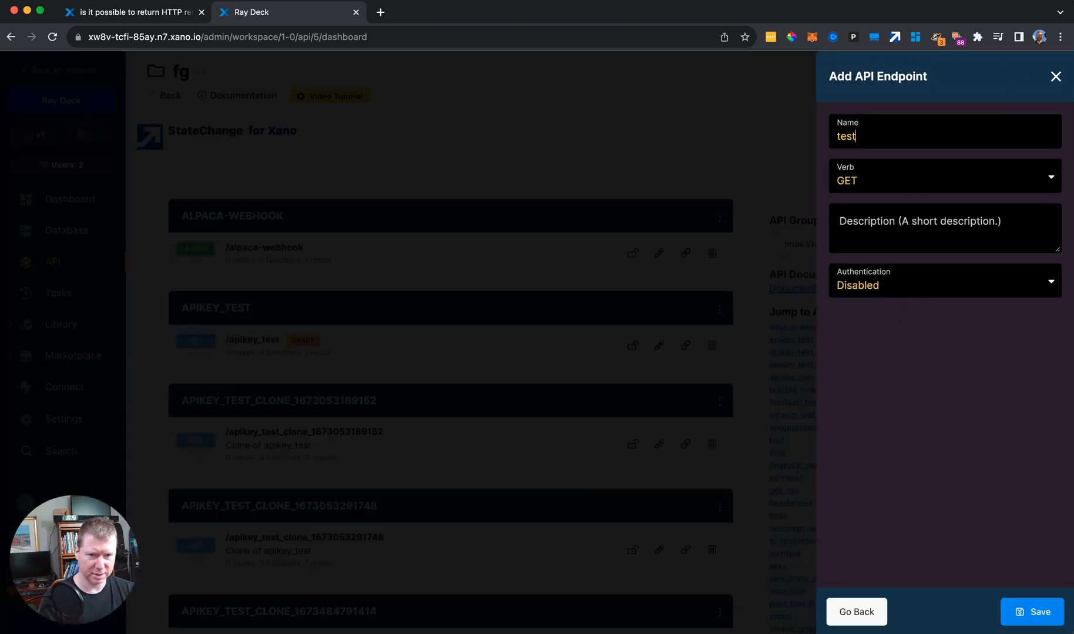
{"action": "type", "text": "_statuscode"}
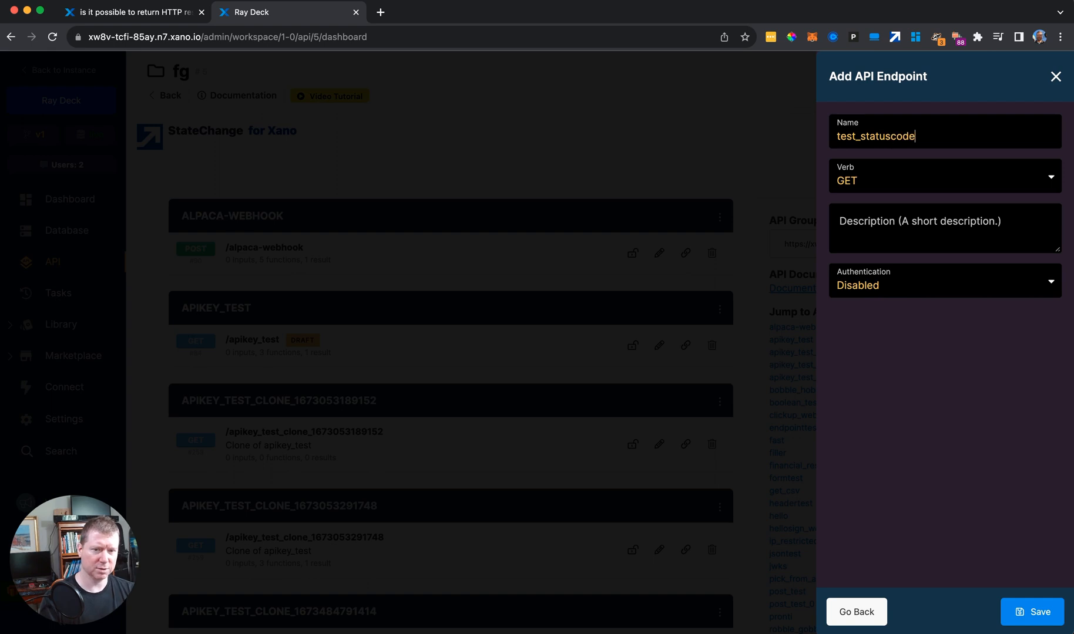
{"action": "left_click", "coordinate": [1032, 612]}
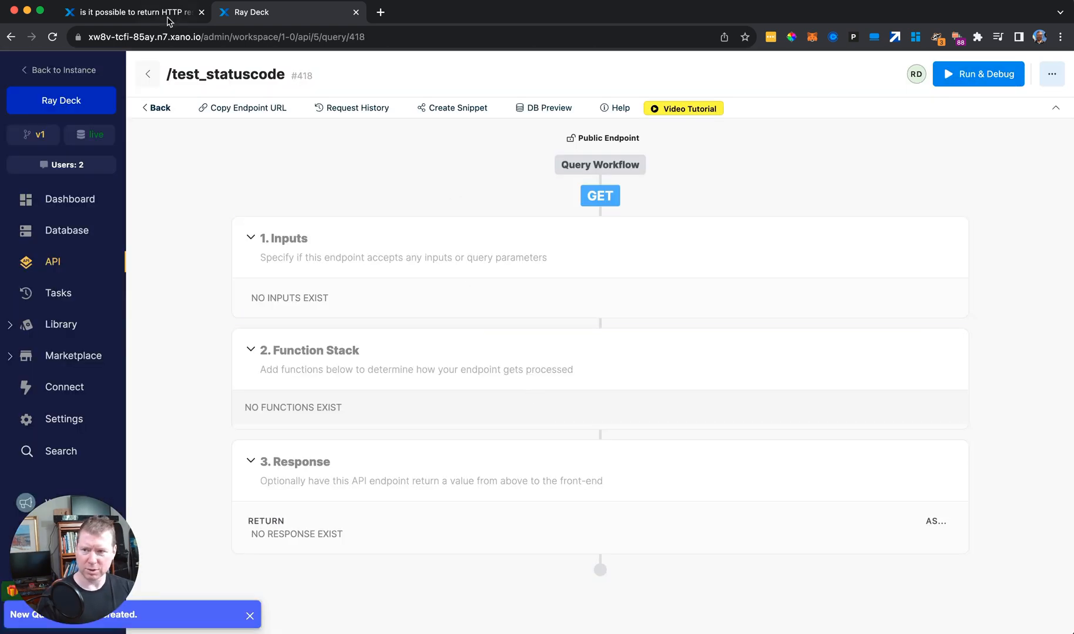
{"action": "mouse_move", "coordinate": [977, 74]}
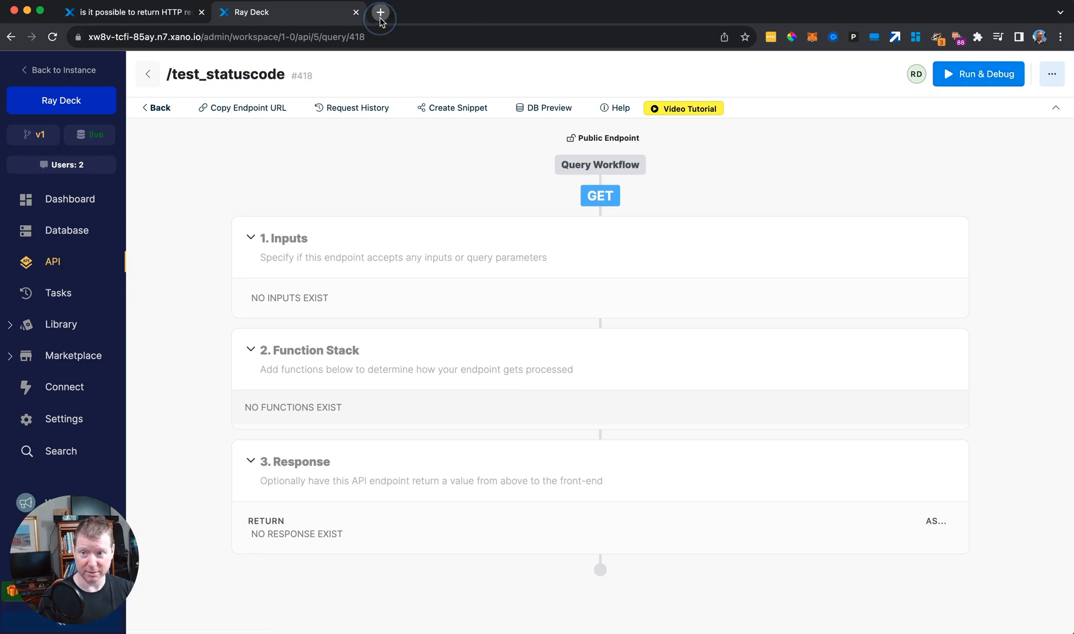
- Call the /test_statuscode URL in a new tab and inspect its request's general details showing status 200
{"action": "left_click", "coordinate": [381, 12]}
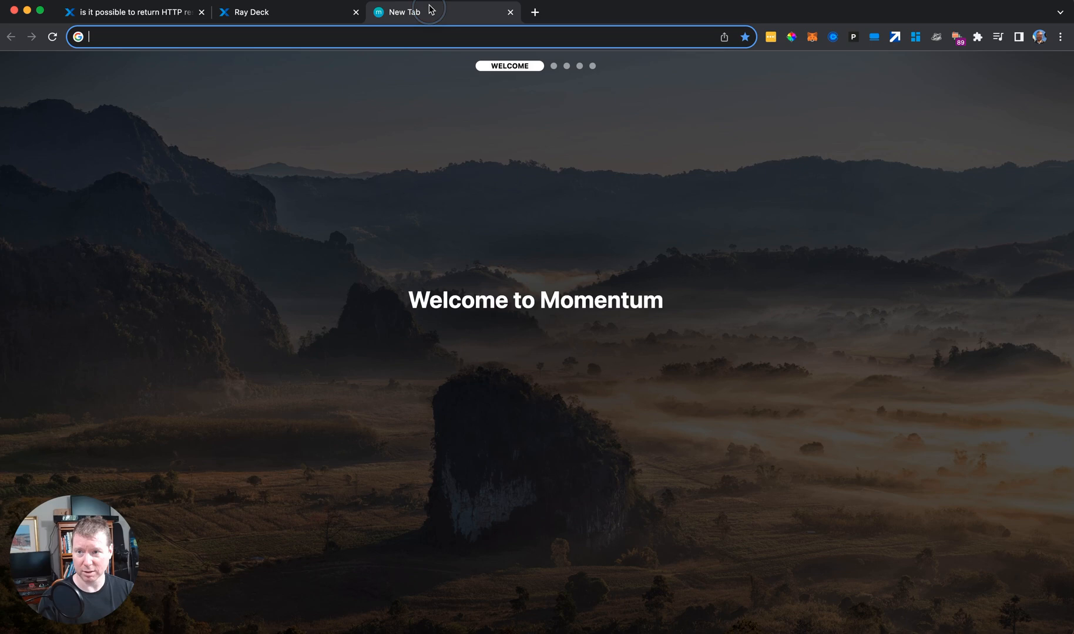
{"action": "type", "text": "https://xw8v-tcfi-85ay.n7.xano.io/api:4nVm-kd0/test_statuscode"}
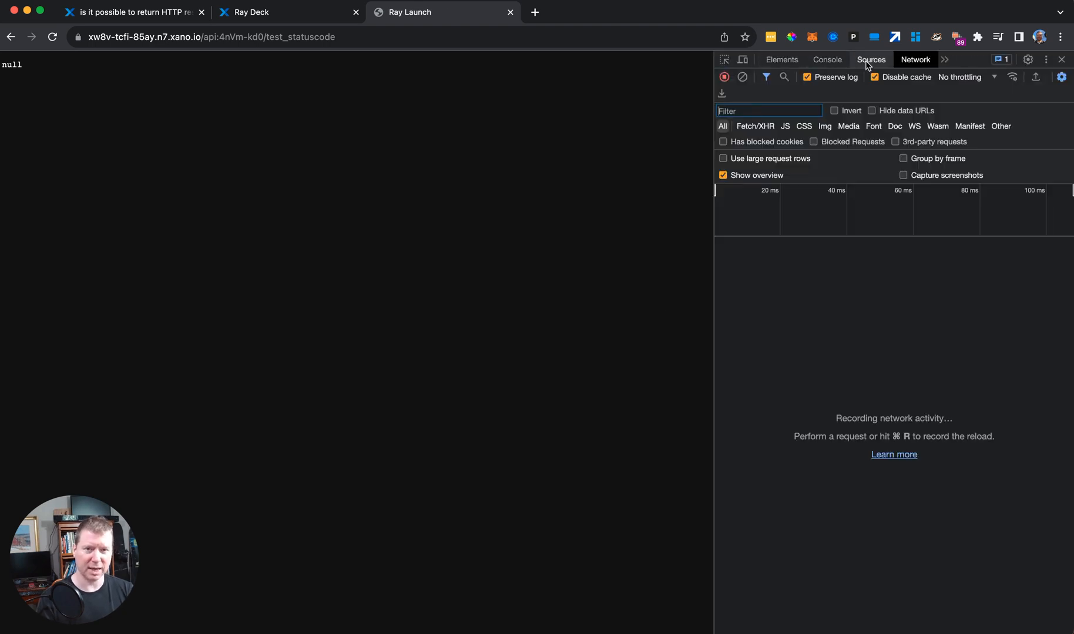
{"action": "mouse_move", "coordinate": [699, 348]}
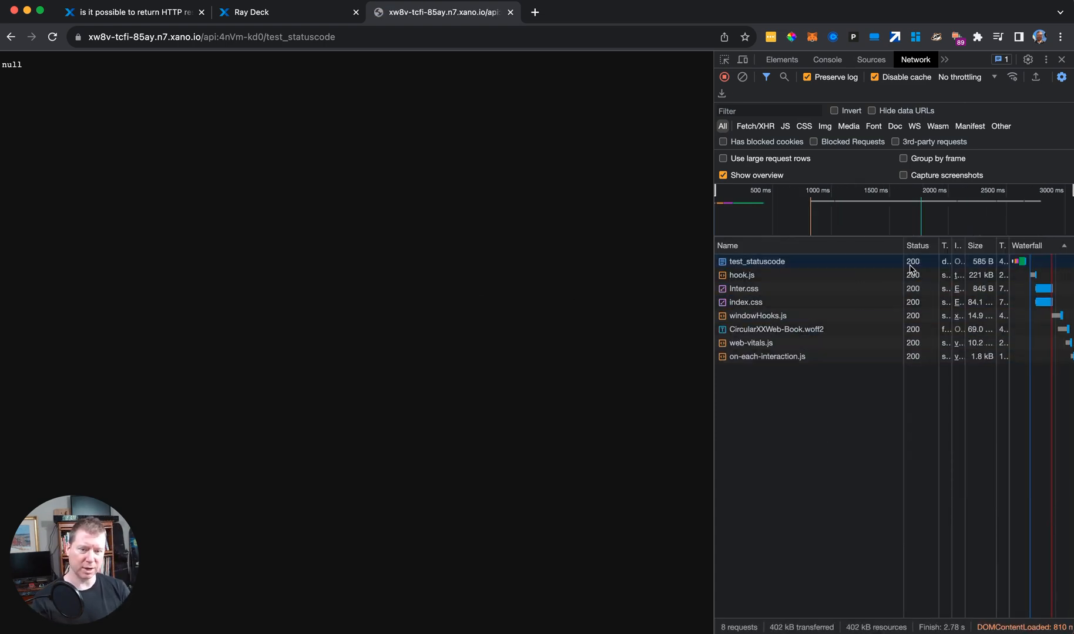
{"action": "left_click", "coordinate": [756, 261]}
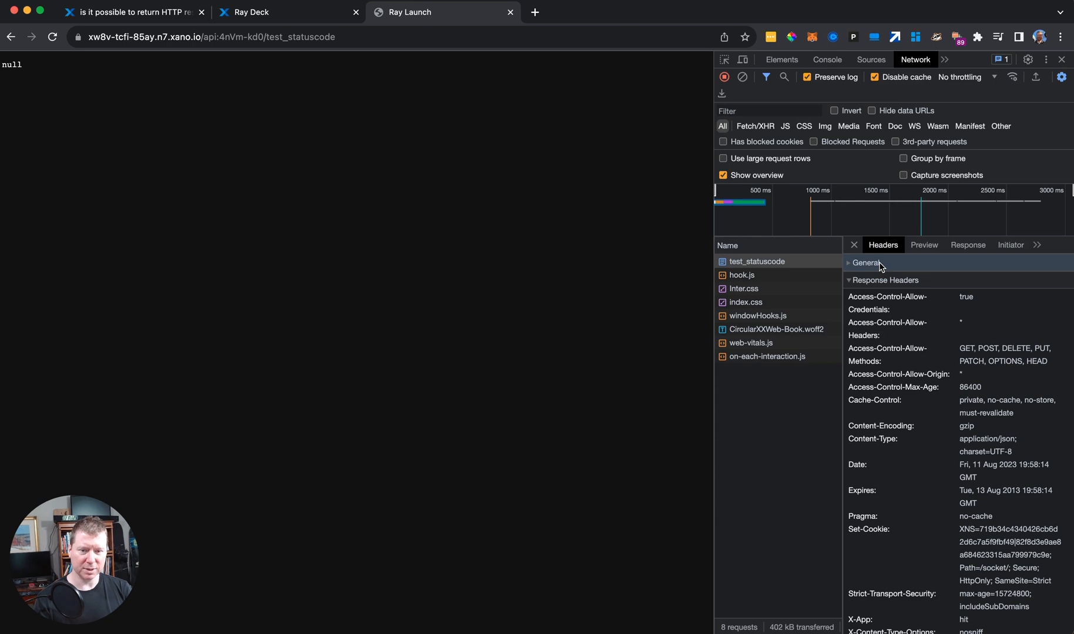
{"action": "left_click", "coordinate": [865, 262]}
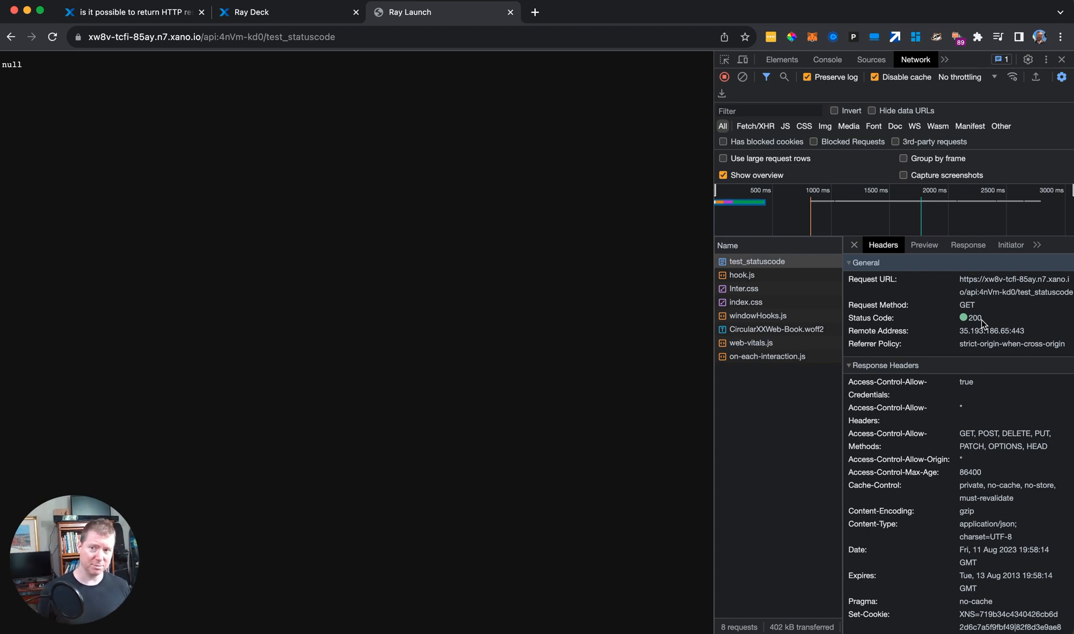
{"action": "mouse_move", "coordinate": [308, 18]}
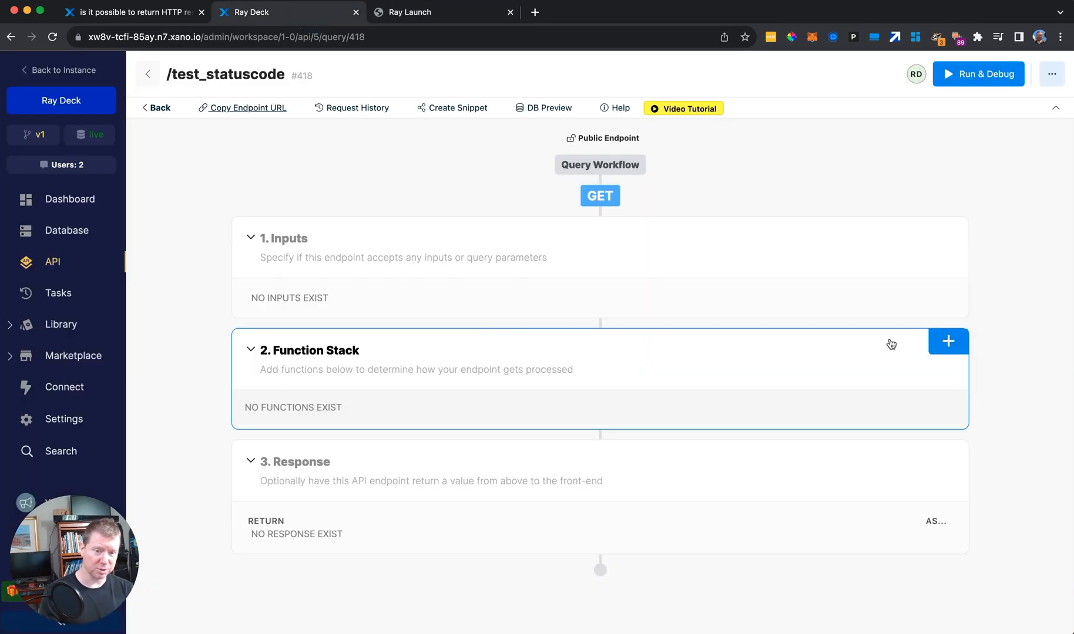
- Add a Precondition checking true == false to the function stack and publish the endpoint
{"action": "left_click", "coordinate": [948, 342]}
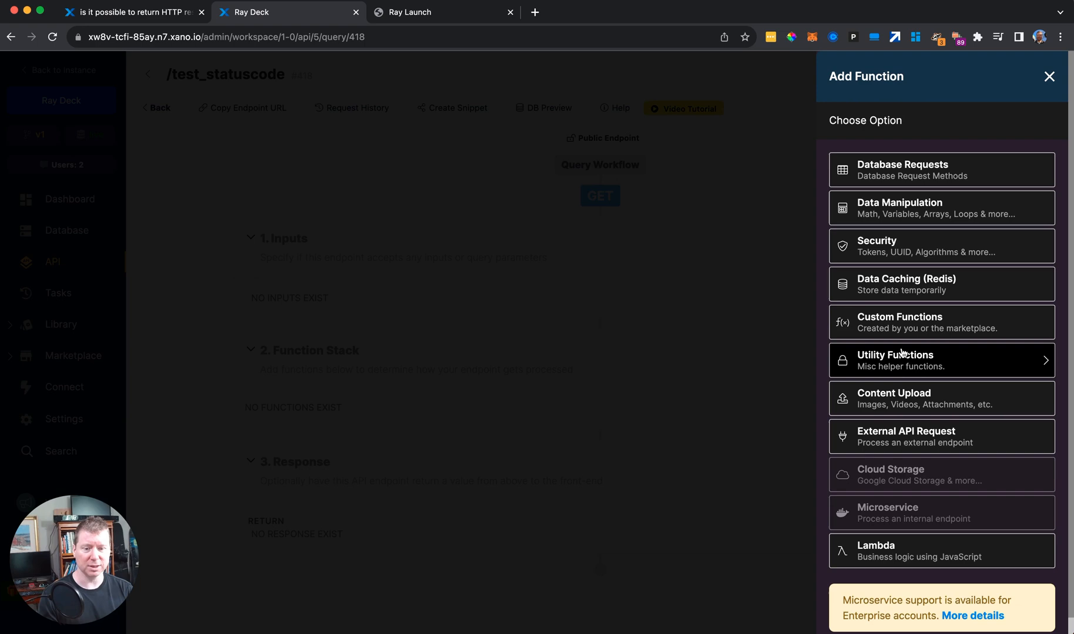
{"action": "left_click", "coordinate": [1049, 77]}
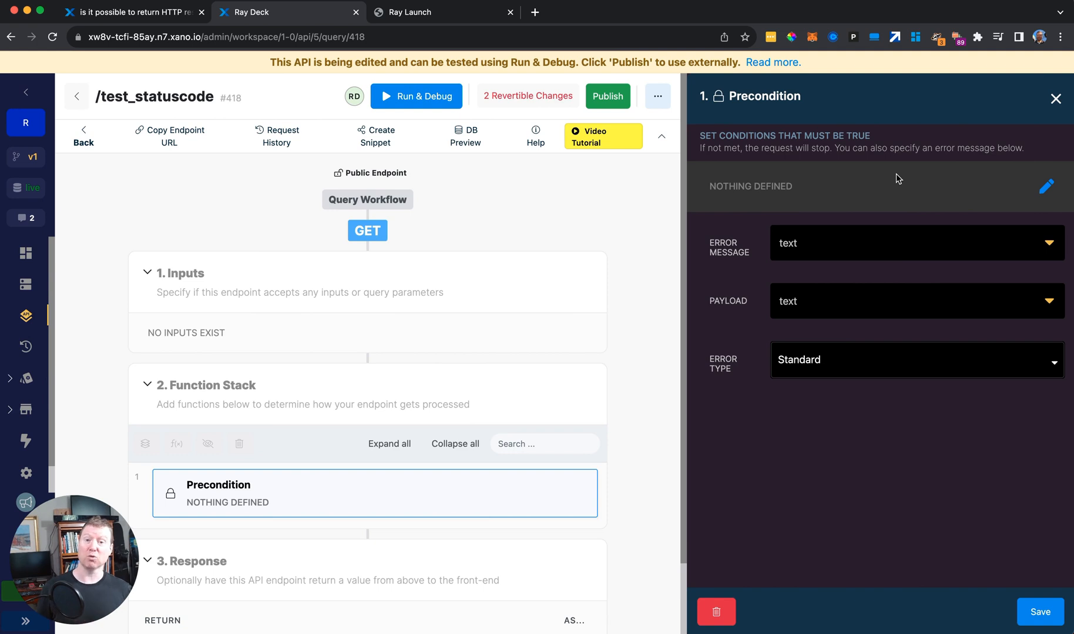
{"action": "mouse_move", "coordinate": [911, 365]}
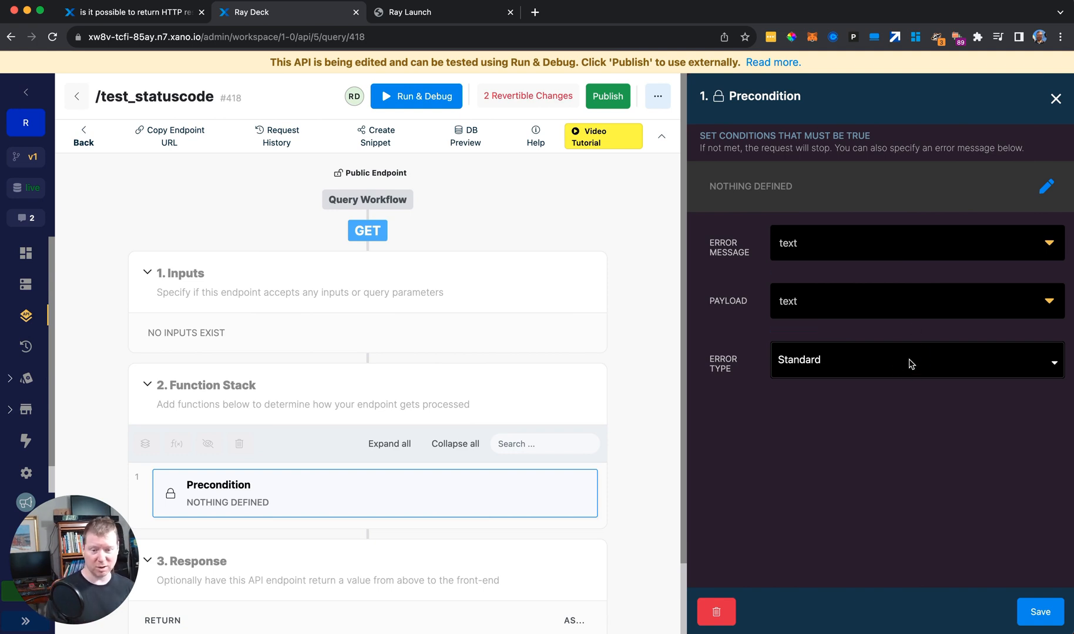
{"action": "mouse_move", "coordinate": [925, 190]}
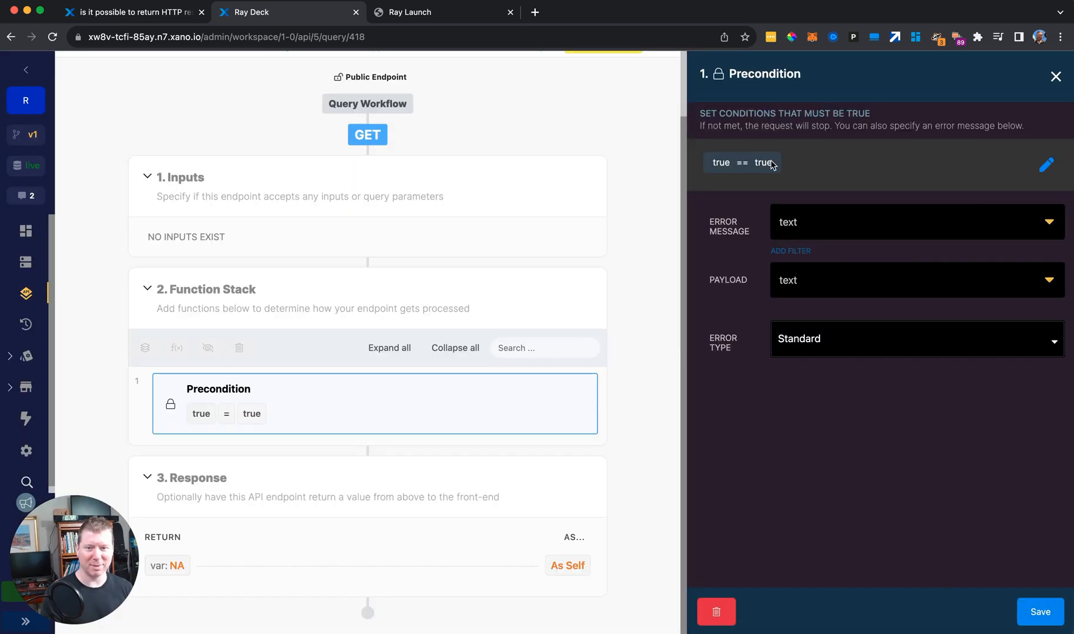
{"action": "left_click", "coordinate": [1046, 164]}
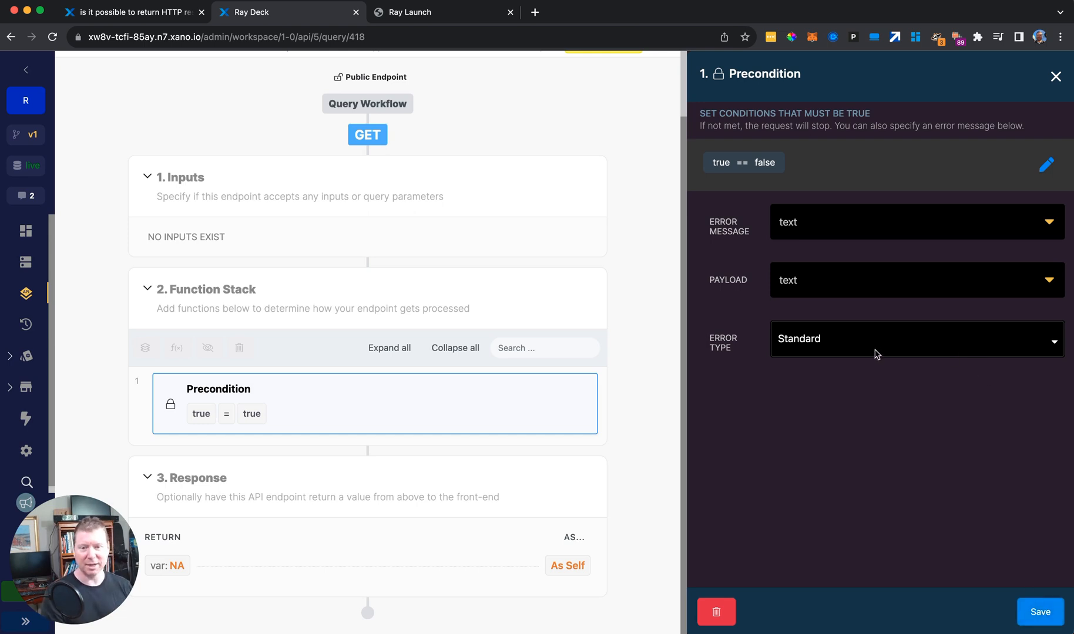
{"action": "left_click", "coordinate": [1038, 612]}
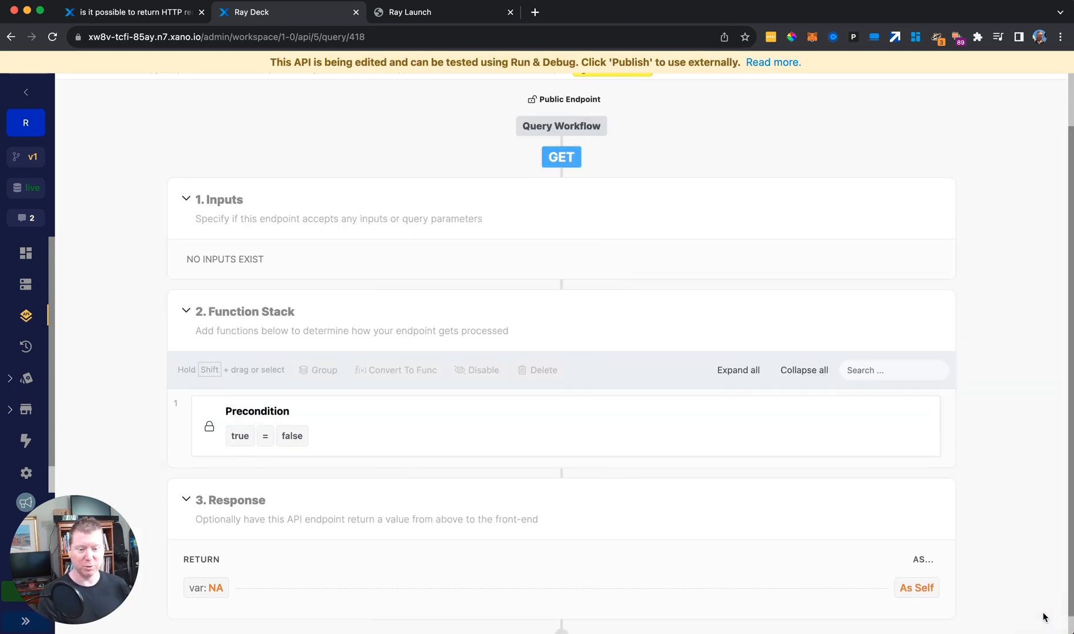
{"action": "mouse_move", "coordinate": [539, 213]}
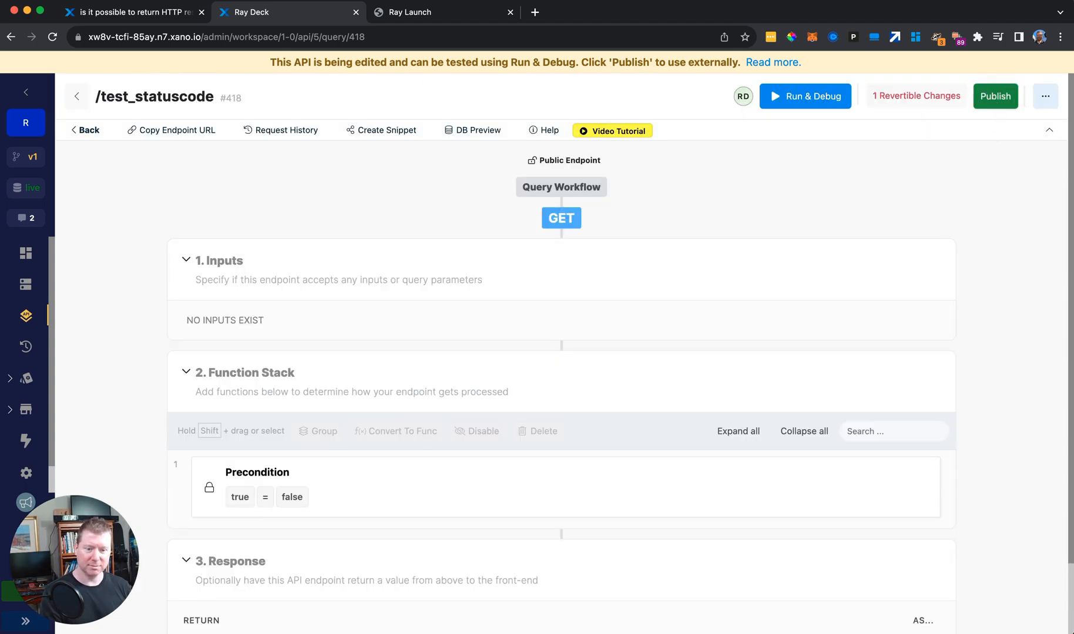
{"action": "left_click", "coordinate": [993, 96]}
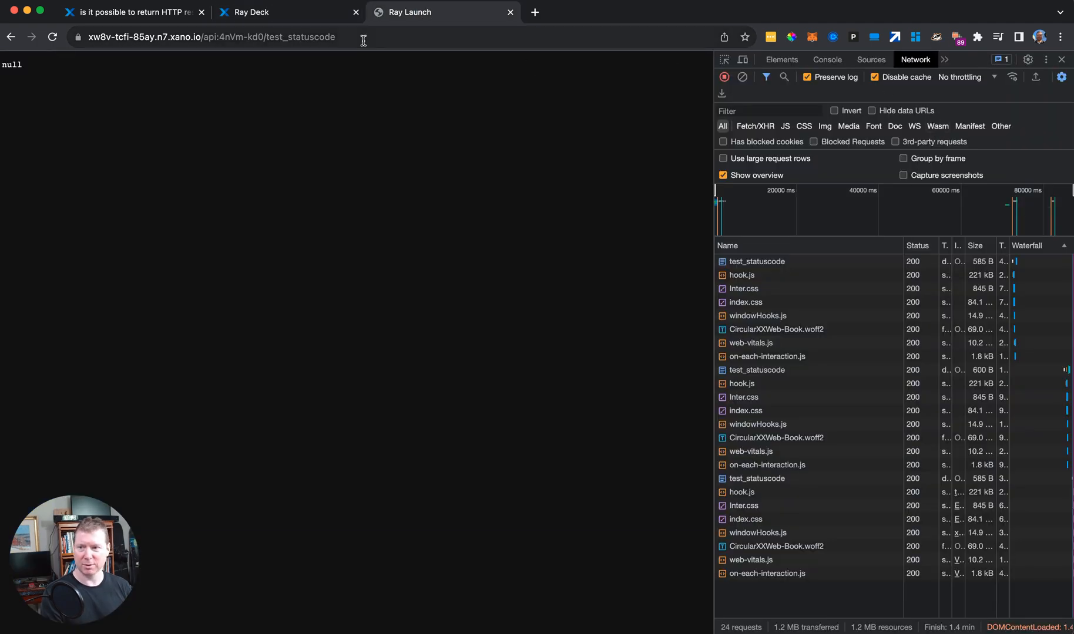
- Reload the endpoint tab and select the new test_statuscode request showing status 500
{"action": "left_click", "coordinate": [51, 37]}
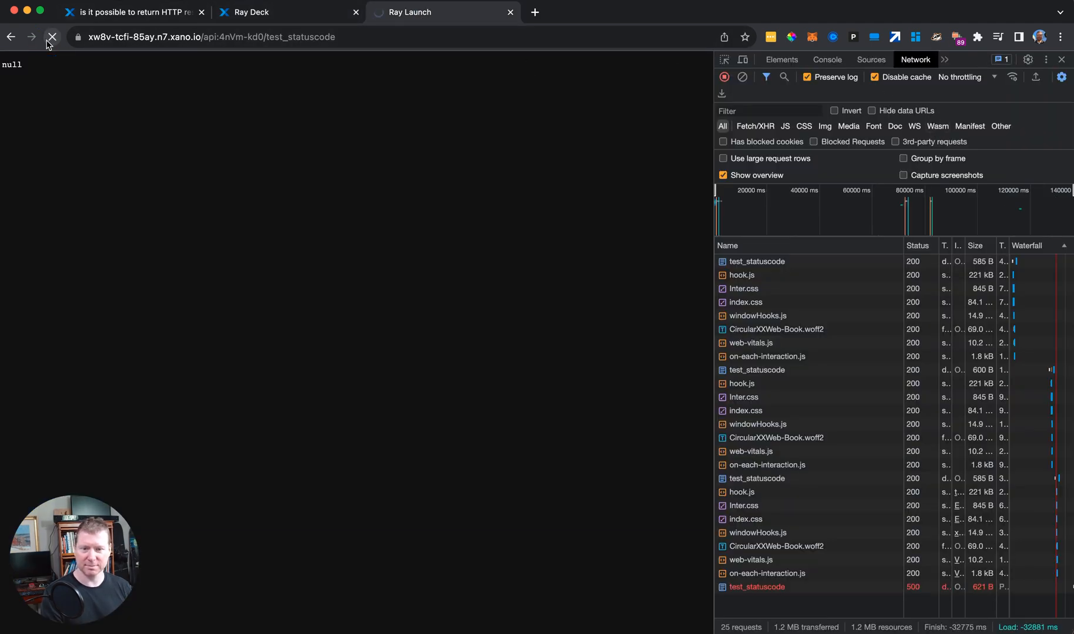
{"action": "left_click", "coordinate": [52, 36]}
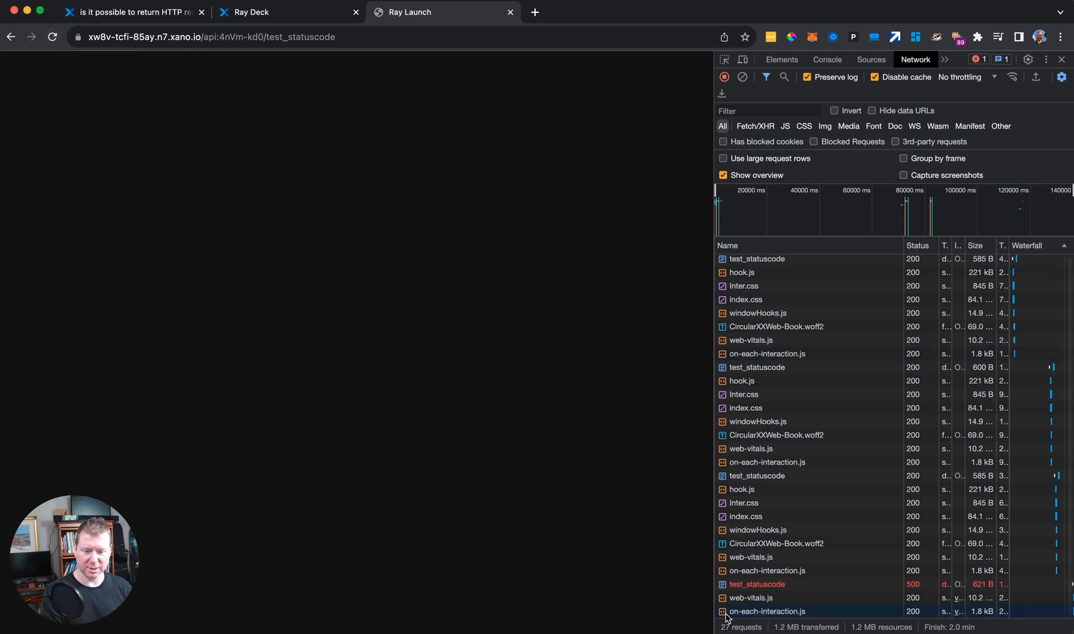
{"action": "left_click", "coordinate": [757, 584]}
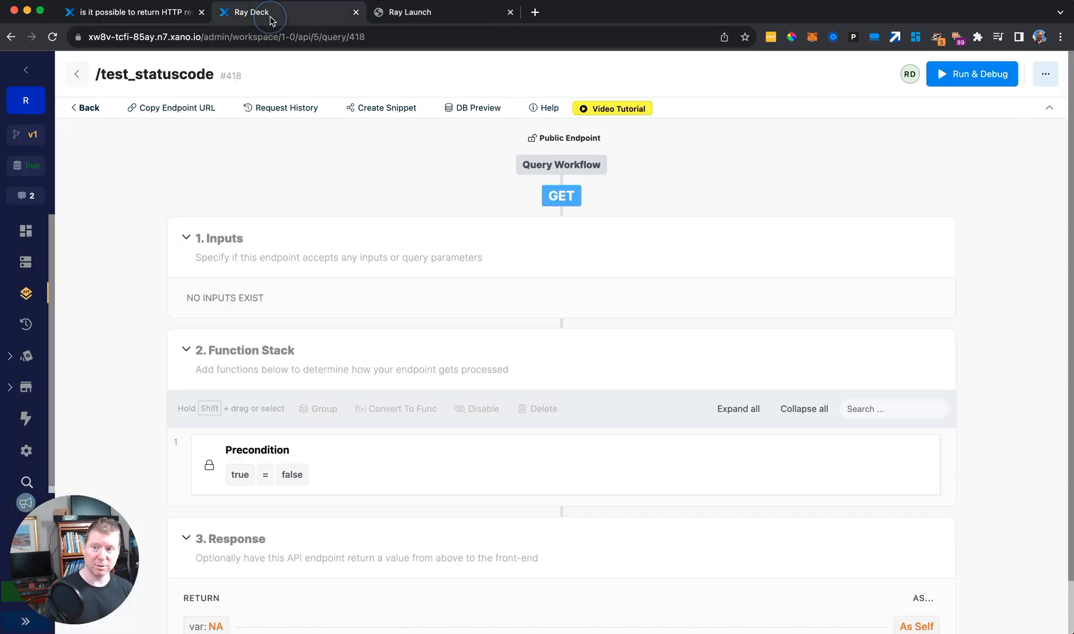
- Return to the Xano endpoint editor and view the Precondition's true == false settings
{"action": "left_click", "coordinate": [257, 466]}
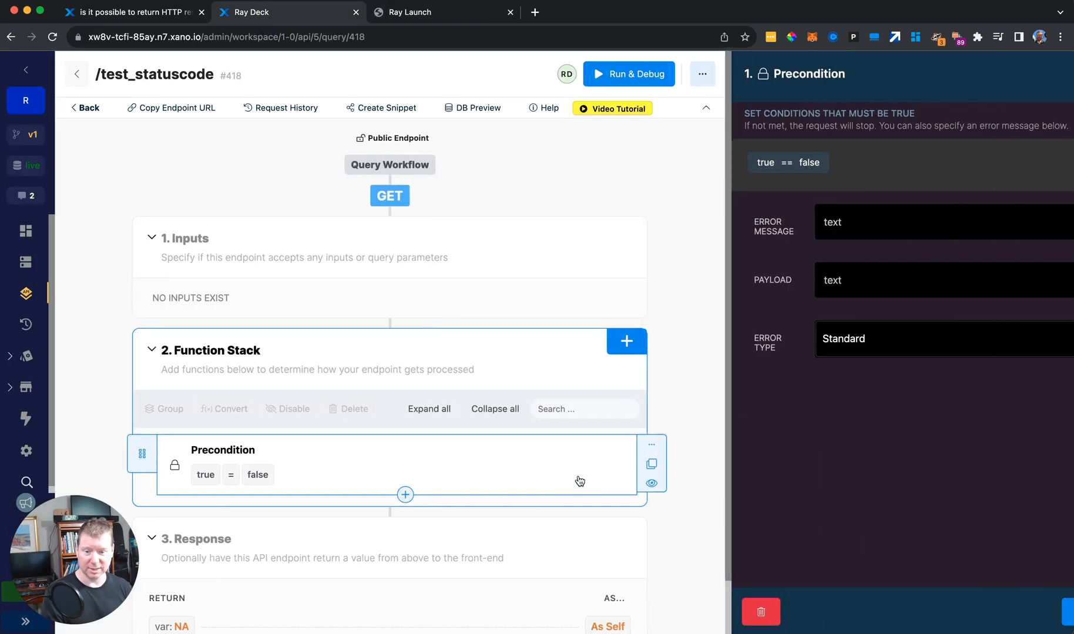
{"action": "left_click", "coordinate": [944, 338]}
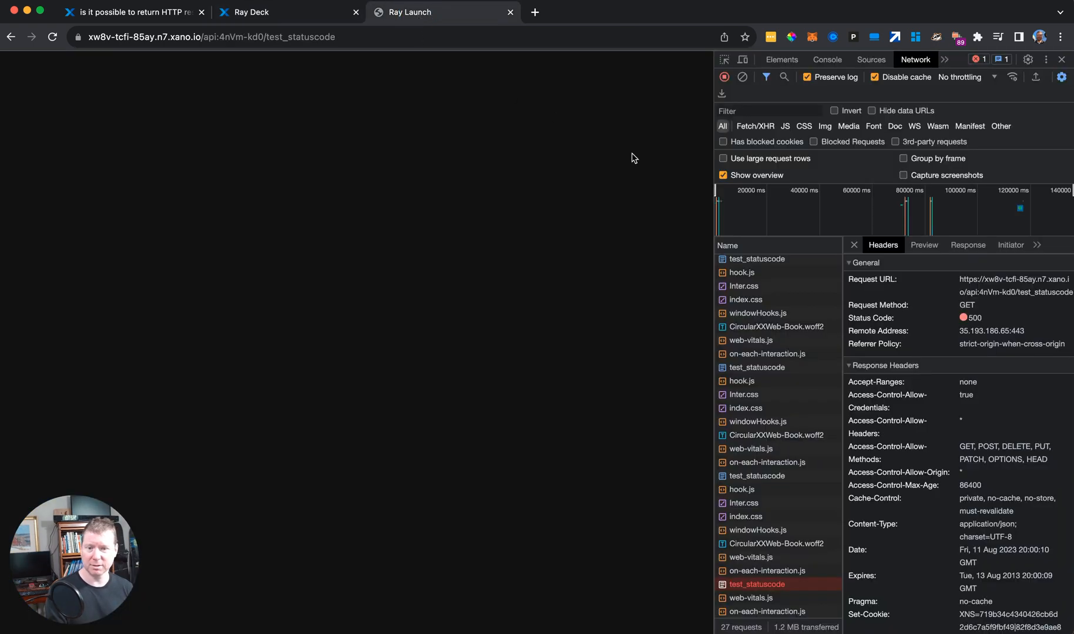
- Call the endpoint again, view its 404 request headers, and return to the Xano editor
{"action": "left_click", "coordinate": [742, 76]}
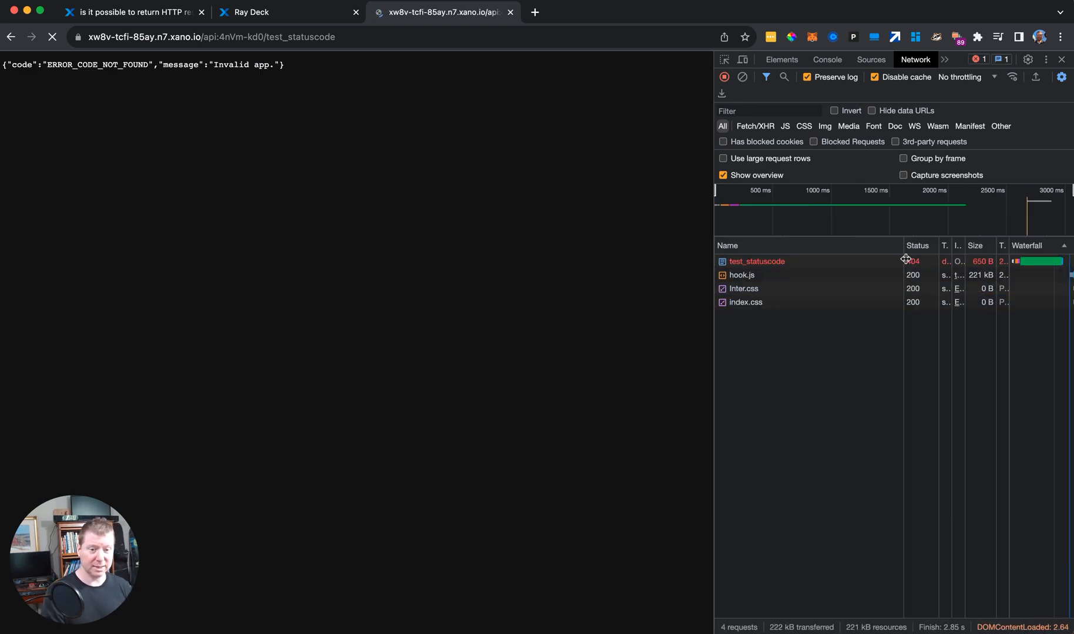
{"action": "left_click", "coordinate": [756, 261]}
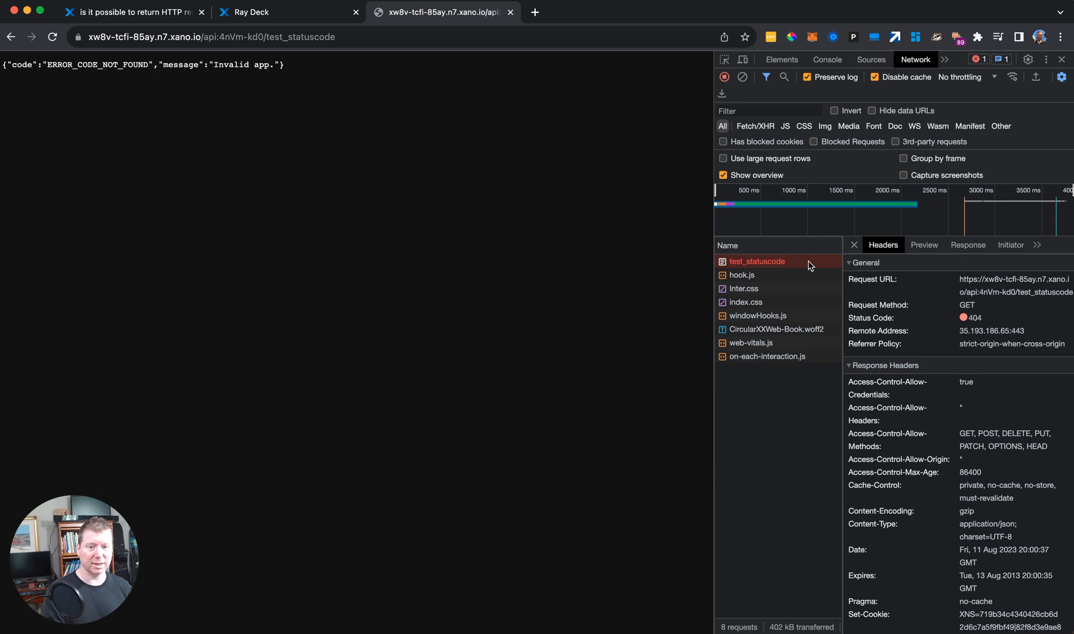
{"action": "left_click", "coordinate": [853, 246]}
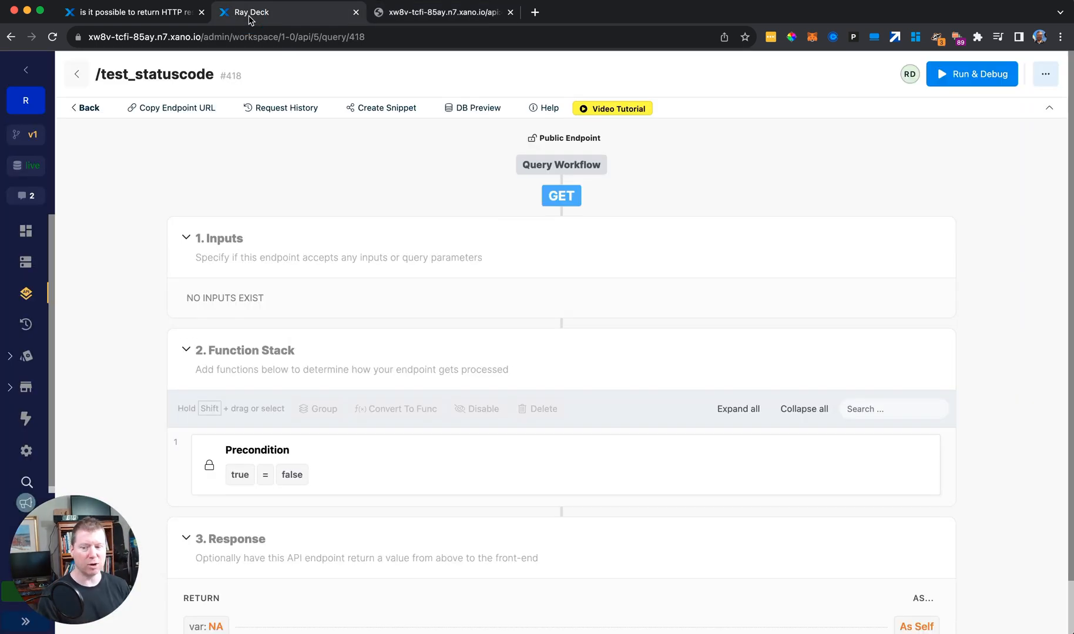
{"action": "mouse_move", "coordinate": [364, 170]}
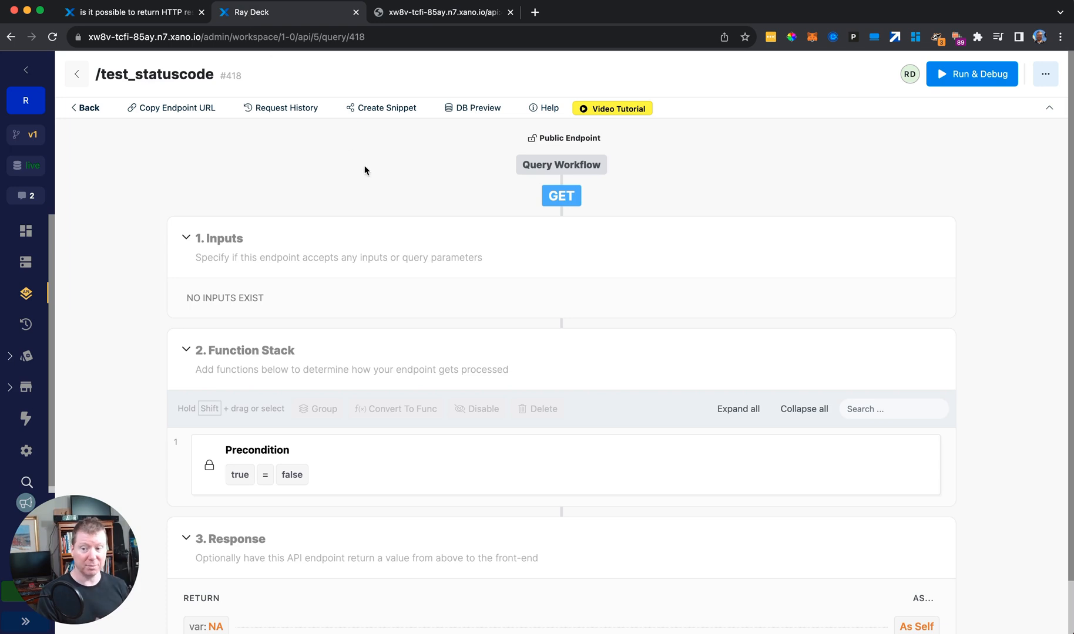
{"action": "mouse_move", "coordinate": [794, 244]}
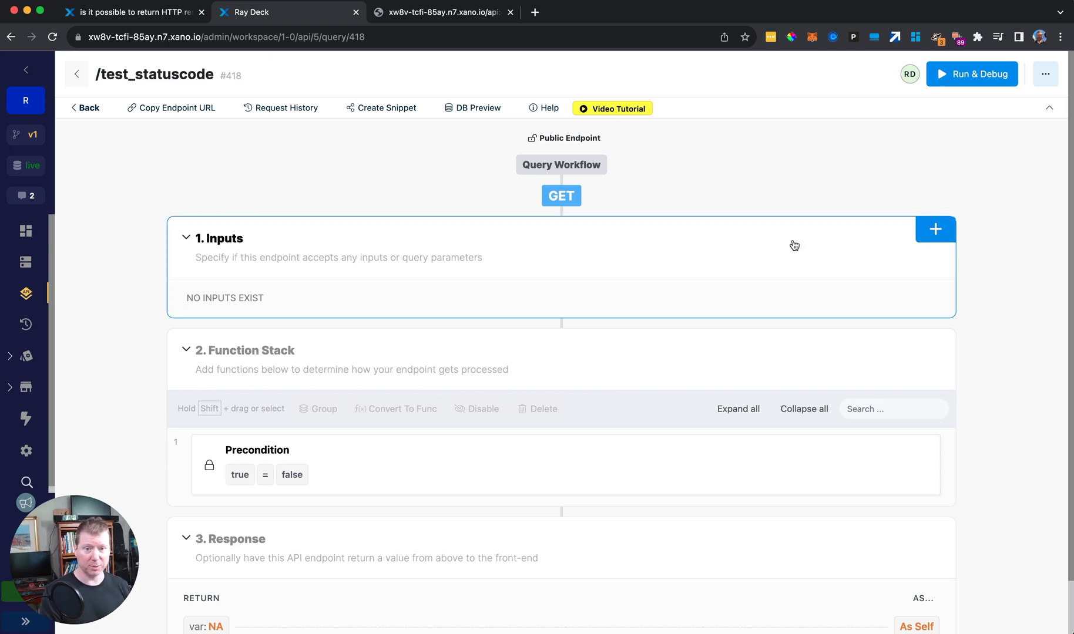
{"action": "left_click", "coordinate": [257, 450]}
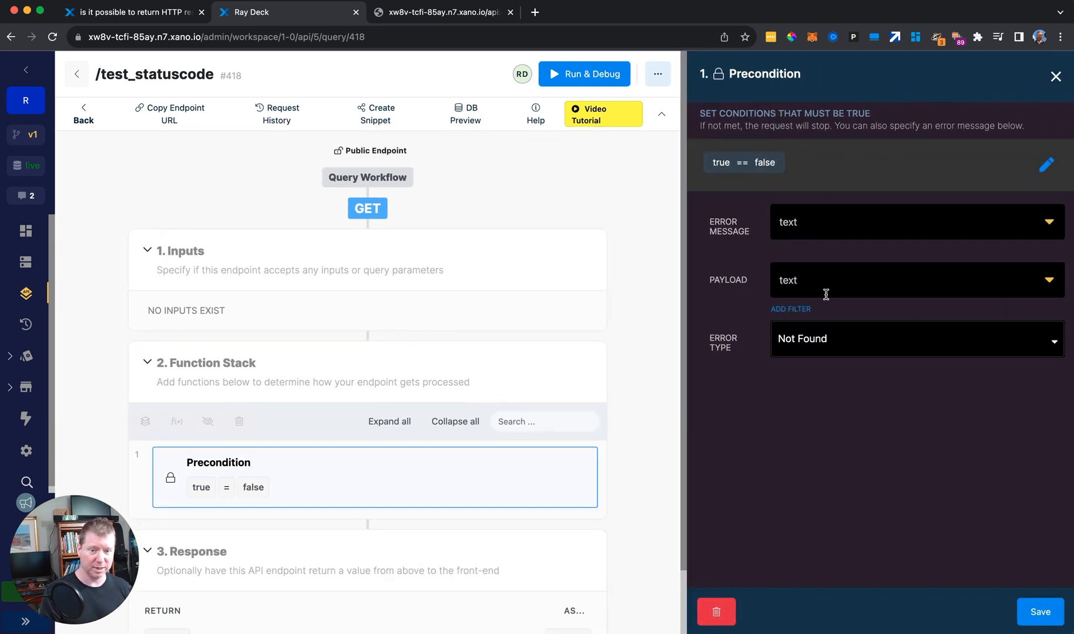
{"action": "left_click", "coordinate": [914, 339]}
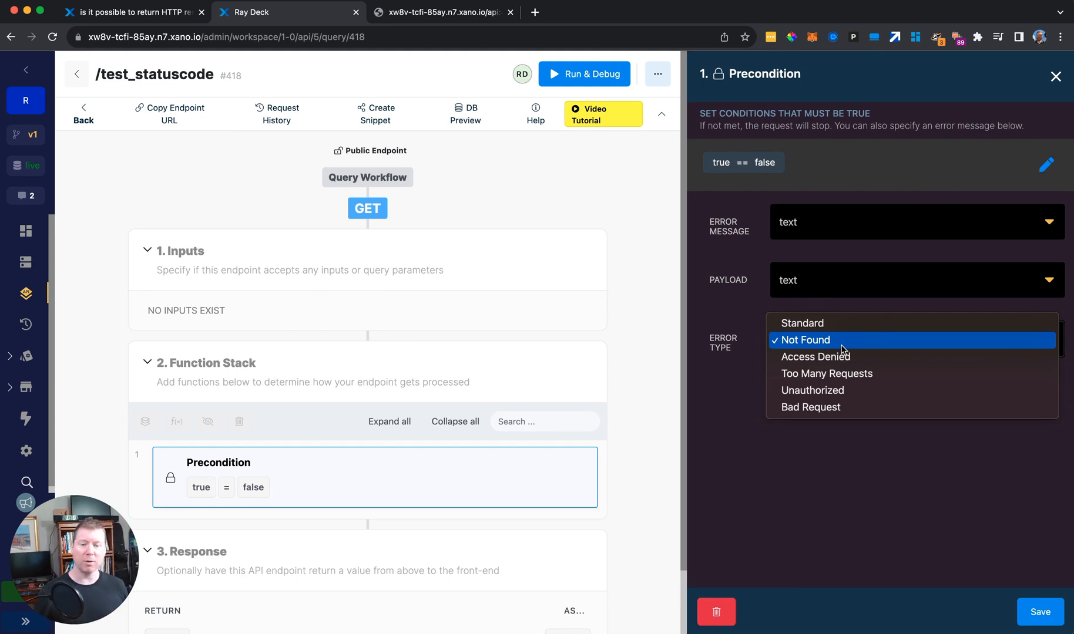
{"action": "mouse_move", "coordinate": [815, 356]}
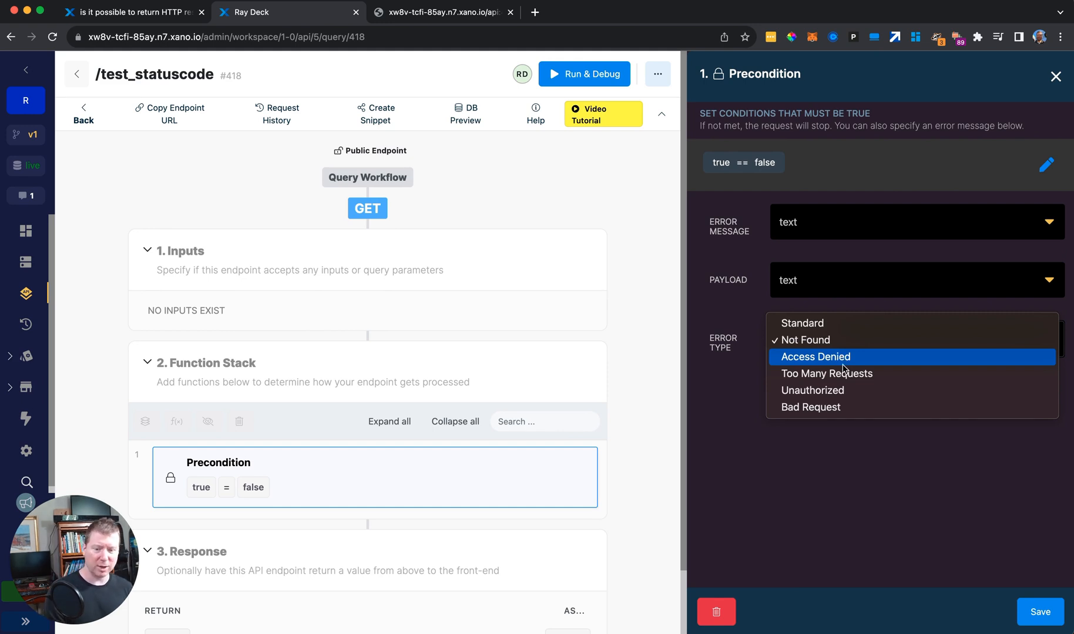
{"action": "mouse_move", "coordinate": [821, 390]}
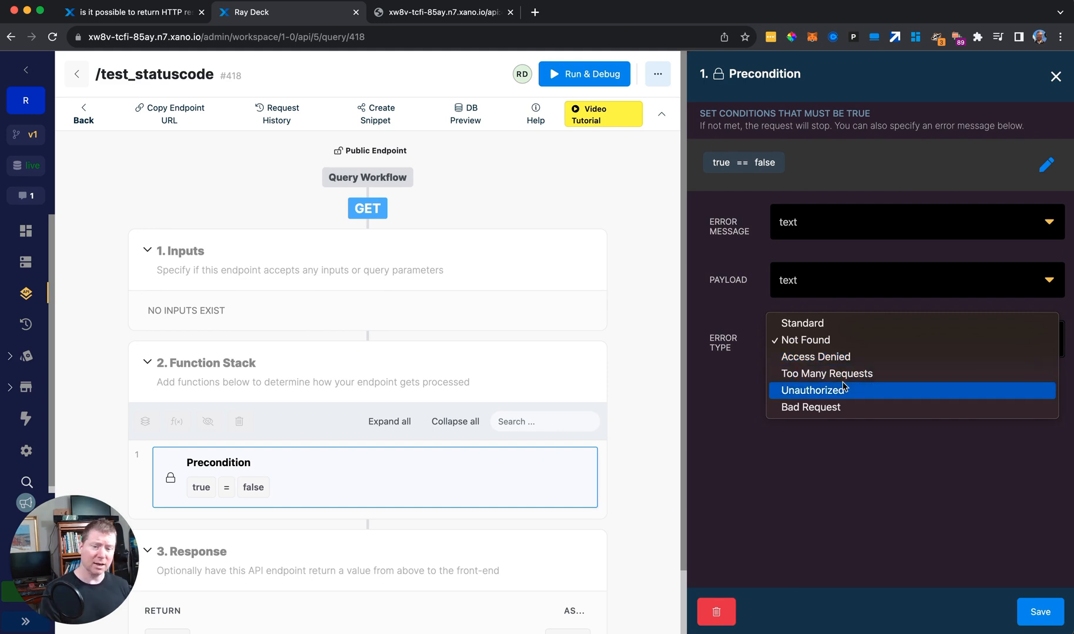
{"action": "mouse_move", "coordinate": [846, 407]}
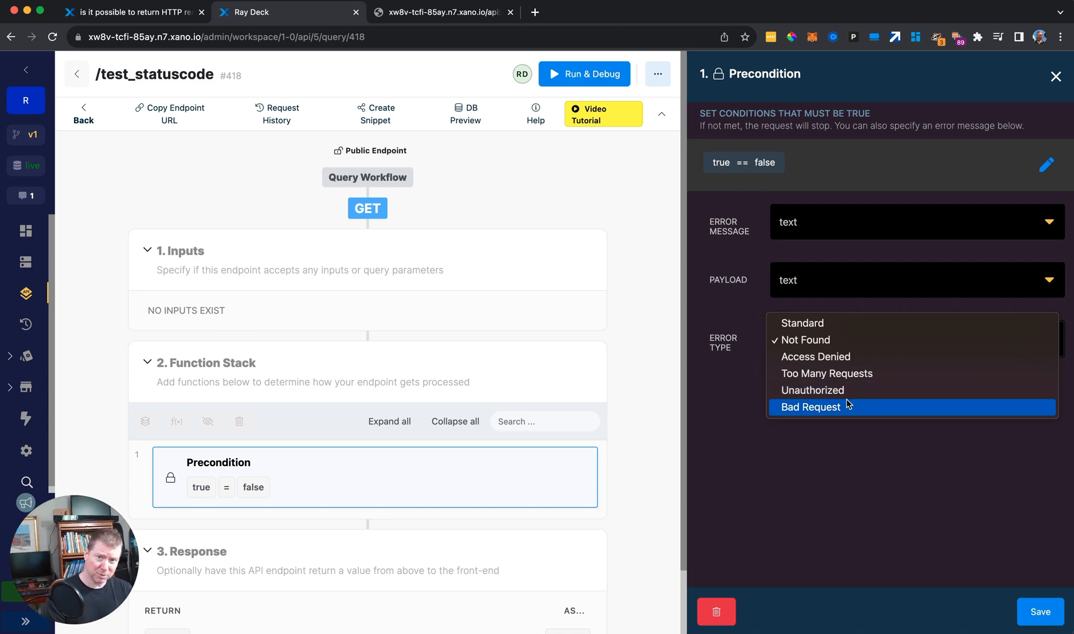
{"action": "mouse_move", "coordinate": [860, 557]}
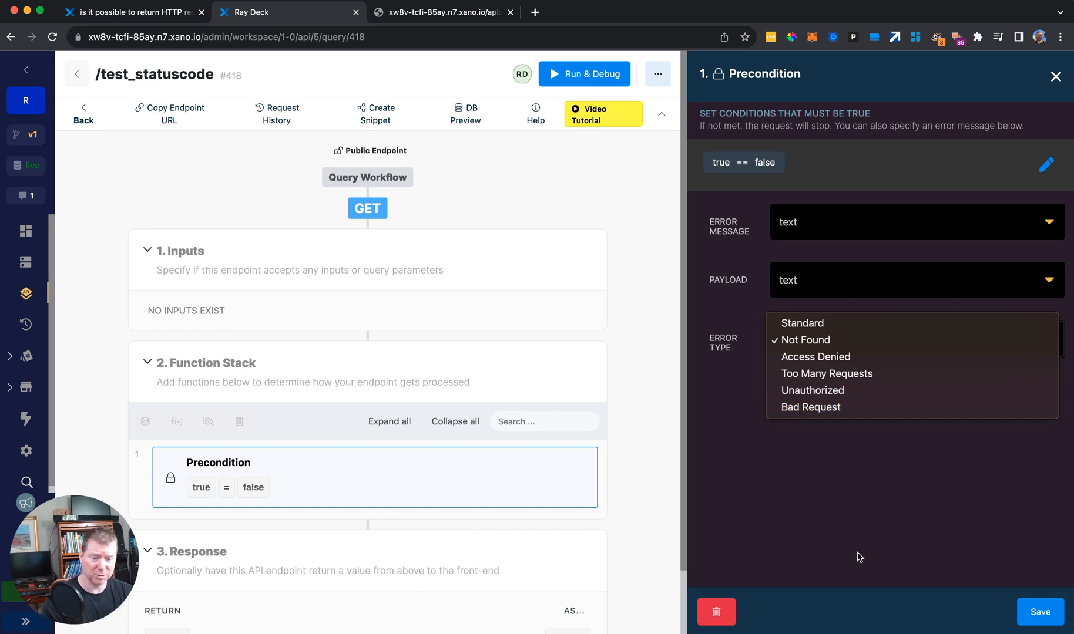
{"action": "left_click", "coordinate": [804, 340]}
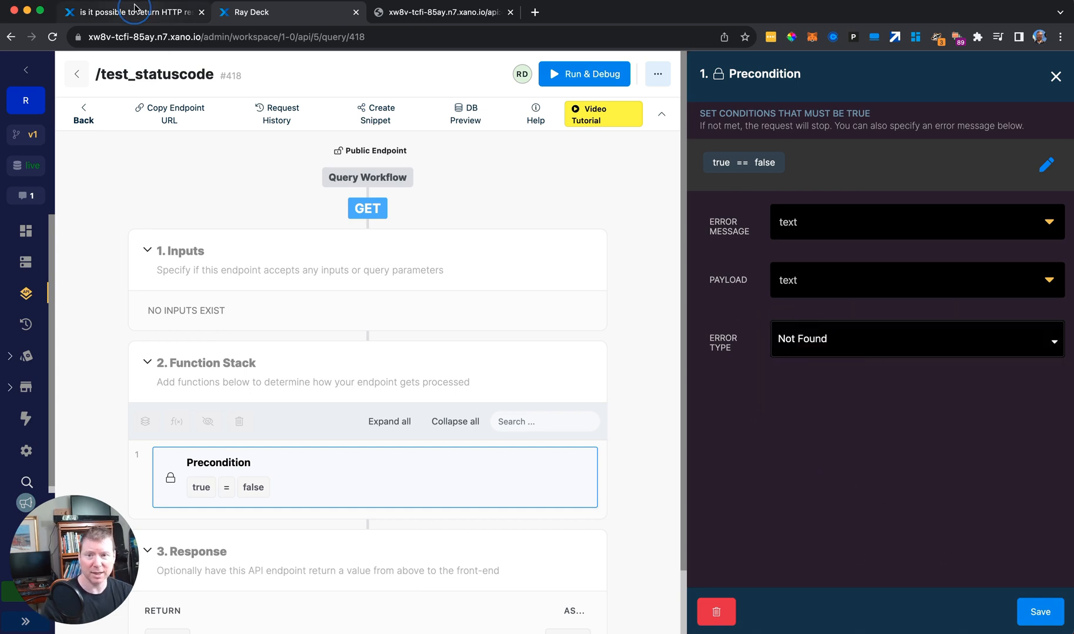
{"action": "left_click", "coordinate": [134, 12]}
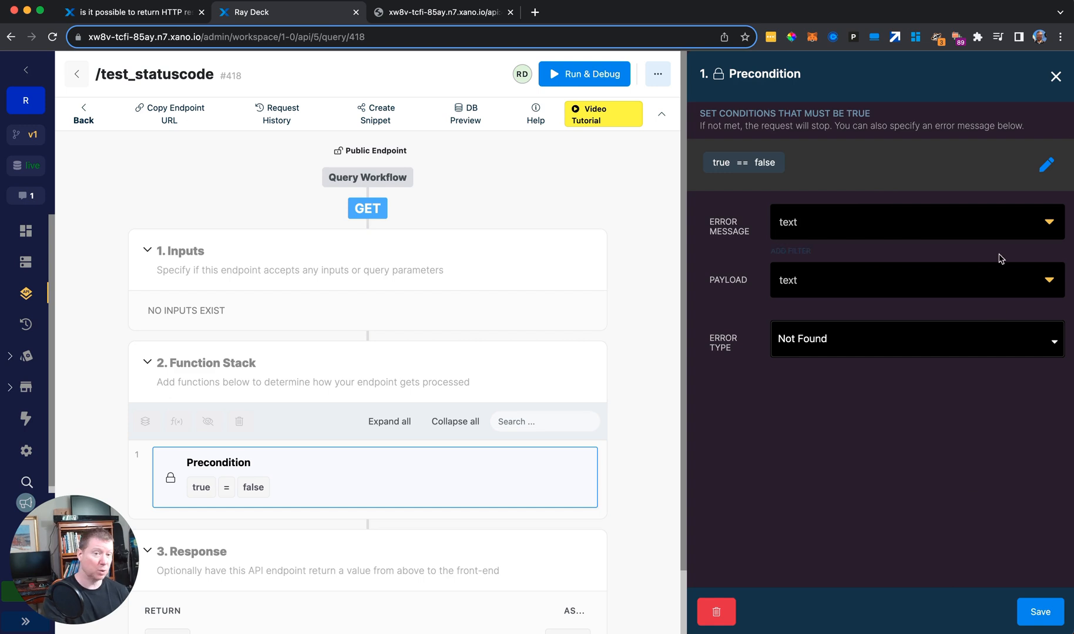
{"action": "left_click", "coordinate": [1054, 76]}
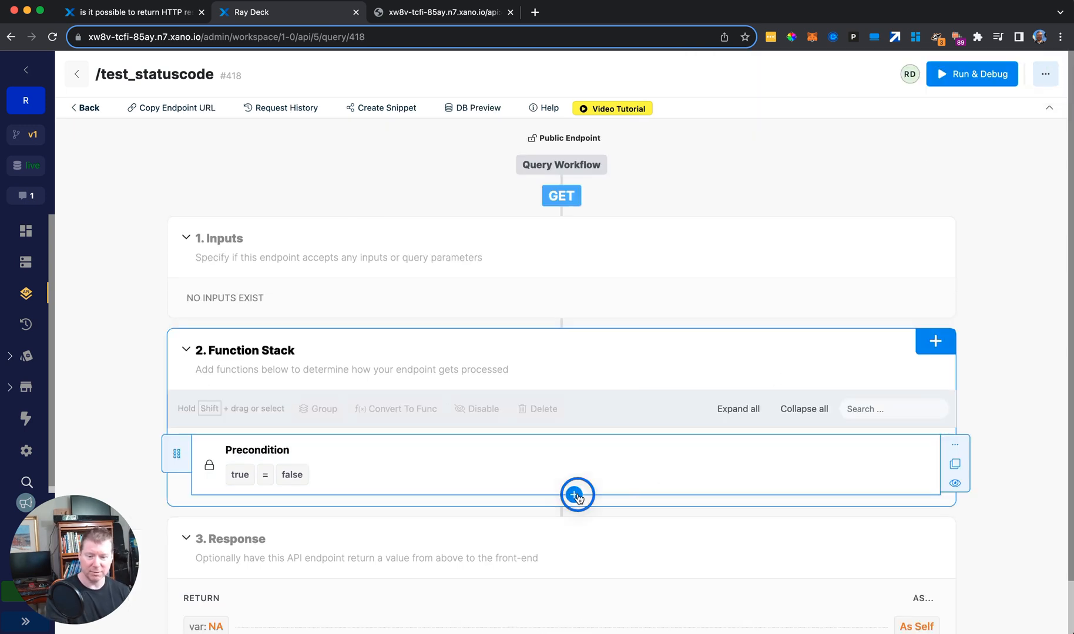
- Disable the Precondition step and show the Add Function categories for the stack
{"action": "left_click", "coordinate": [258, 463]}
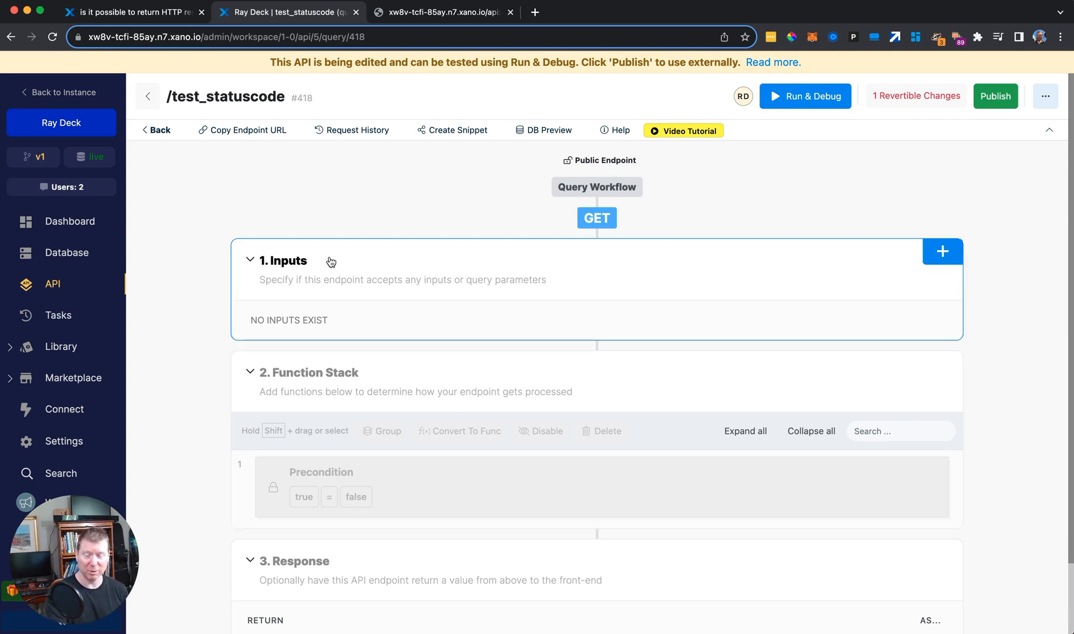
{"action": "left_click", "coordinate": [941, 250]}
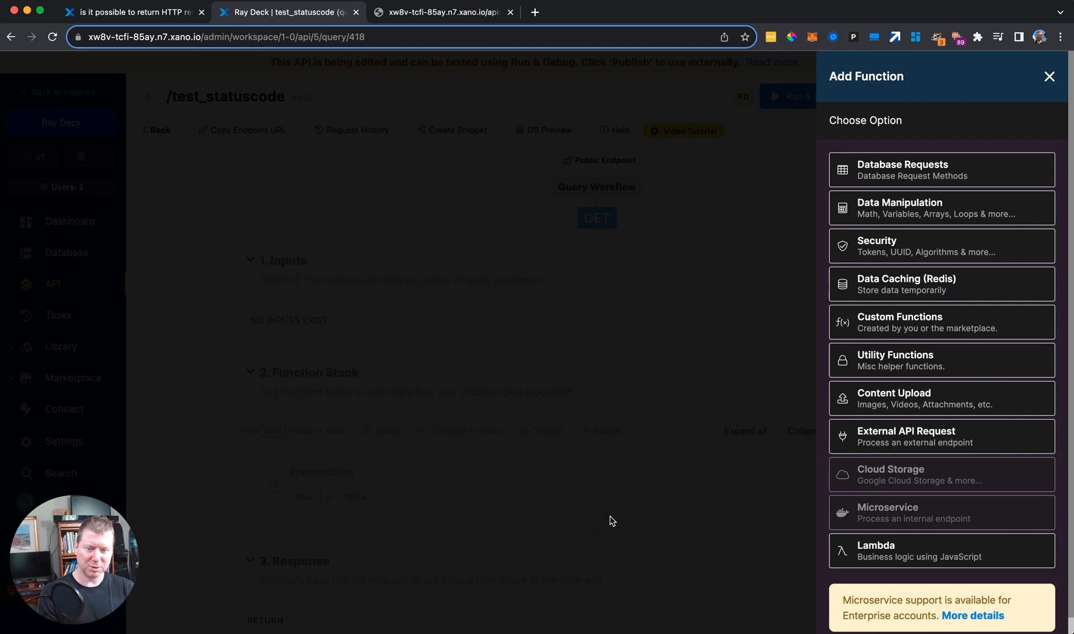
{"action": "mouse_move", "coordinate": [764, 500]}
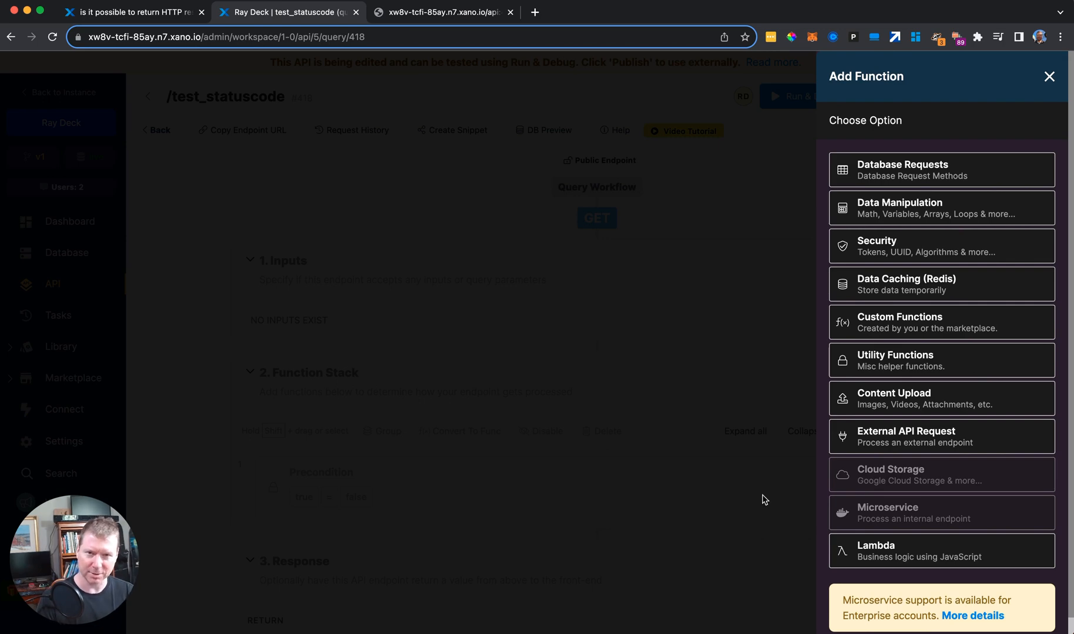
- Switch to the endpoint response tab and view the 404 test_statuscode request details
{"action": "left_click", "coordinate": [444, 11]}
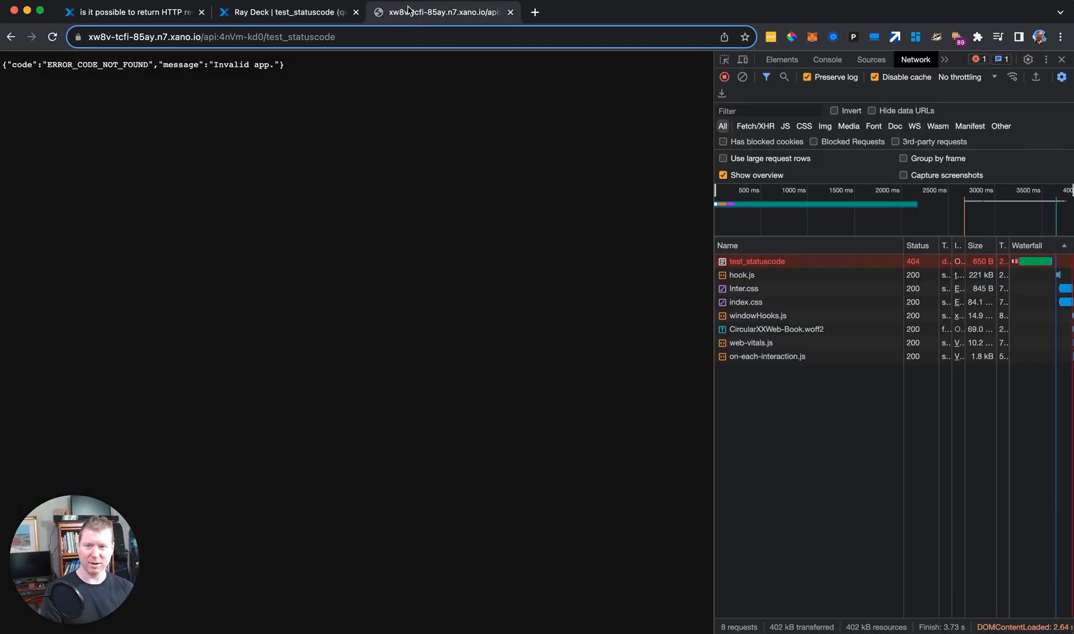
{"action": "left_click", "coordinate": [755, 261]}
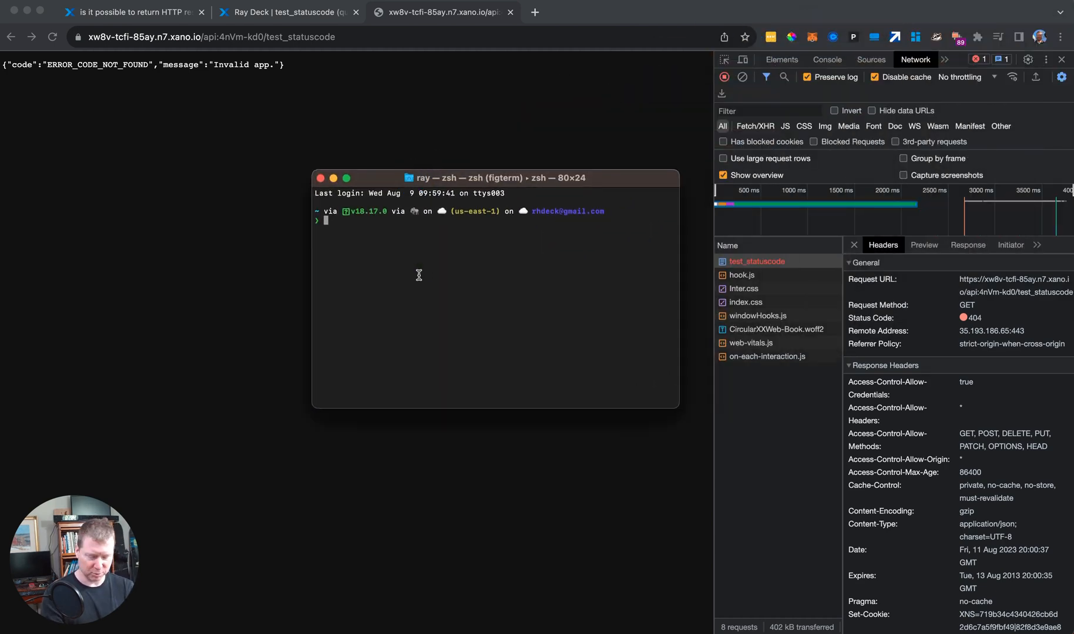
- Run a verbose curl on the /test_statuscode URL and select the HTTP/2 404 status line
{"action": "type", "text": "curl https://xw8v-tcfi-85ay.n7.xano.io/api:4nVm-kd0/test_statuscode"}
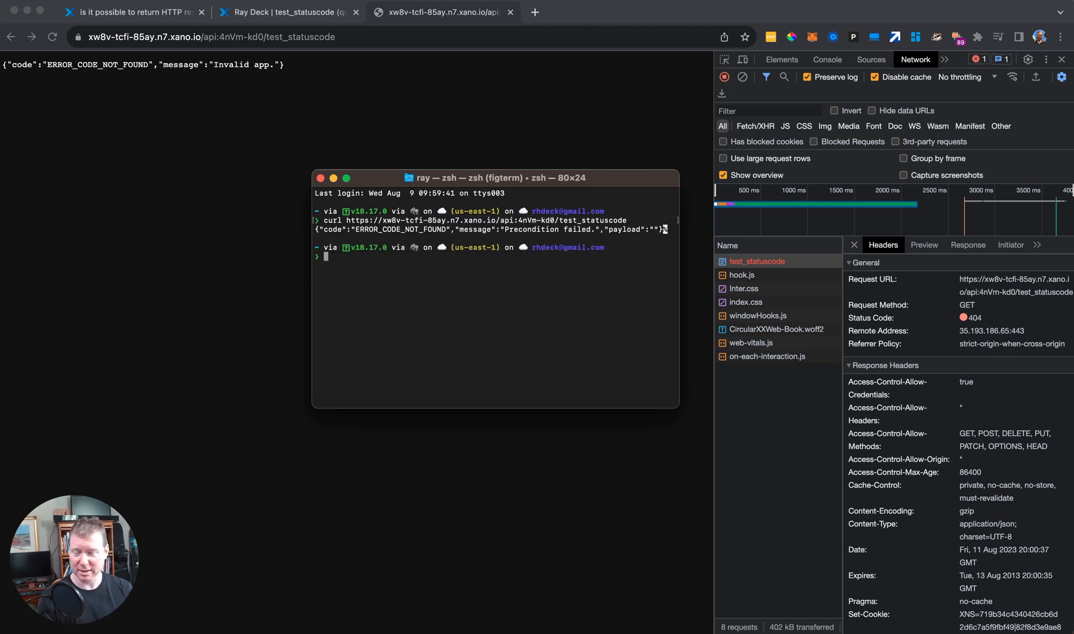
{"action": "type", "text": "curl https://xw8v-tcfi-85ay.n7.xano.io/api:4nVm-kd0/test_statuscode"}
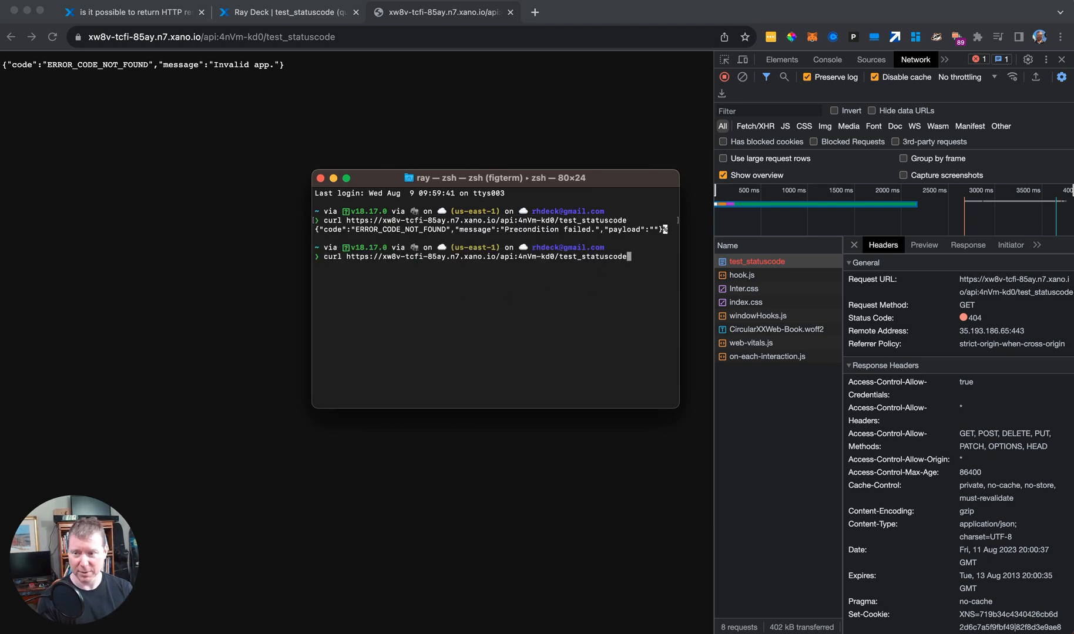
{"action": "key", "text": "Return"}
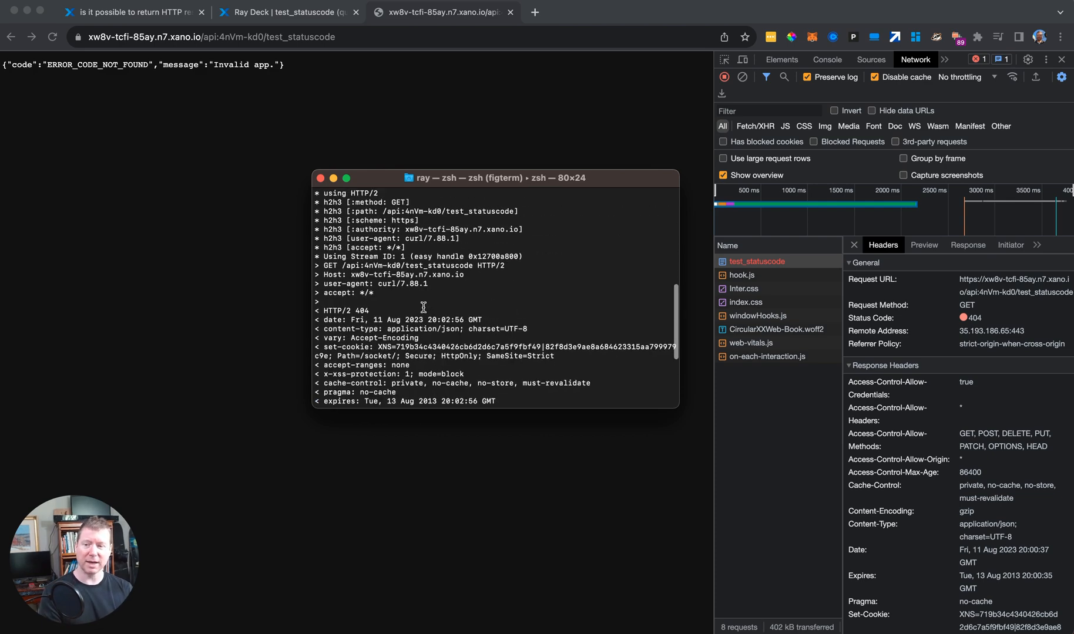
{"action": "mouse_move", "coordinate": [328, 310]}
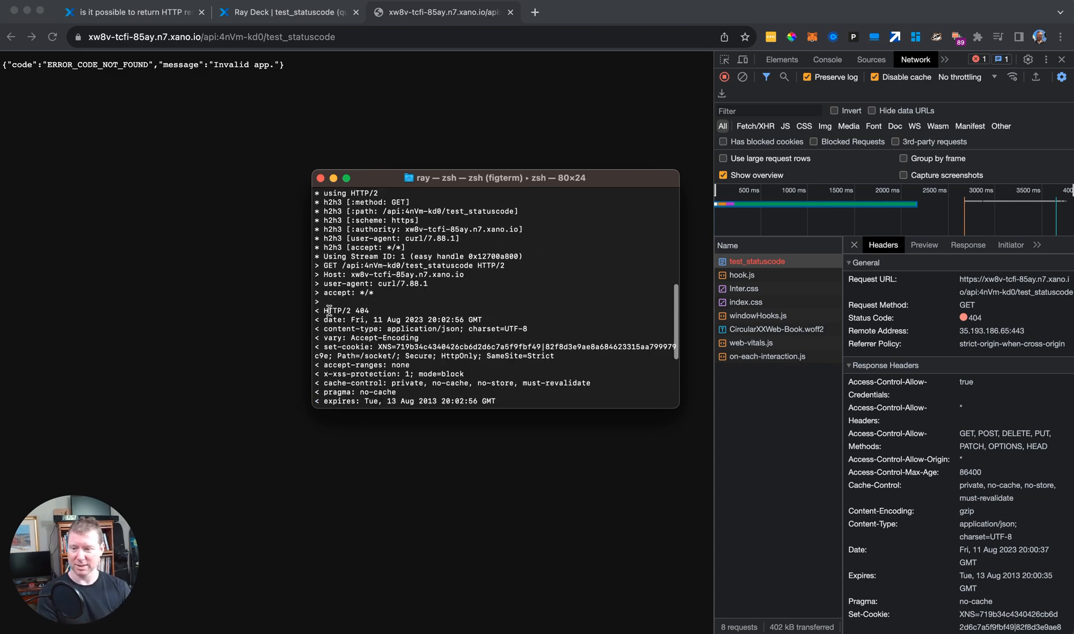
{"action": "double_click", "coordinate": [345, 310]}
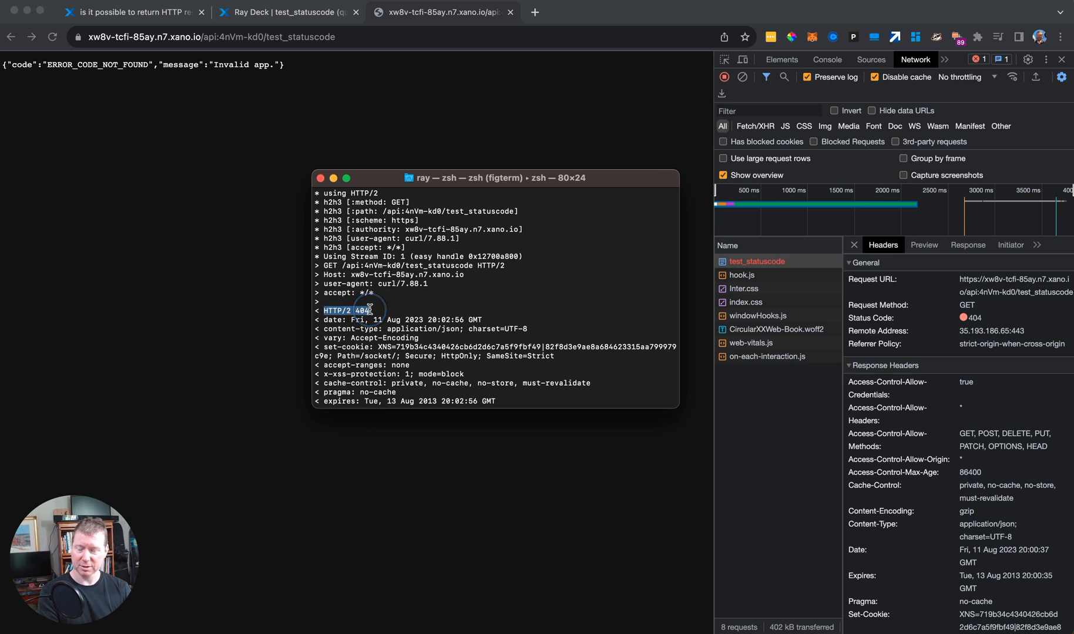
{"action": "left_click", "coordinate": [373, 305]}
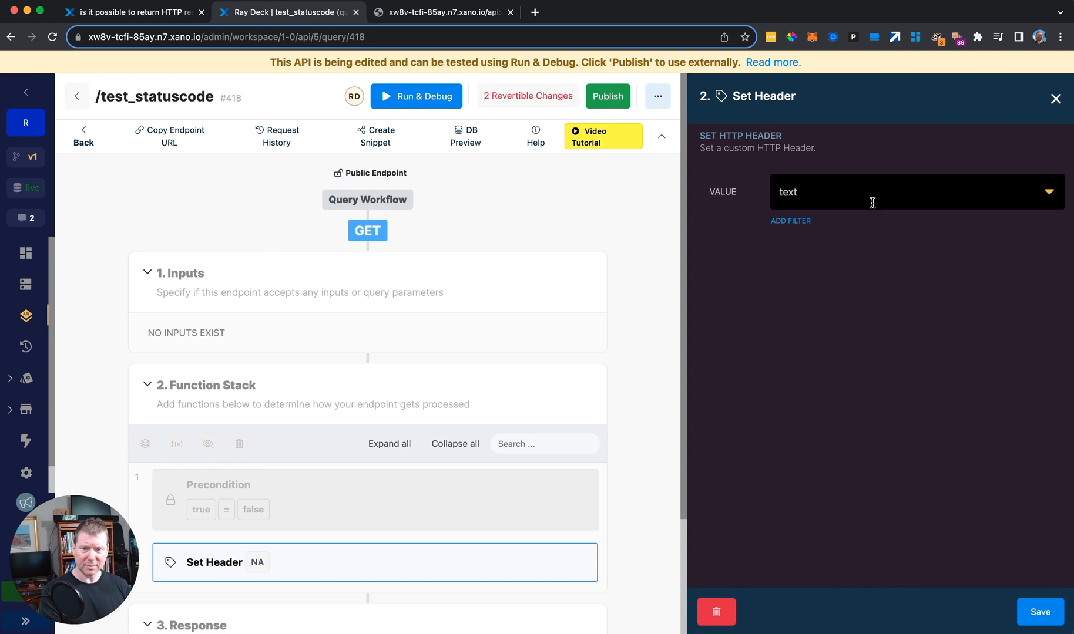
- Give the Set Header step the value 'HTTP/2 CODE MESSAGE' and reopen the Add Function list
{"action": "left_click", "coordinate": [890, 192]}
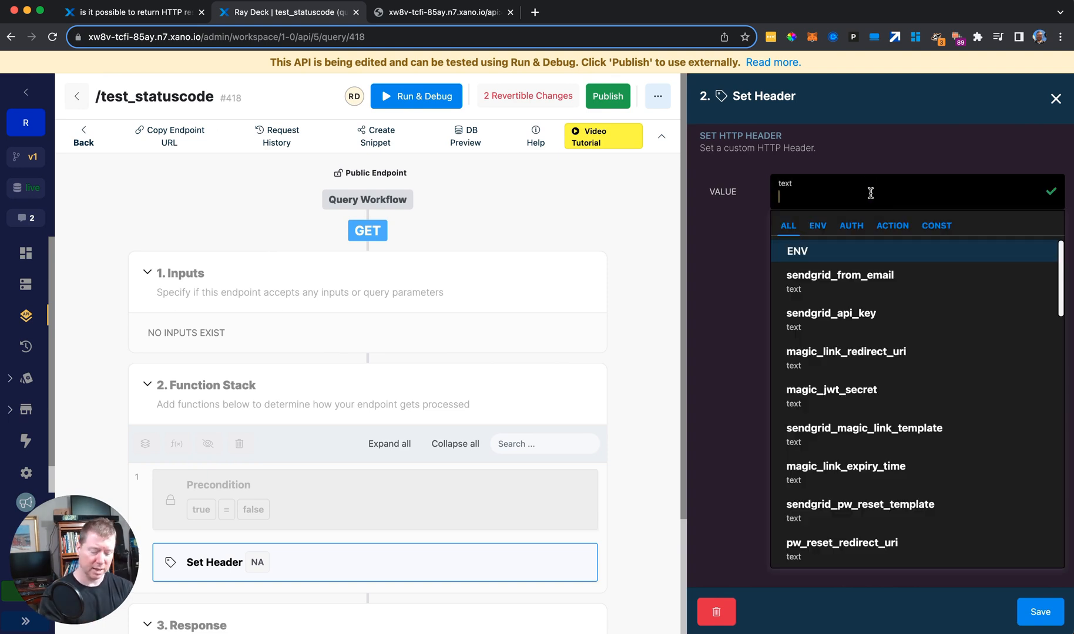
{"action": "type", "text": "HTTP"}
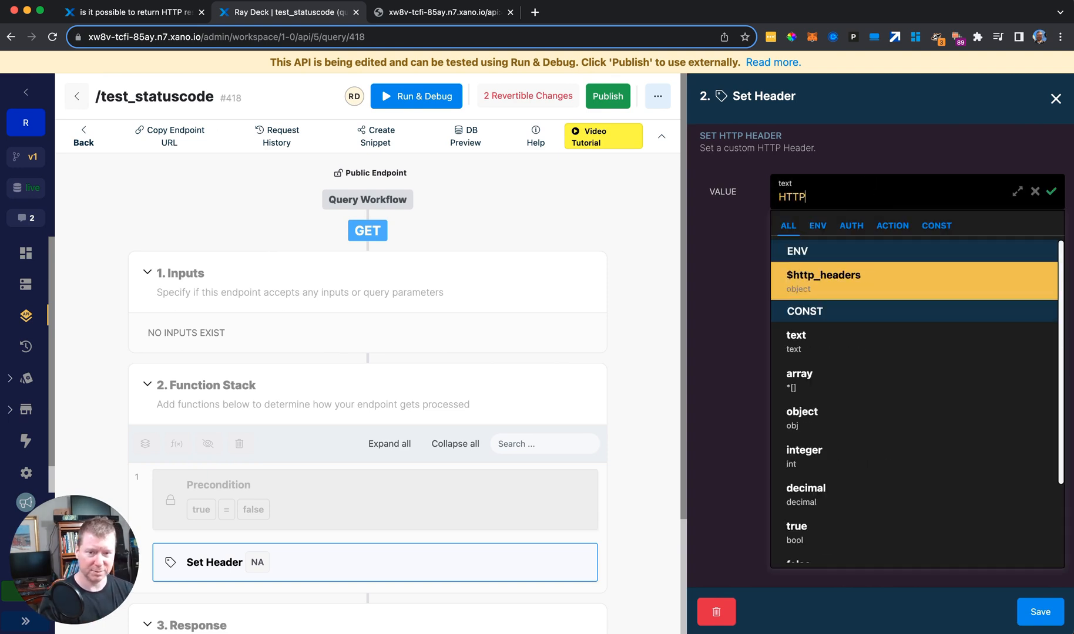
{"action": "type", "text": "/2"}
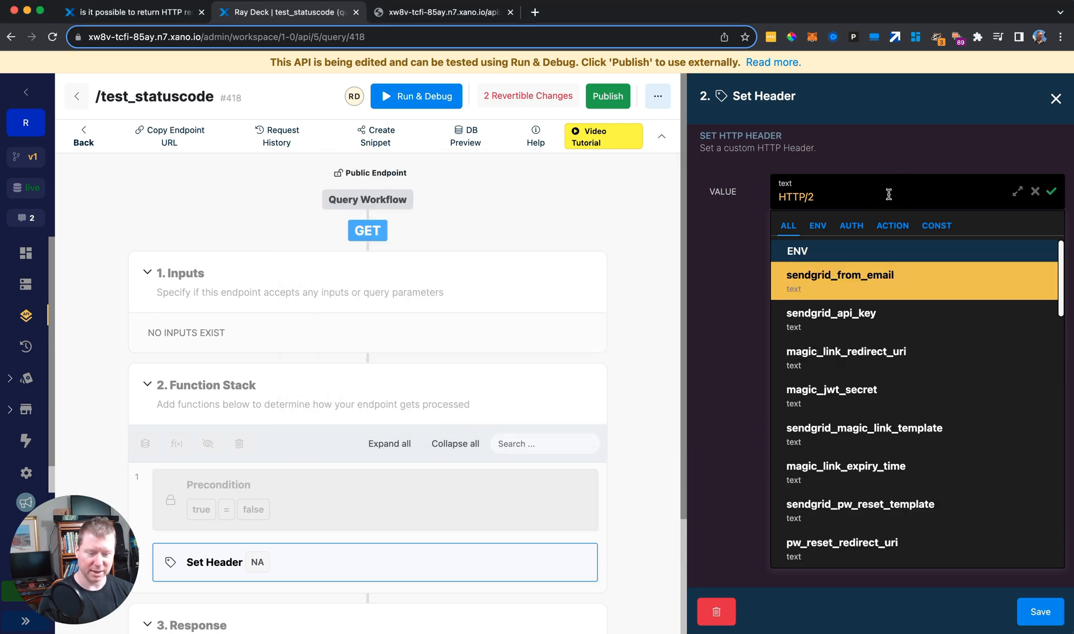
{"action": "type", "text": "CODE"}
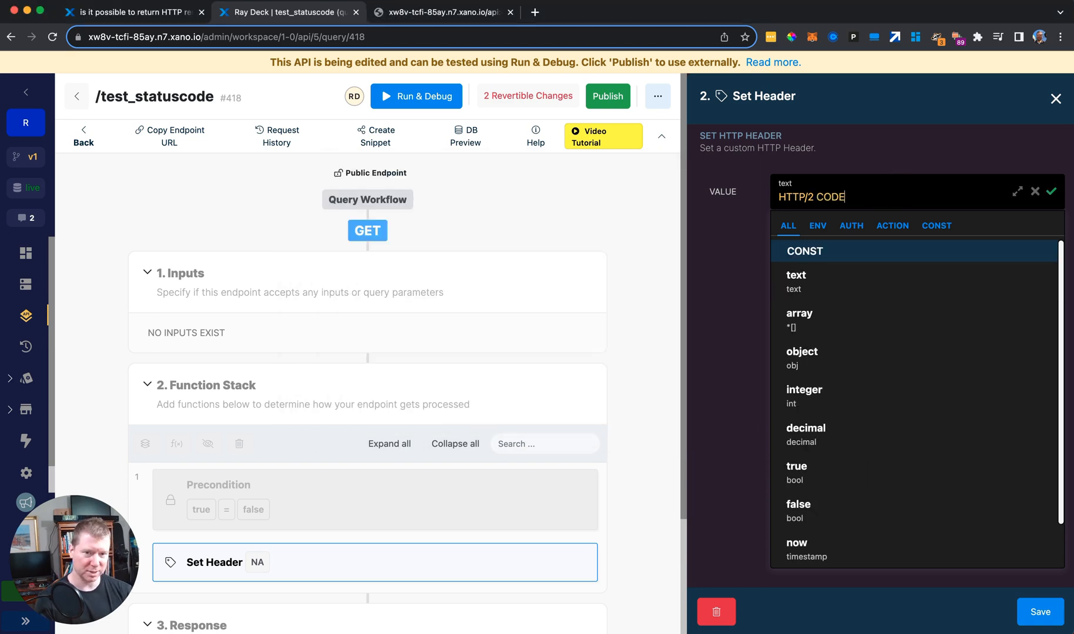
{"action": "type", "text": "MESSAGE"}
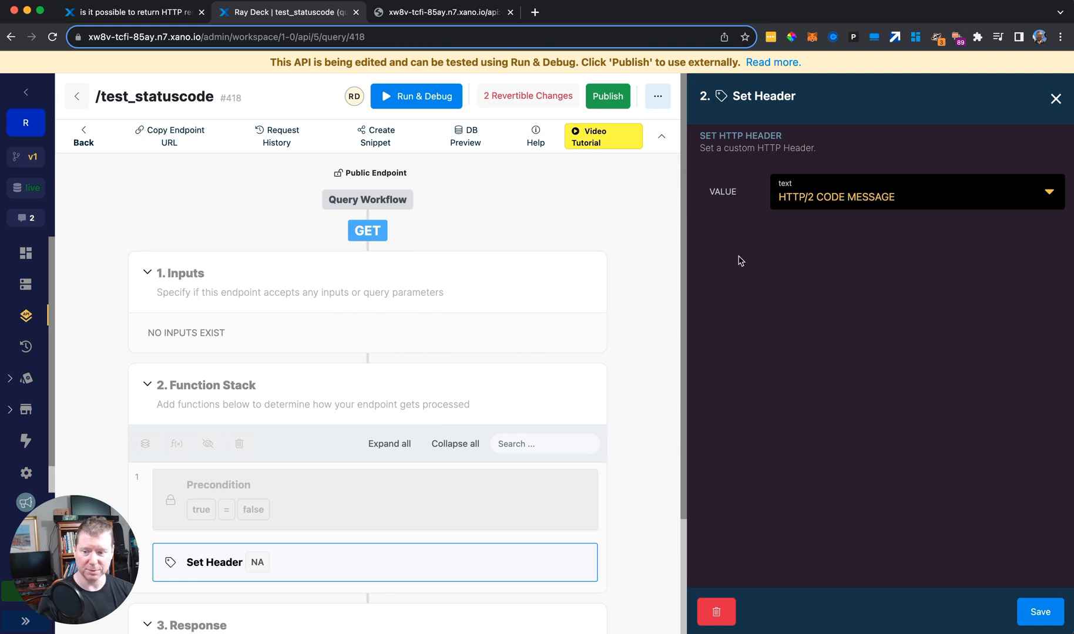
{"action": "left_click", "coordinate": [891, 196]}
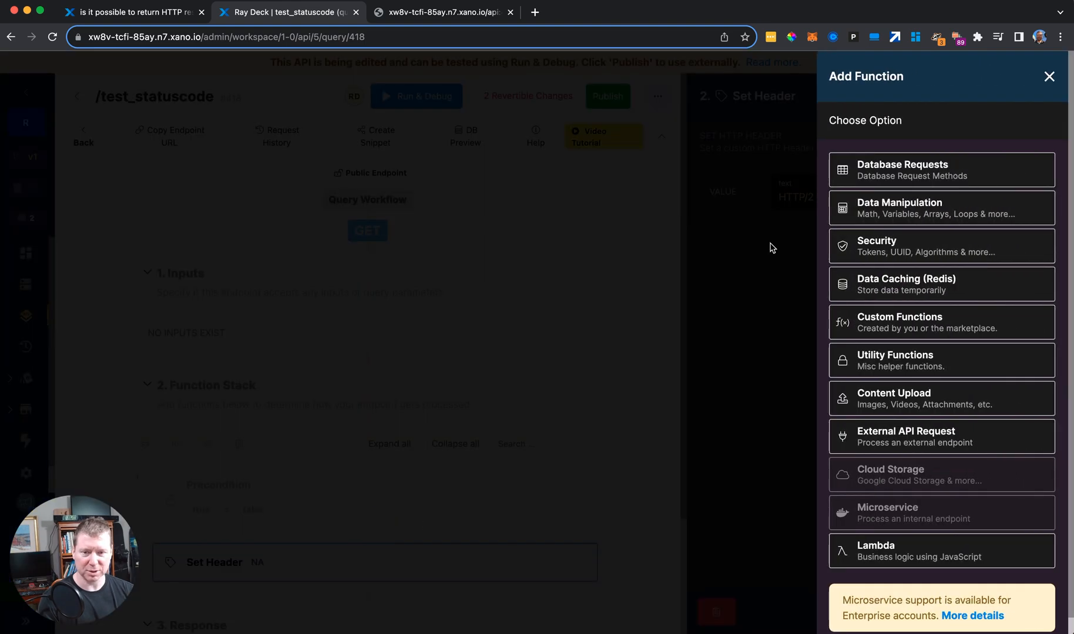
{"action": "mouse_move", "coordinate": [890, 208]}
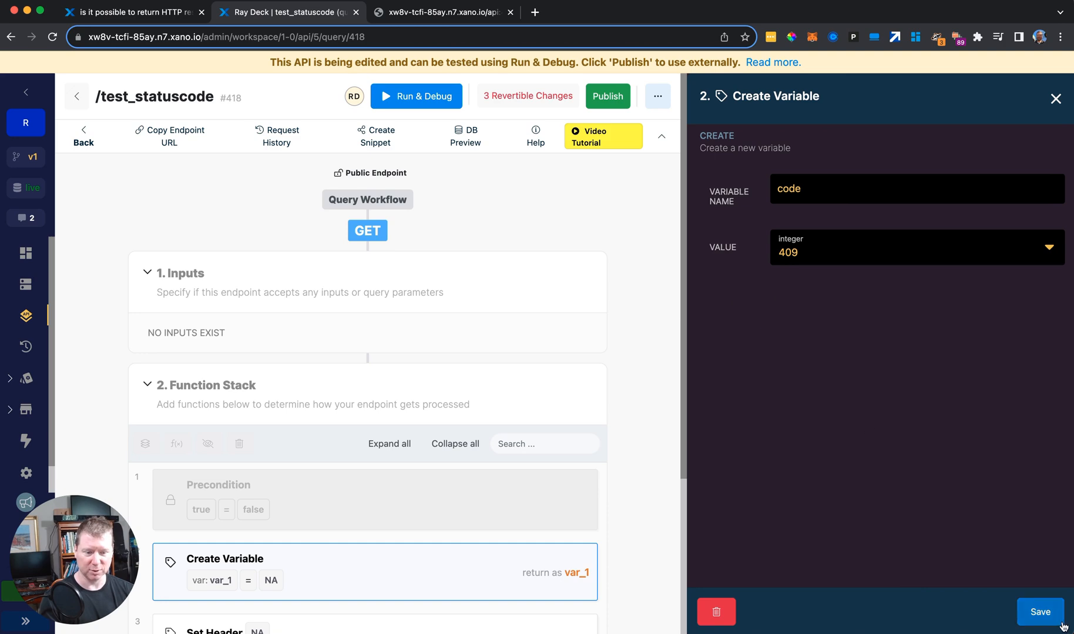
- Save variable code = 409 and add variable message = 'Duplicate' before Set Header
{"action": "left_click", "coordinate": [1039, 612]}
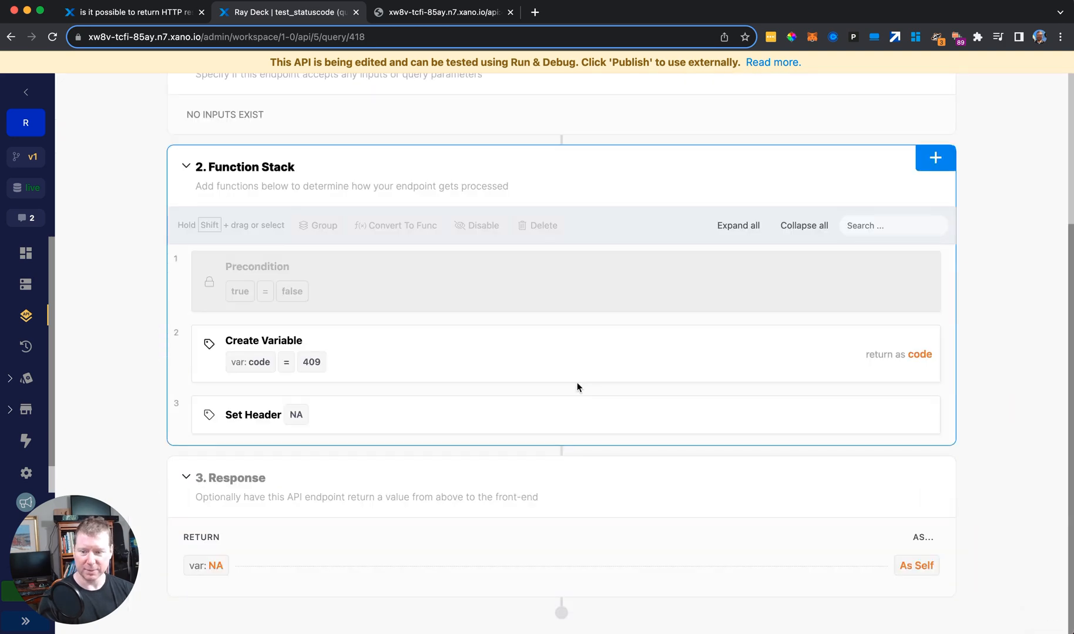
{"action": "left_click", "coordinate": [935, 157]}
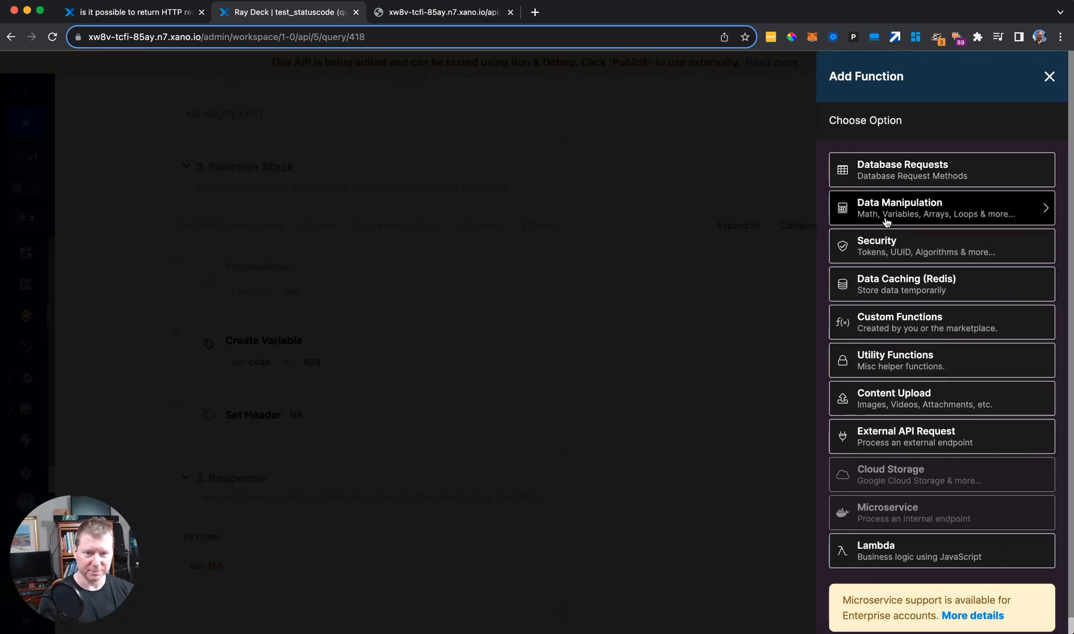
{"action": "left_click", "coordinate": [1048, 76]}
{"action": "type", "text": "message"}
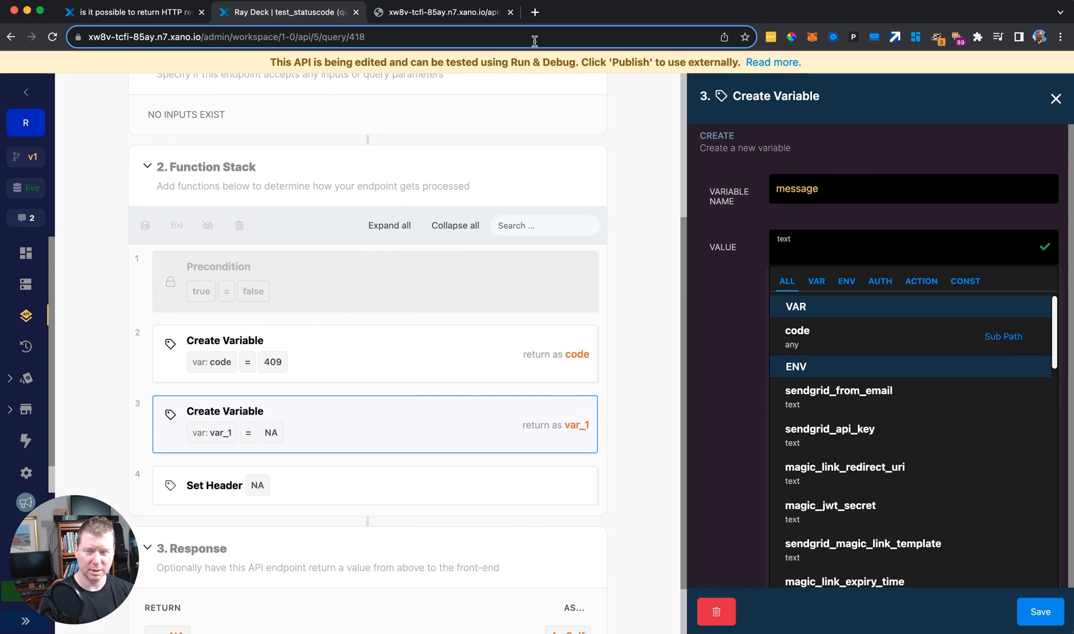
{"action": "left_click", "coordinate": [134, 12]}
{"action": "type", "text": "Duplicate"}
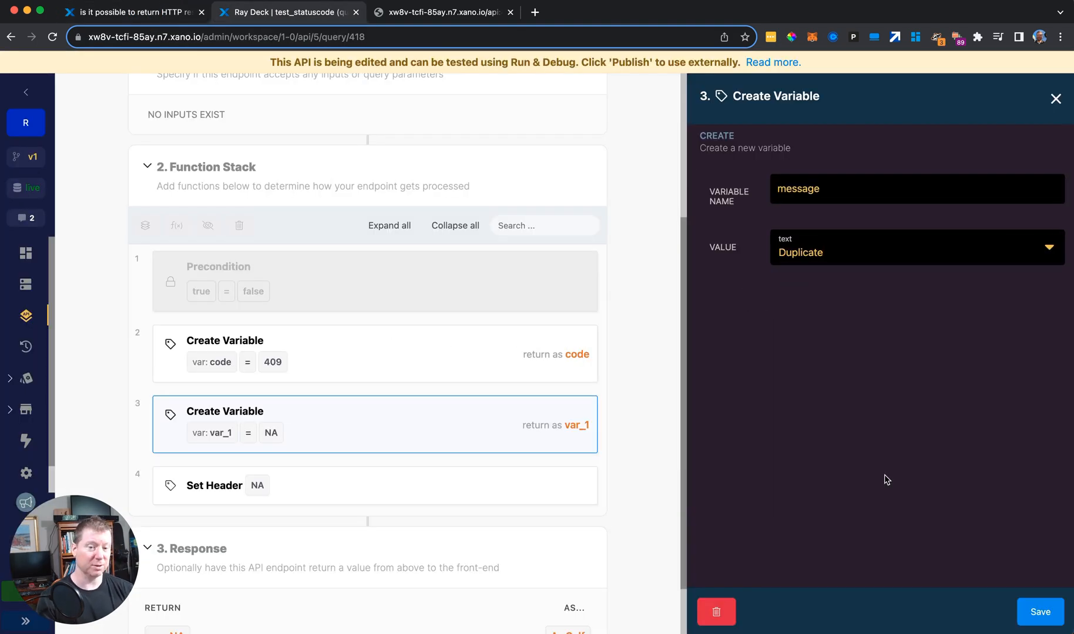
{"action": "left_click", "coordinate": [1039, 611]}
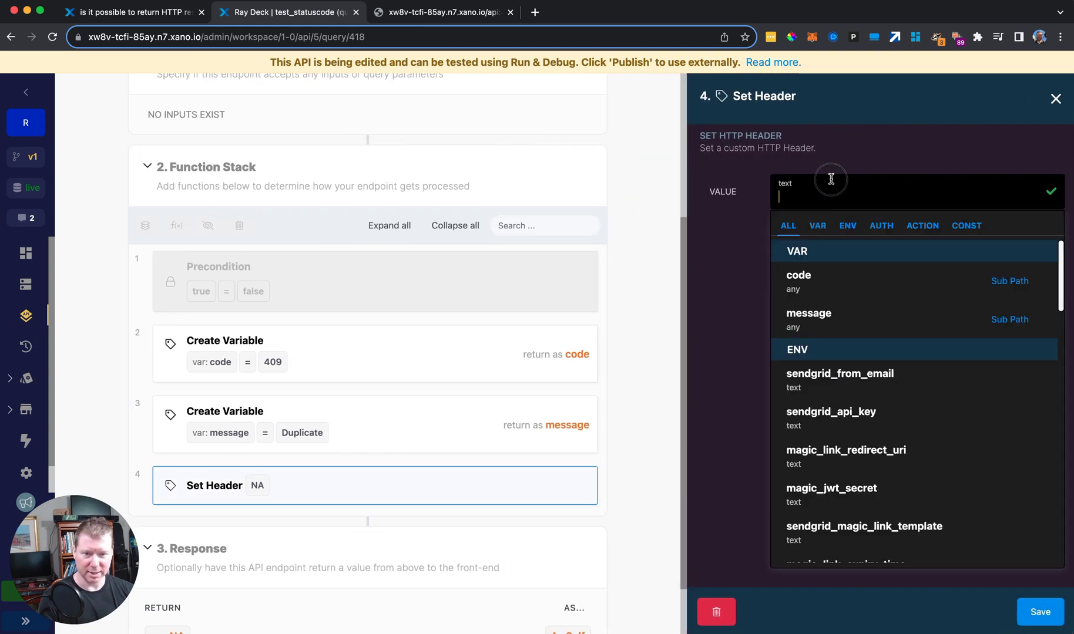
- Enter 'HTTP/2 CODE MESSAGE' as the Set Header value and start adding a filter
{"action": "type", "text": "HTTP/2"}
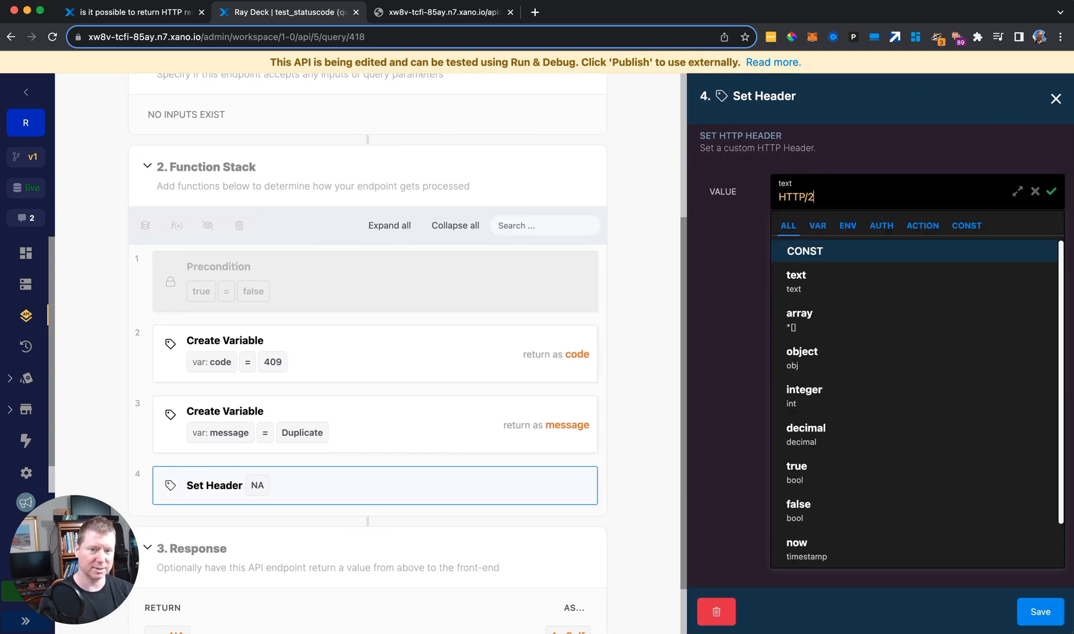
{"action": "type", "text": "CODE MESSS"}
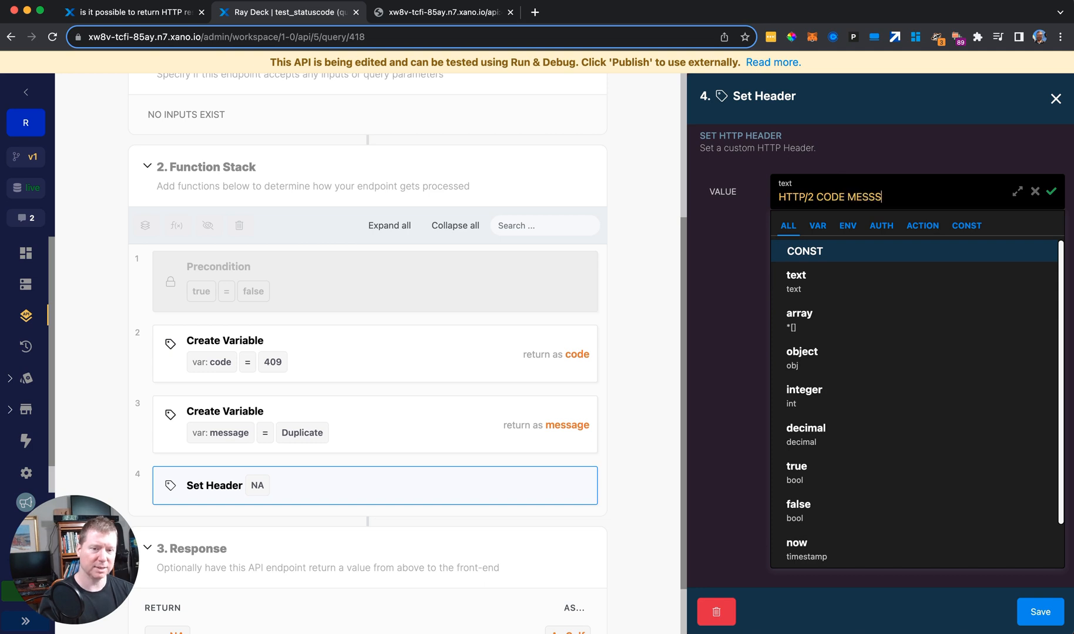
{"action": "type", "text": "AGE"}
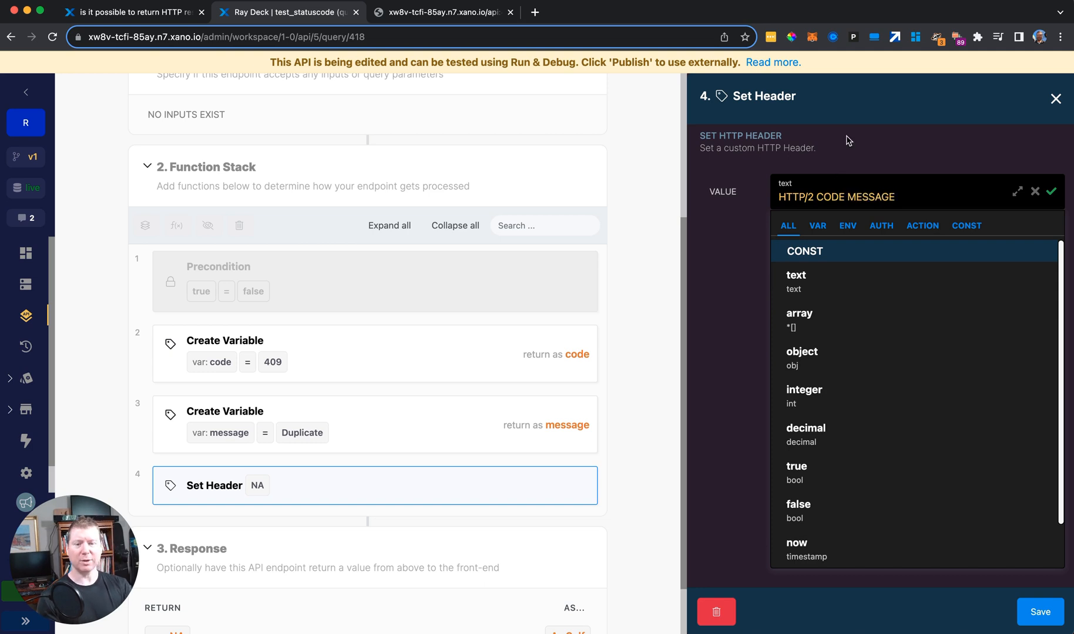
{"action": "left_click", "coordinate": [1050, 192]}
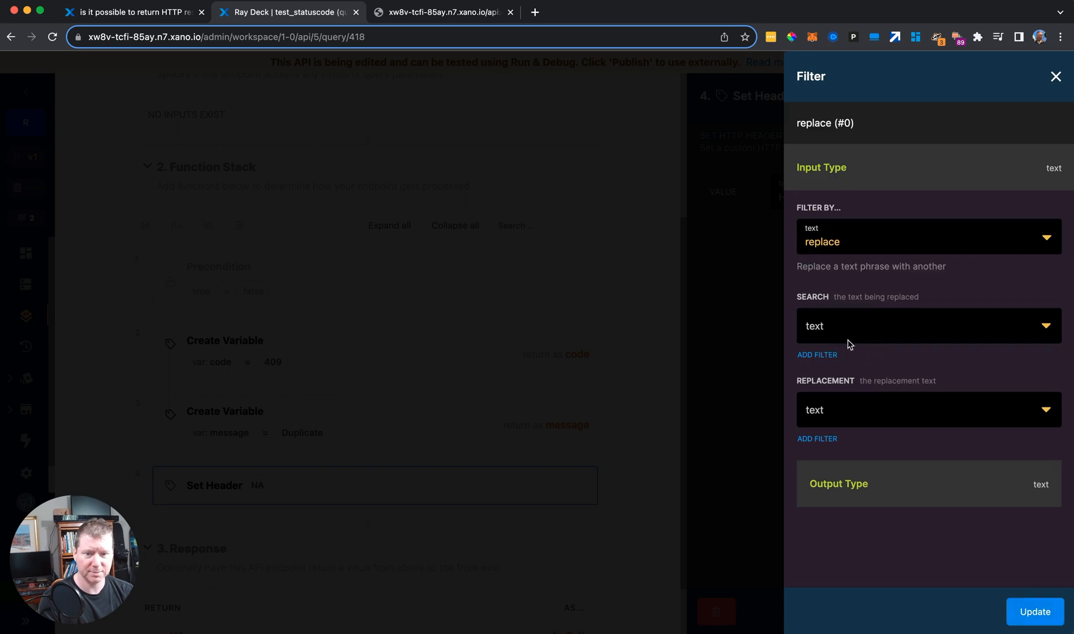
- Apply replace filters swapping CODE for var code and MESSAGE for var message
{"action": "left_click", "coordinate": [925, 325]}
{"action": "type", "text": "CODE"}
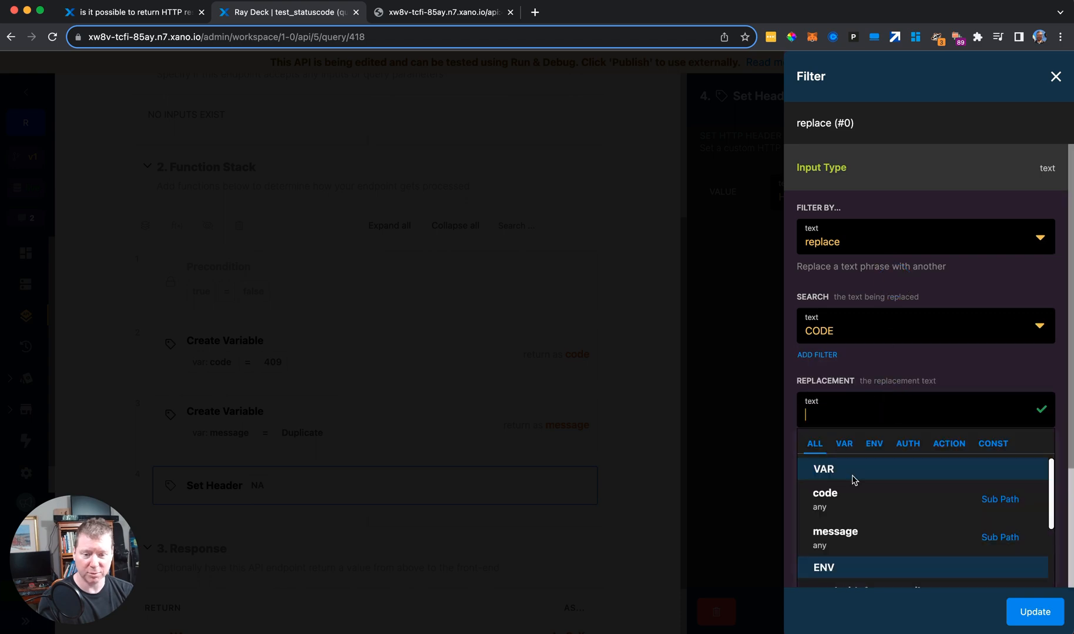
{"action": "left_click", "coordinate": [824, 493]}
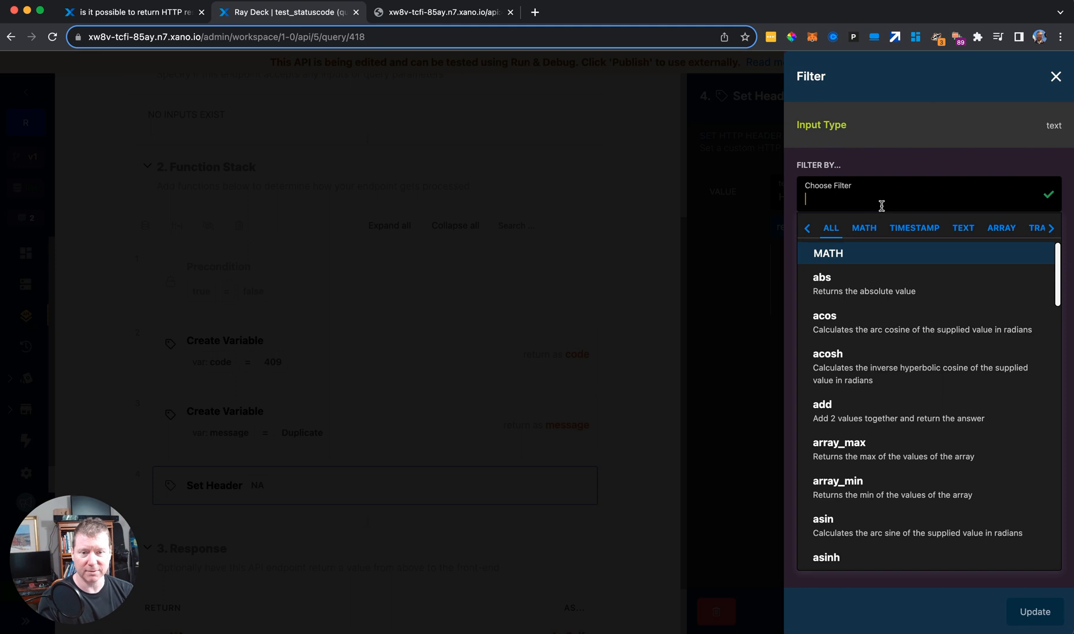
{"action": "type", "text": "replac"}
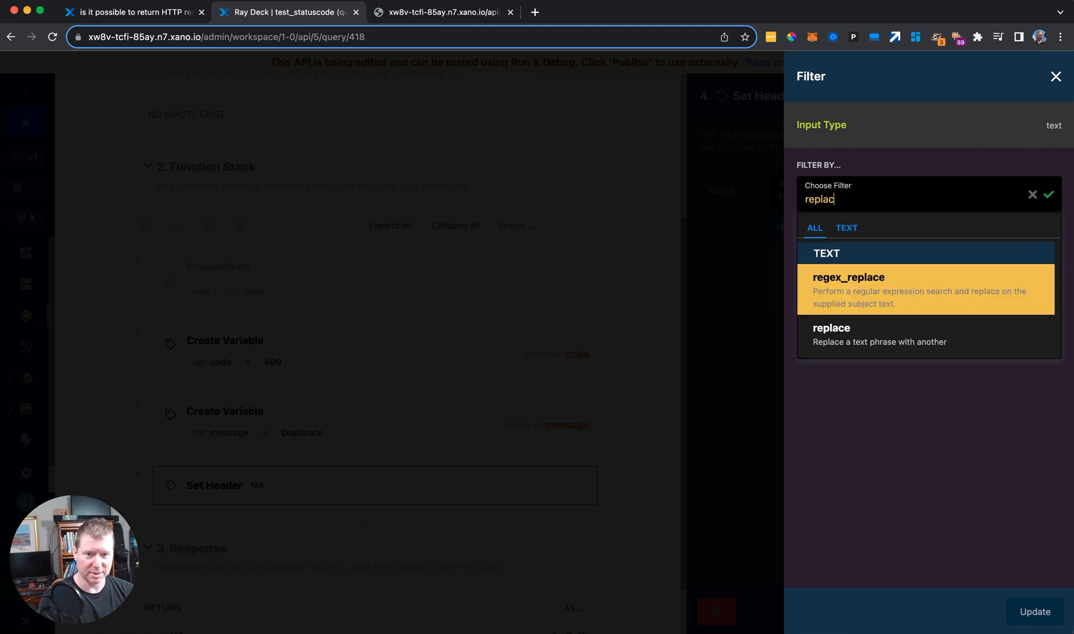
{"action": "left_click", "coordinate": [831, 334]}
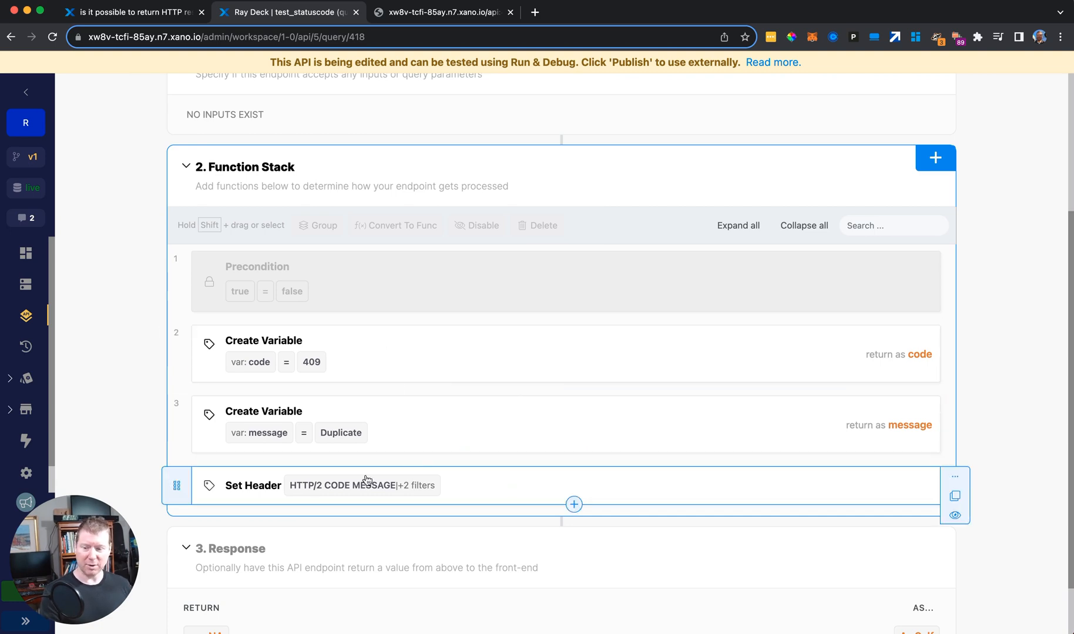
- Publish the /test_statuscode draft from the Publish Query panel
{"action": "scroll", "scroll_direction": "up", "scroll_amount": 3}
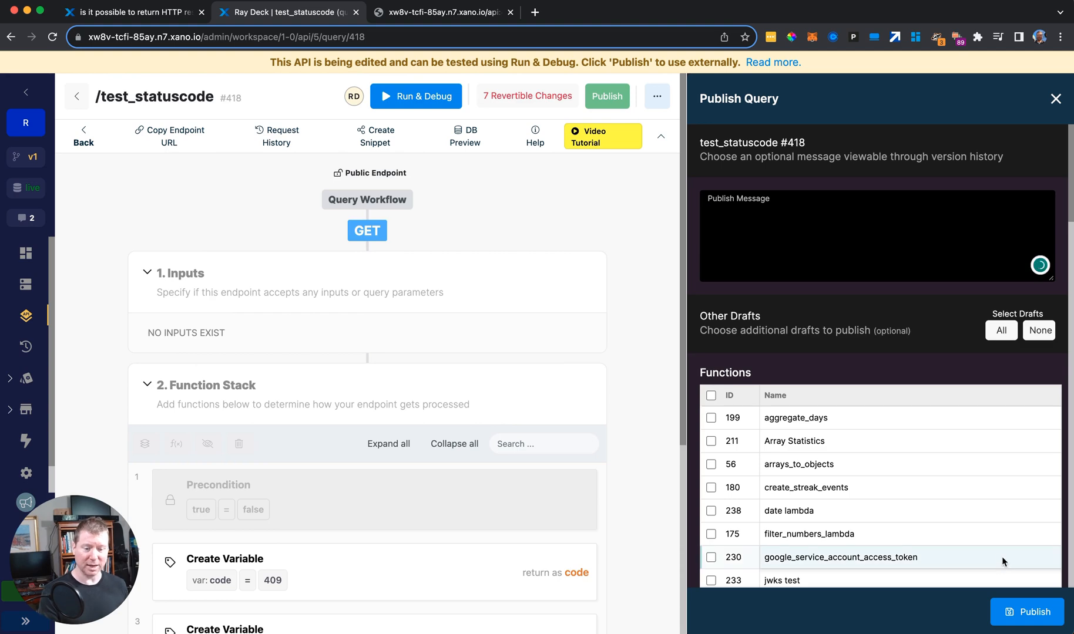
{"action": "left_click", "coordinate": [1031, 612]}
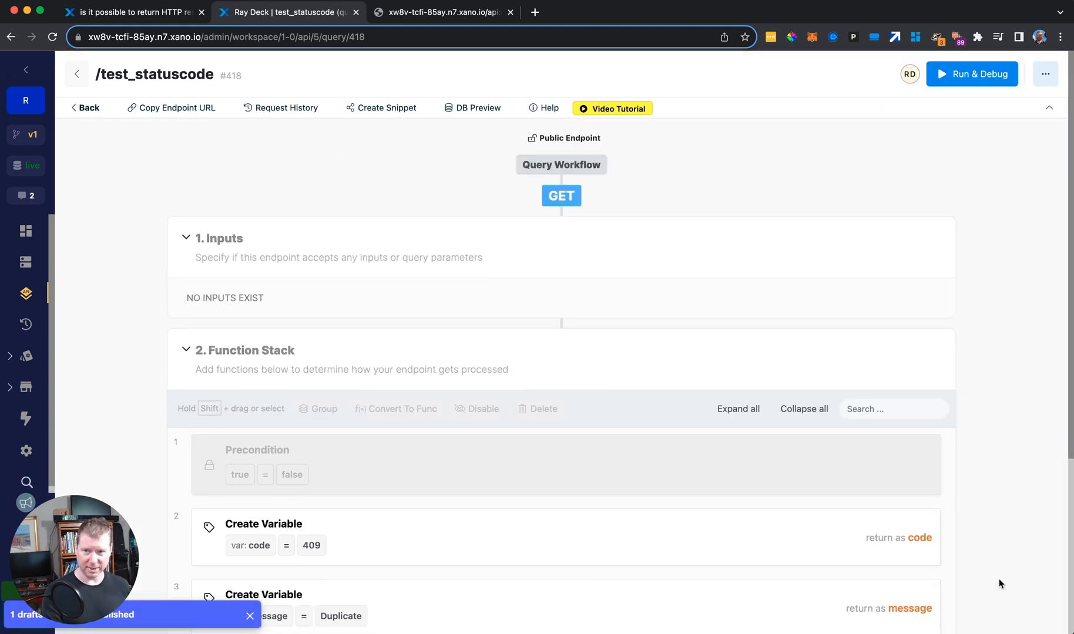
{"action": "mouse_move", "coordinate": [435, 11]}
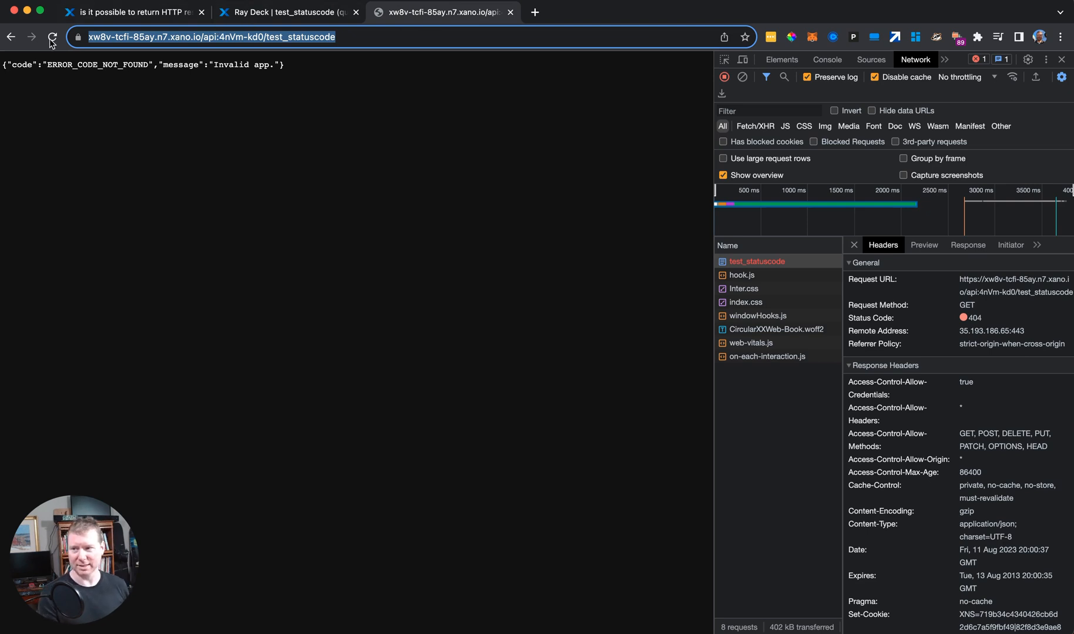
- Reload the endpoint and inspect the 409 test_statuscode request's headers in the Network panel
{"action": "left_click", "coordinate": [52, 36]}
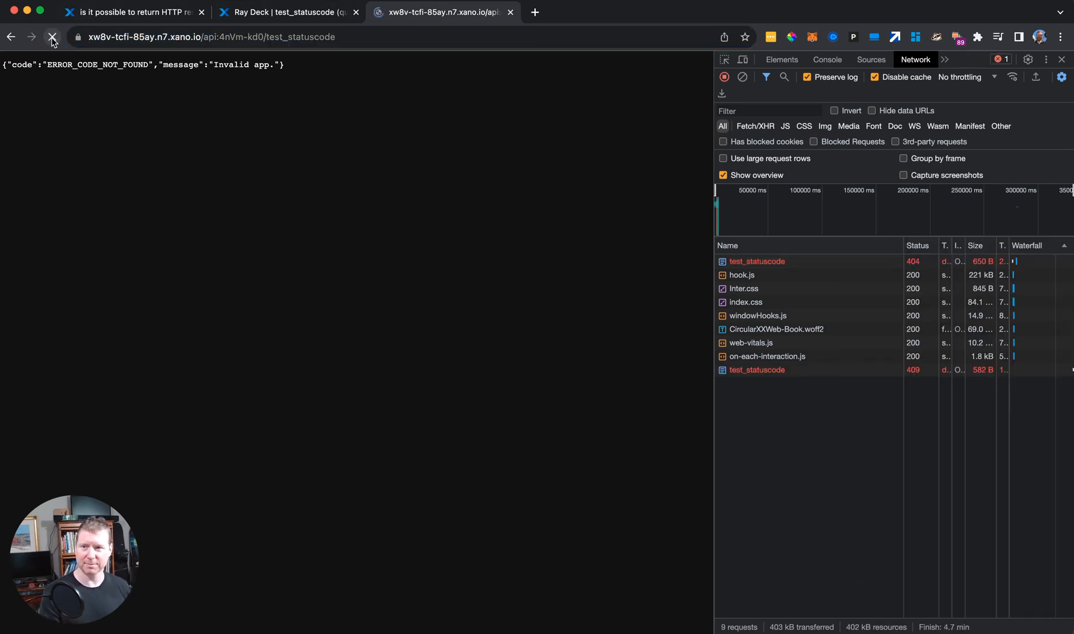
{"action": "left_click", "coordinate": [51, 36]}
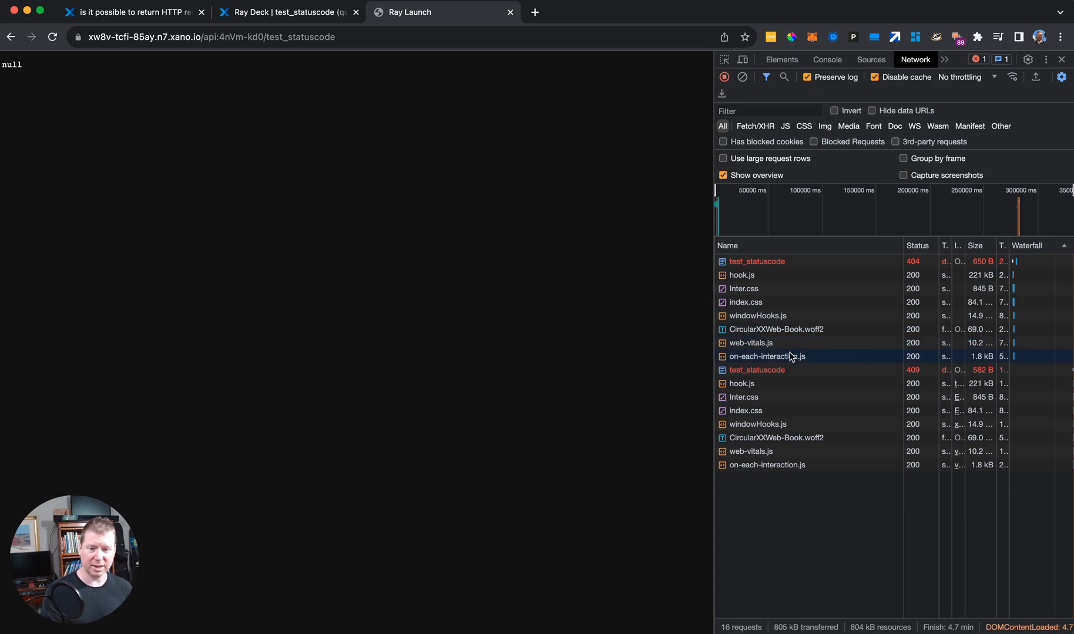
{"action": "left_click", "coordinate": [756, 370]}
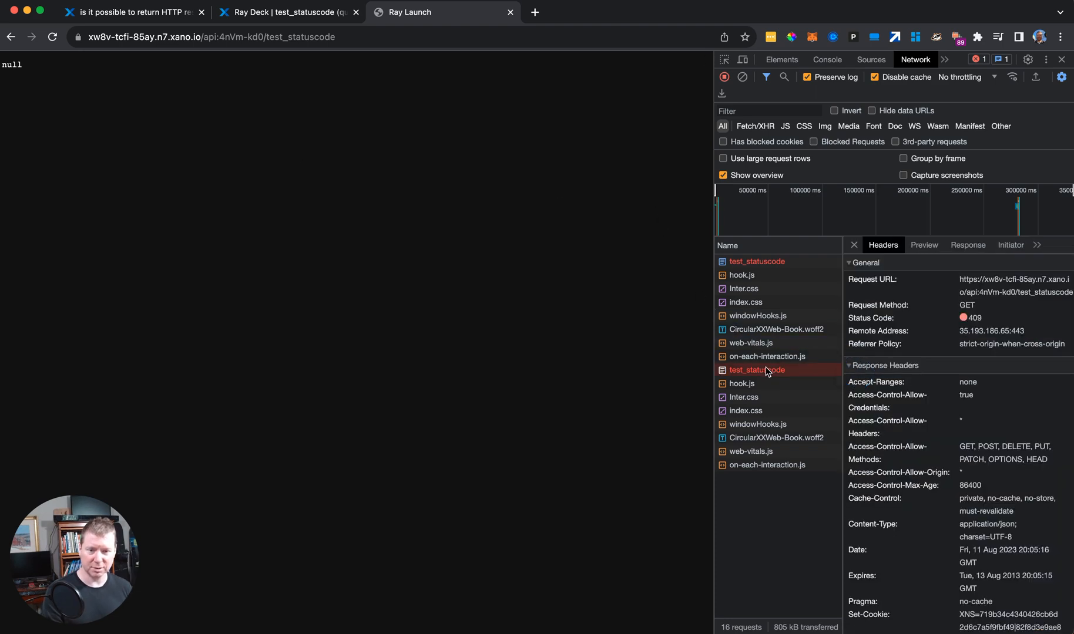
{"action": "left_click", "coordinate": [854, 245]}
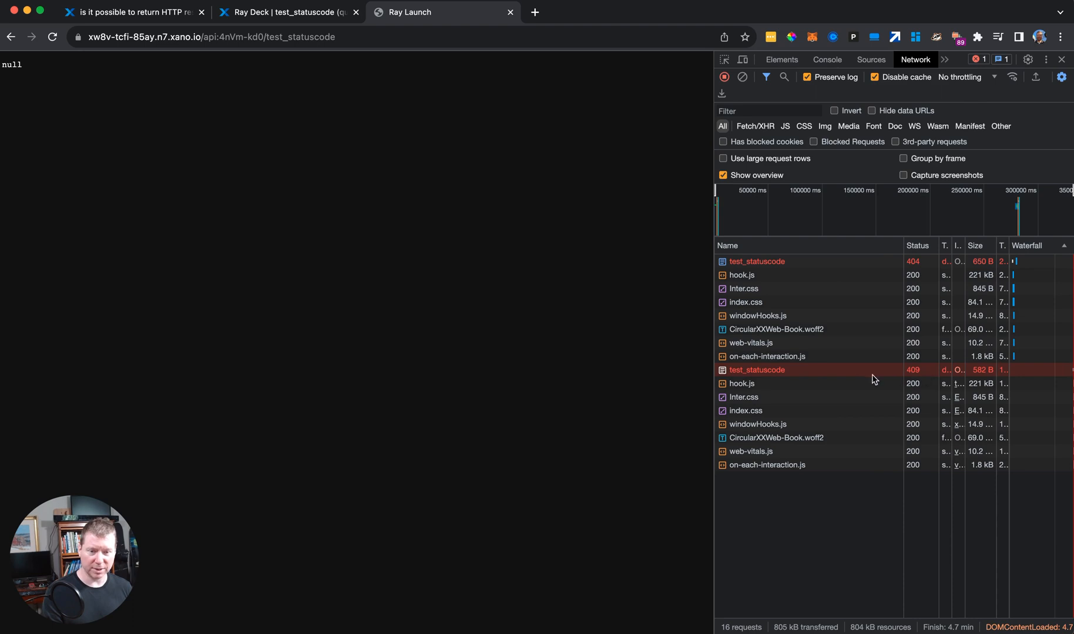
{"action": "left_click", "coordinate": [757, 370]}
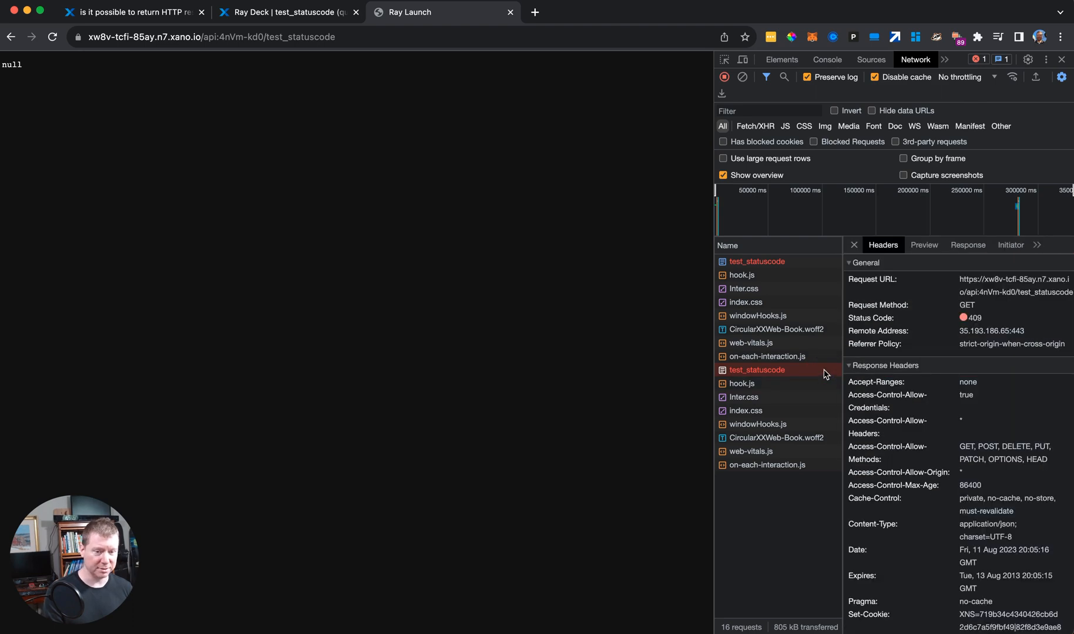
{"action": "mouse_move", "coordinate": [846, 353]}
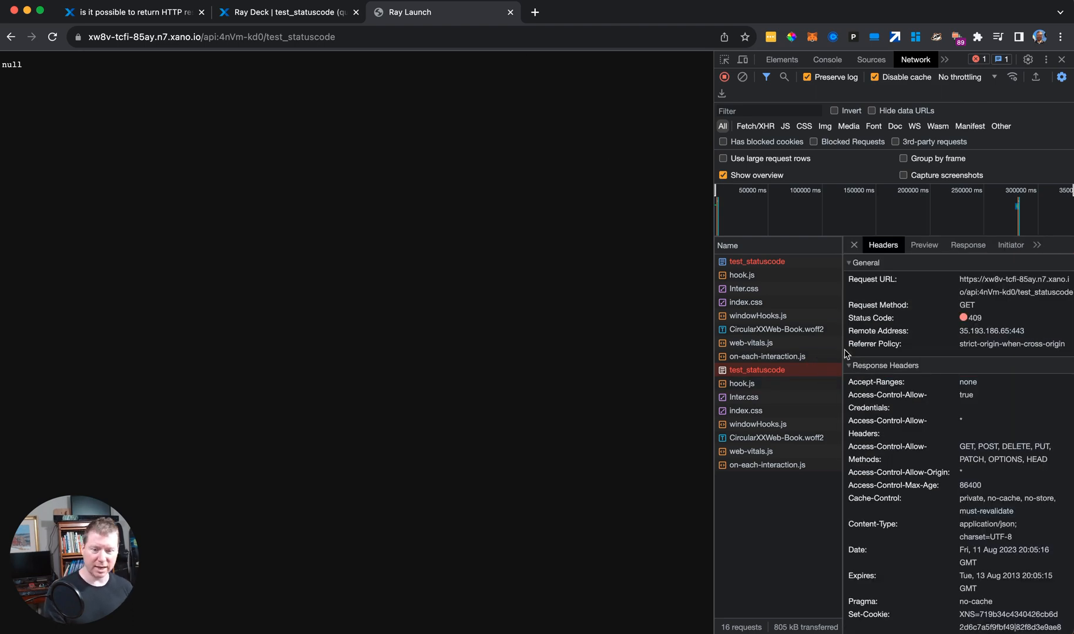
{"action": "mouse_move", "coordinate": [801, 349]}
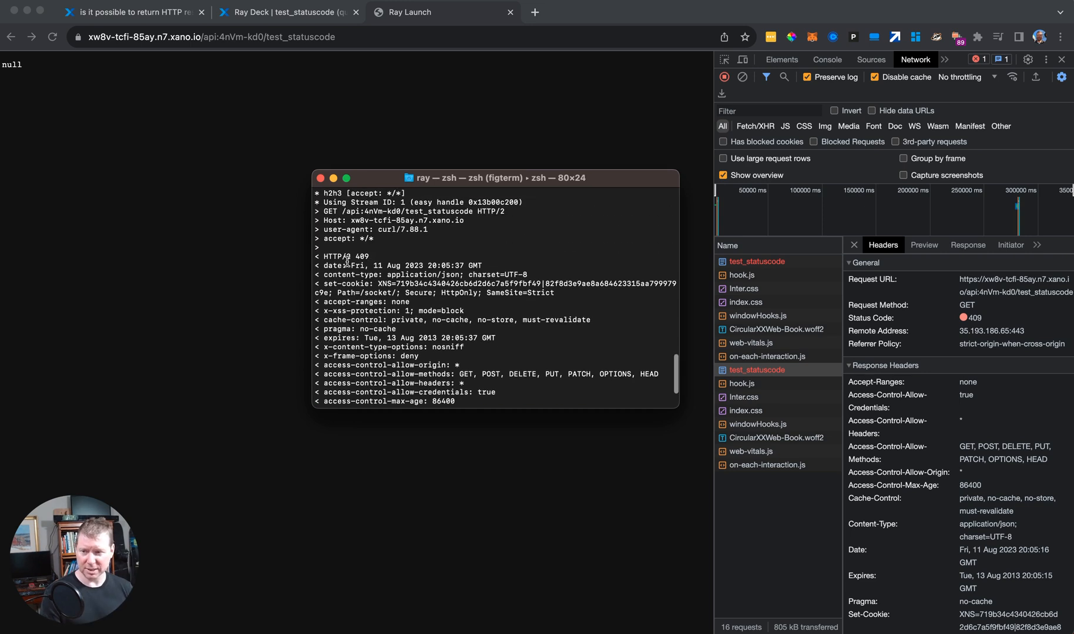
- Note the HTTP/2 409 status line, review Set Header's filters, and return to the community 409 question
{"action": "double_click", "coordinate": [345, 256]}
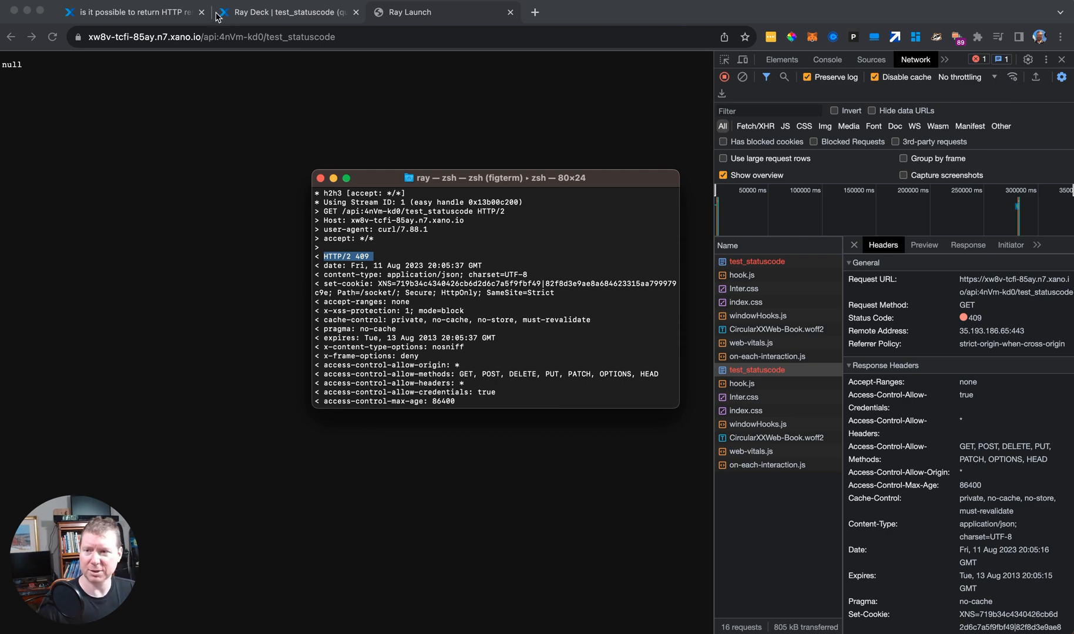
{"action": "left_click", "coordinate": [280, 12]}
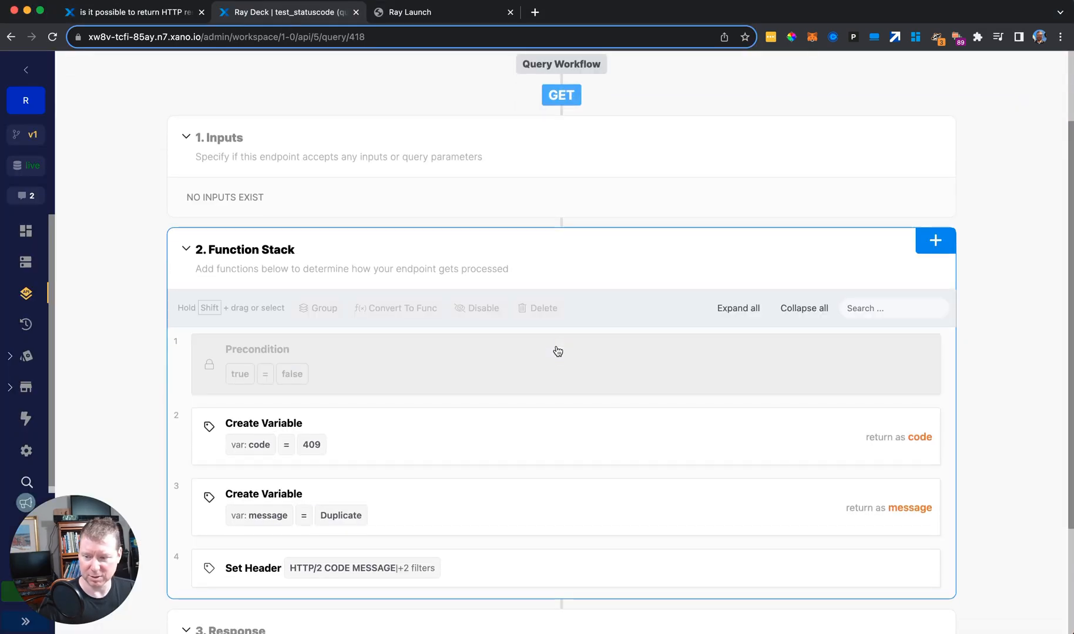
{"action": "left_click", "coordinate": [320, 567]}
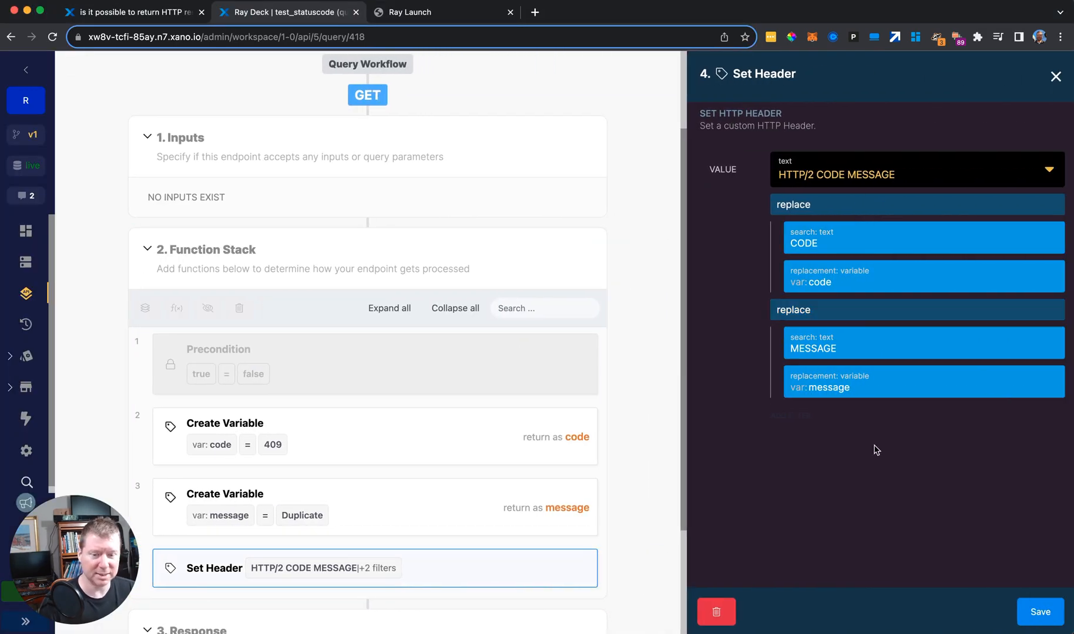
{"action": "mouse_move", "coordinate": [830, 151]}
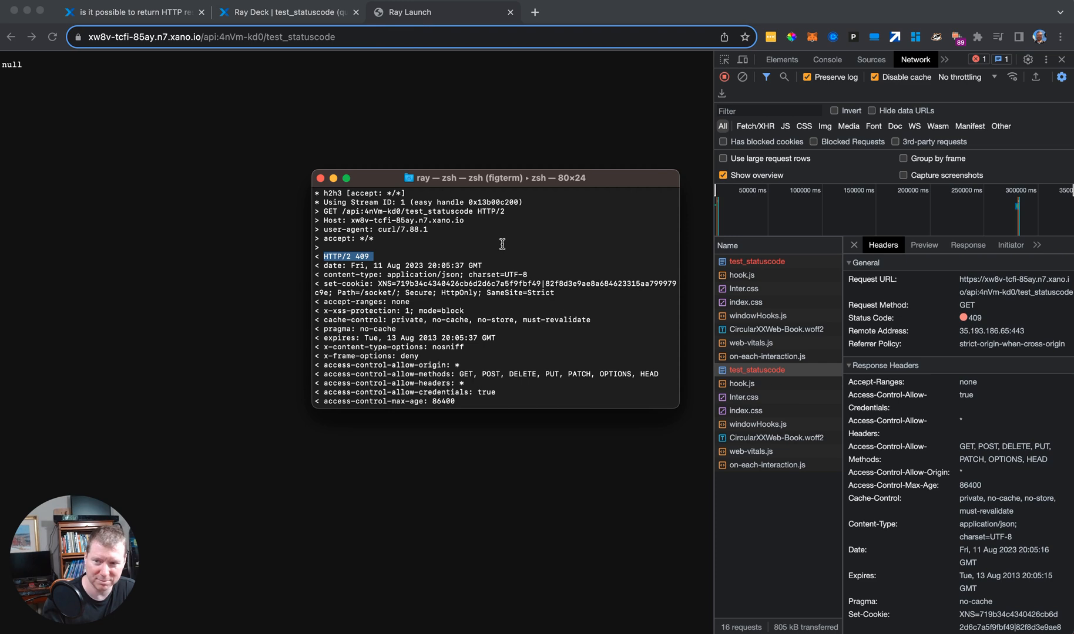
{"action": "mouse_move", "coordinate": [364, 257]}
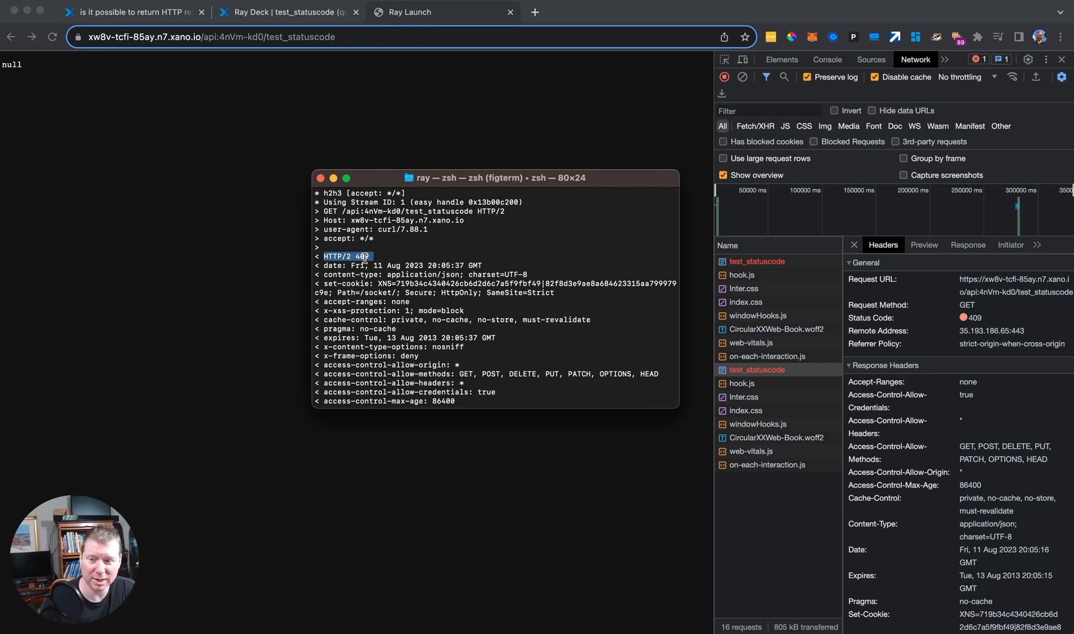
{"action": "mouse_move", "coordinate": [718, 348]}
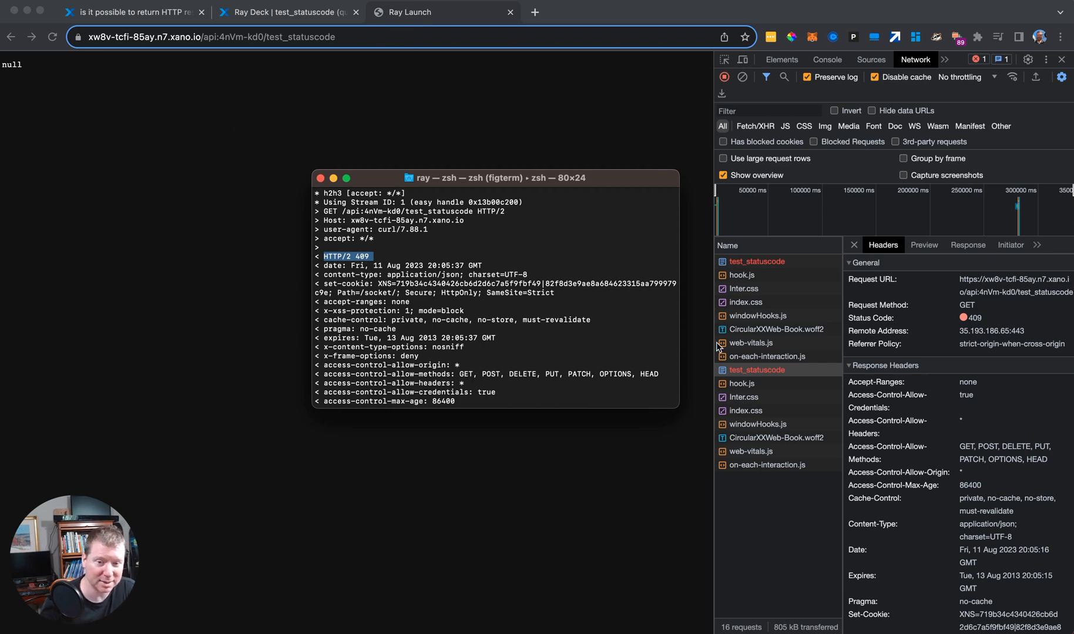
{"action": "mouse_move", "coordinate": [973, 323]}
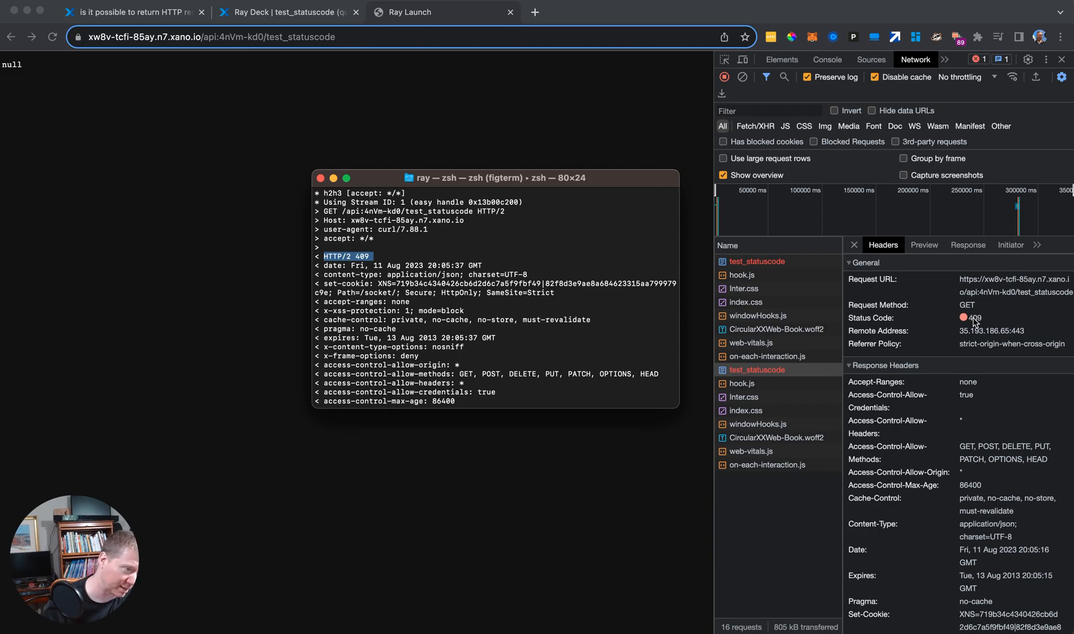
{"action": "left_click", "coordinate": [134, 12]}
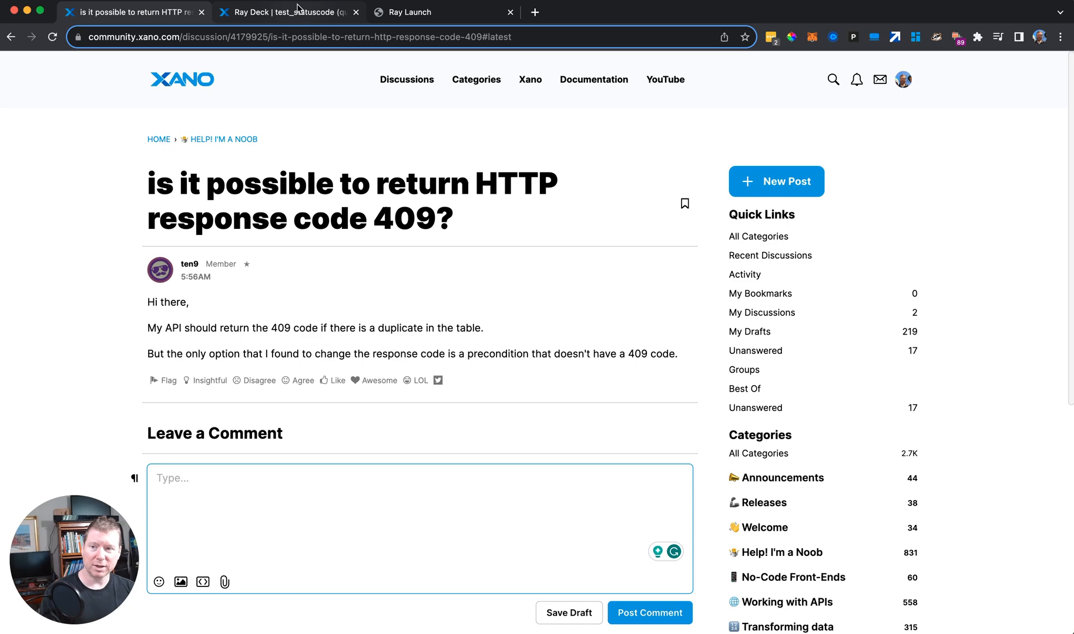
- Change the code variable from 409 to 411, save it, and publish the endpoint
{"action": "left_click", "coordinate": [288, 12]}
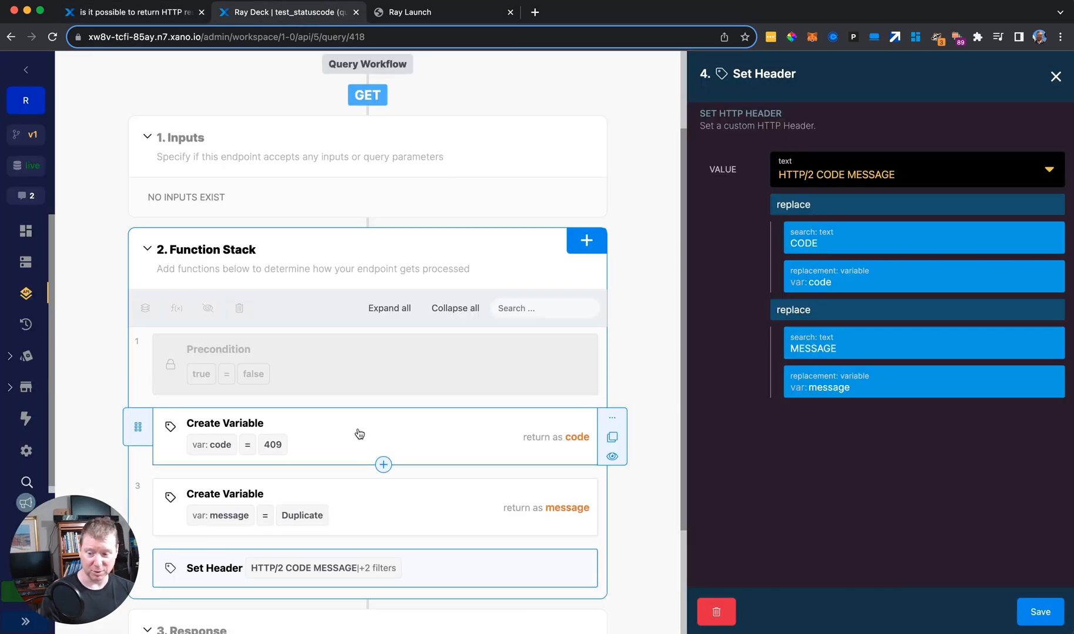
{"action": "mouse_move", "coordinate": [292, 445]}
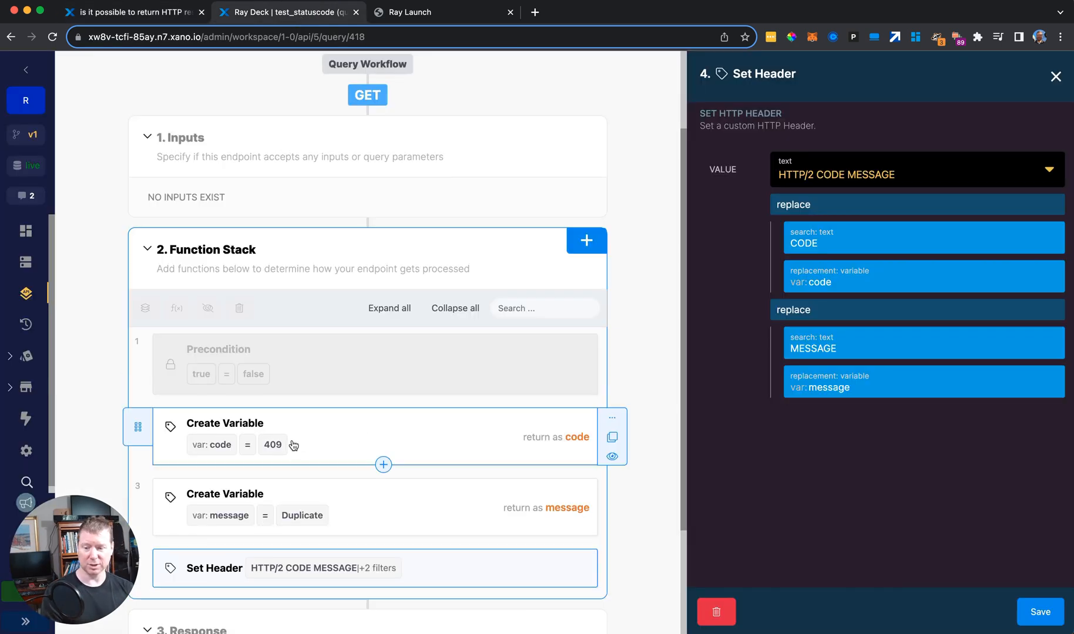
{"action": "left_click", "coordinate": [224, 423]}
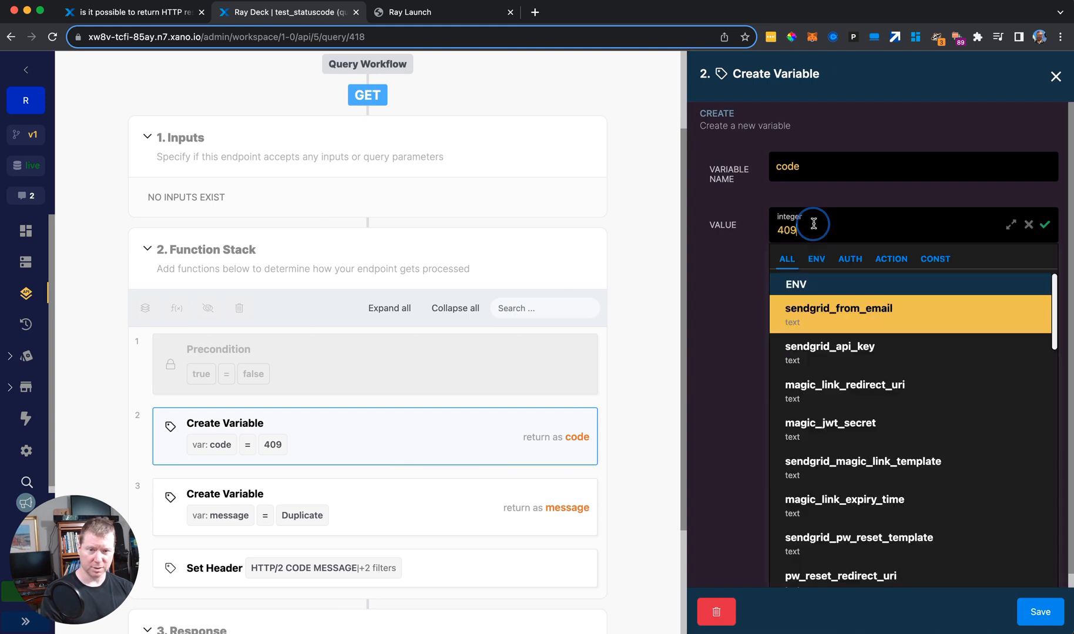
{"action": "type", "text": "411"}
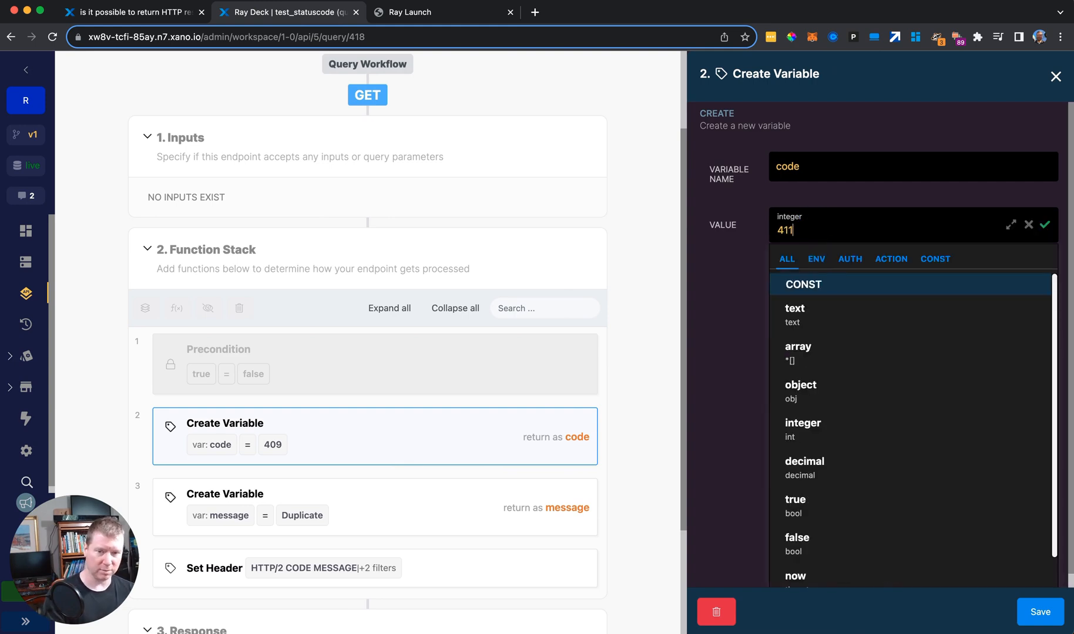
{"action": "left_click", "coordinate": [1046, 225]}
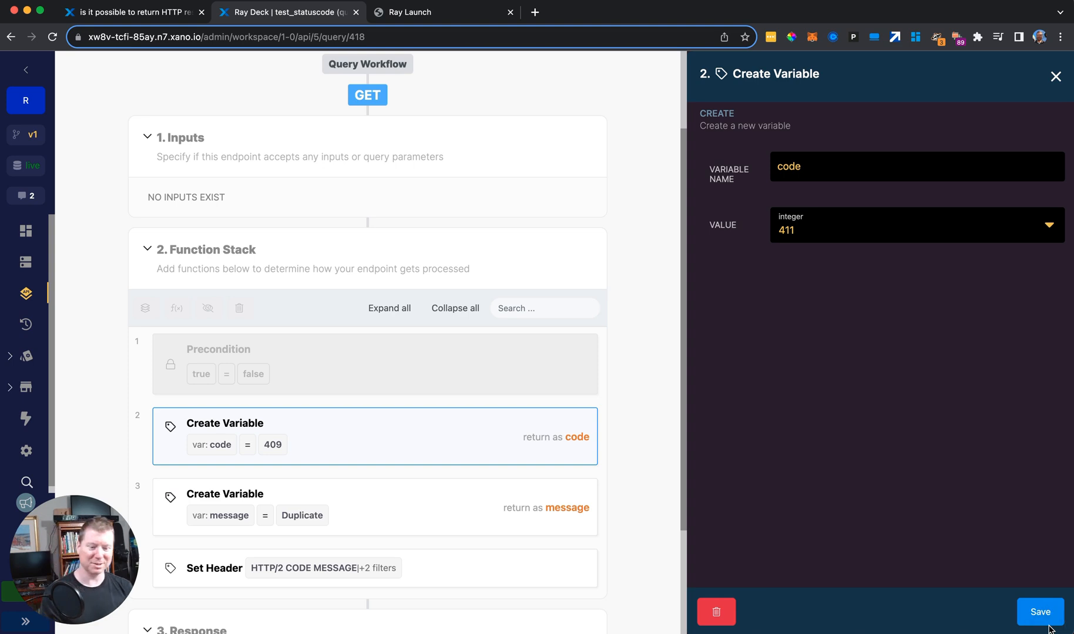
{"action": "left_click", "coordinate": [1039, 612]}
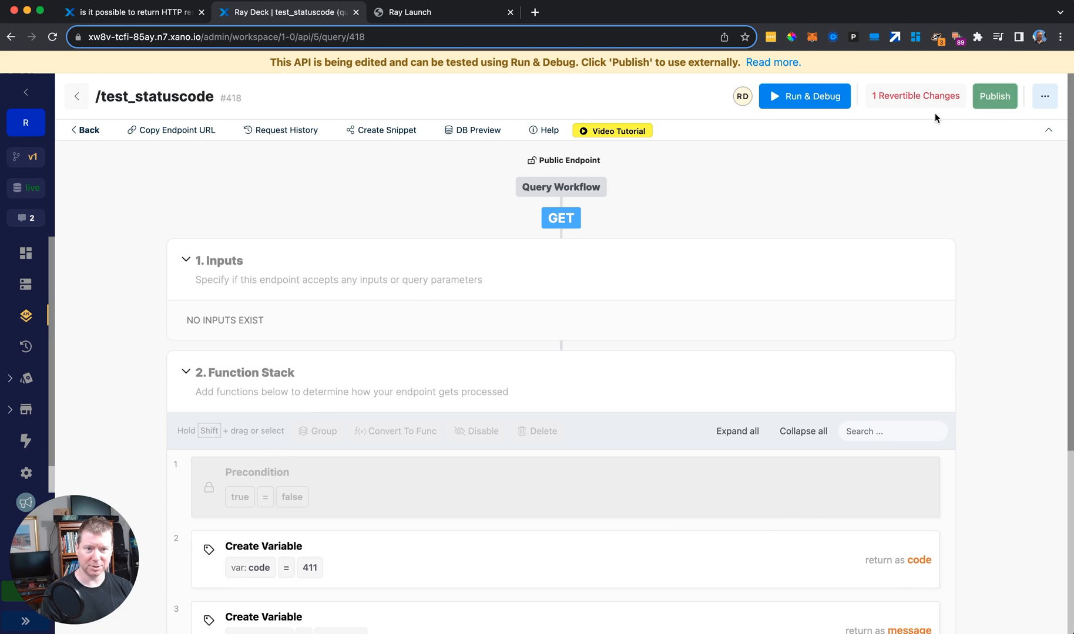
{"action": "left_click", "coordinate": [994, 96]}
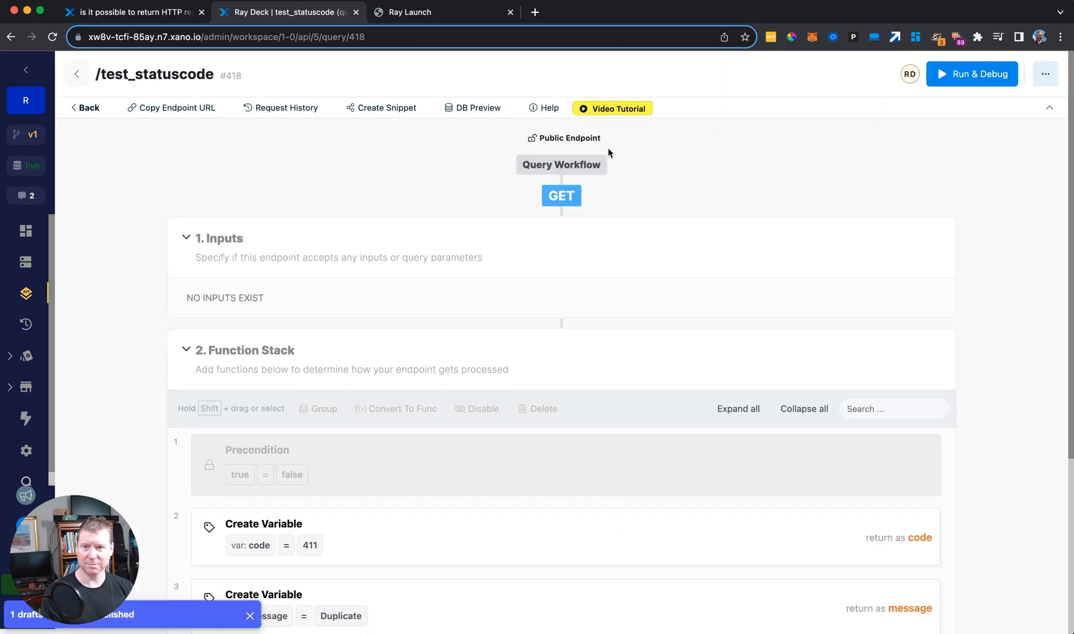
{"action": "left_click", "coordinate": [442, 12]}
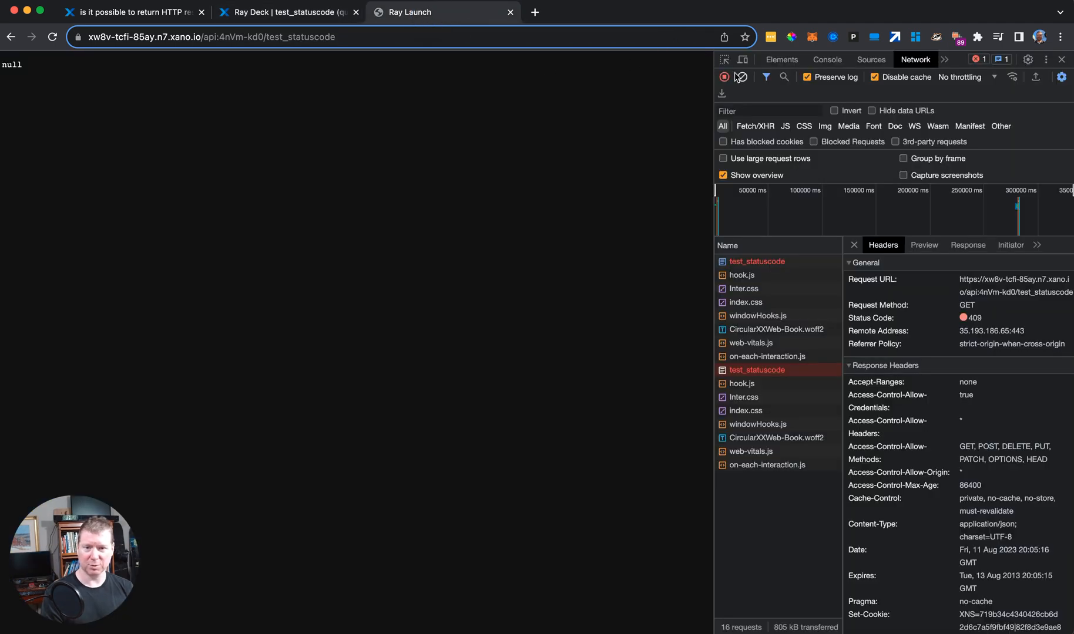
- Reload /test_statuscode to confirm status 411 in DevTools, then return to the editor
{"action": "left_click", "coordinate": [742, 77]}
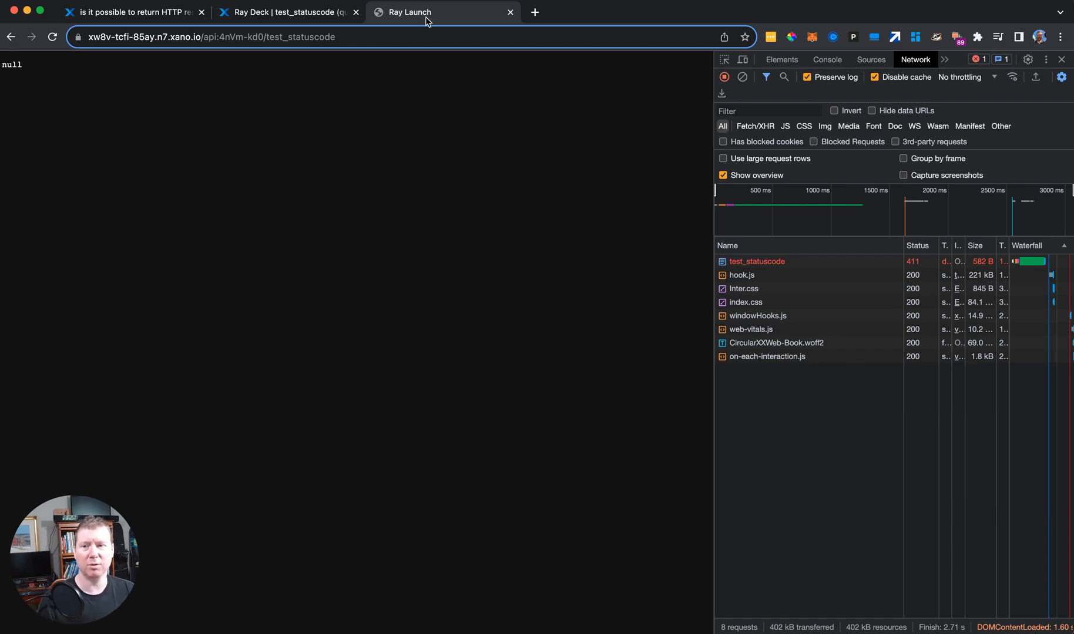
{"action": "left_click", "coordinate": [287, 12]}
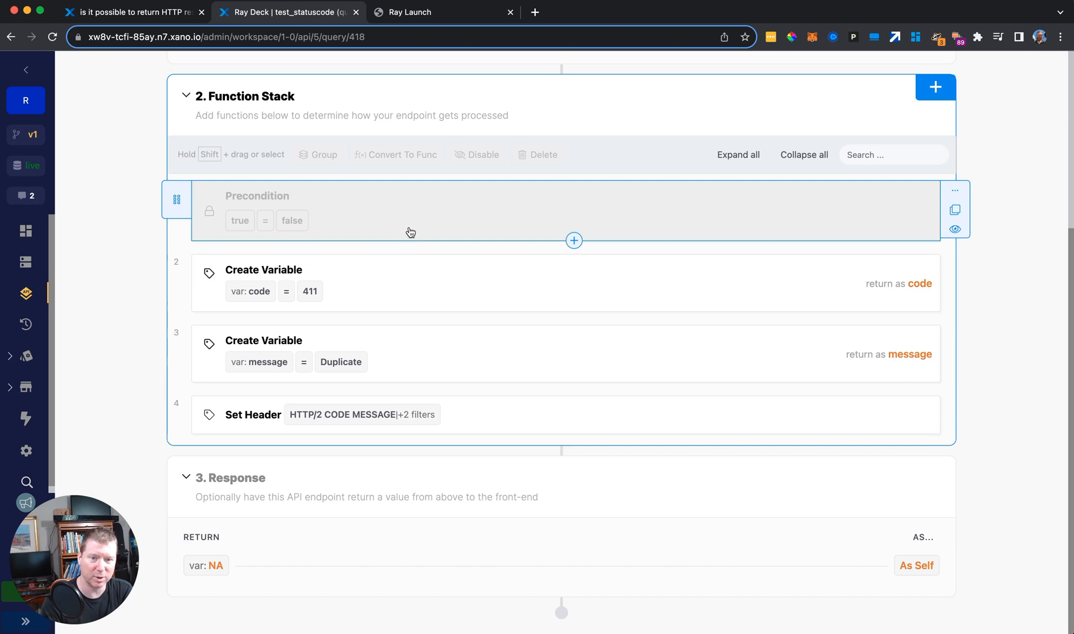
{"action": "mouse_move", "coordinate": [365, 243]}
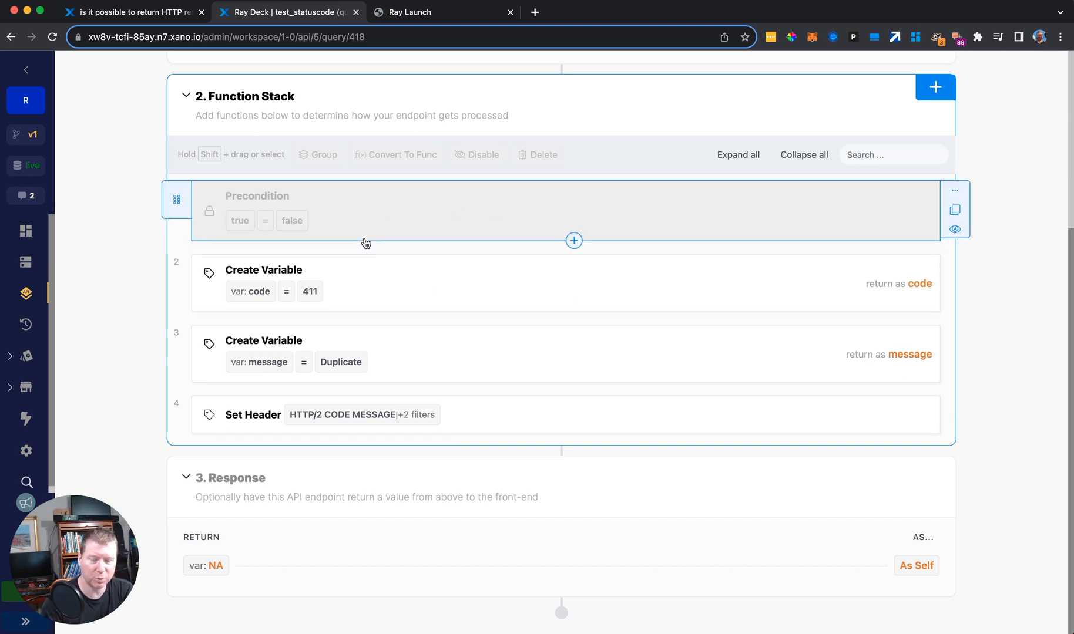
{"action": "mouse_move", "coordinate": [547, 239]}
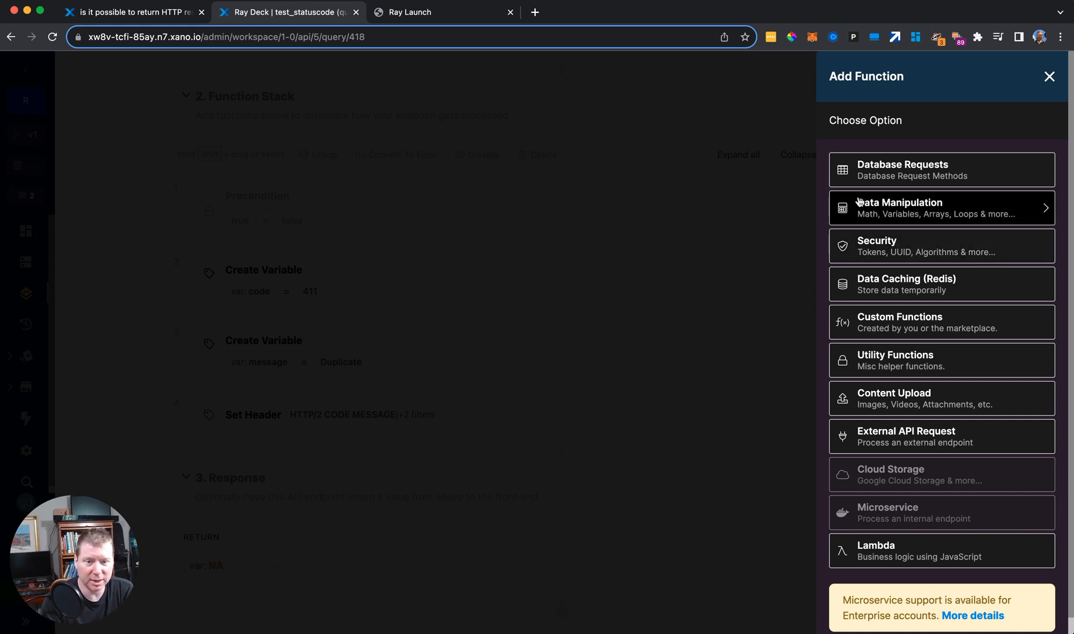
- Add a Data Manipulation Conditional after the precondition with expression starting 'true'
{"action": "left_click", "coordinate": [940, 208]}
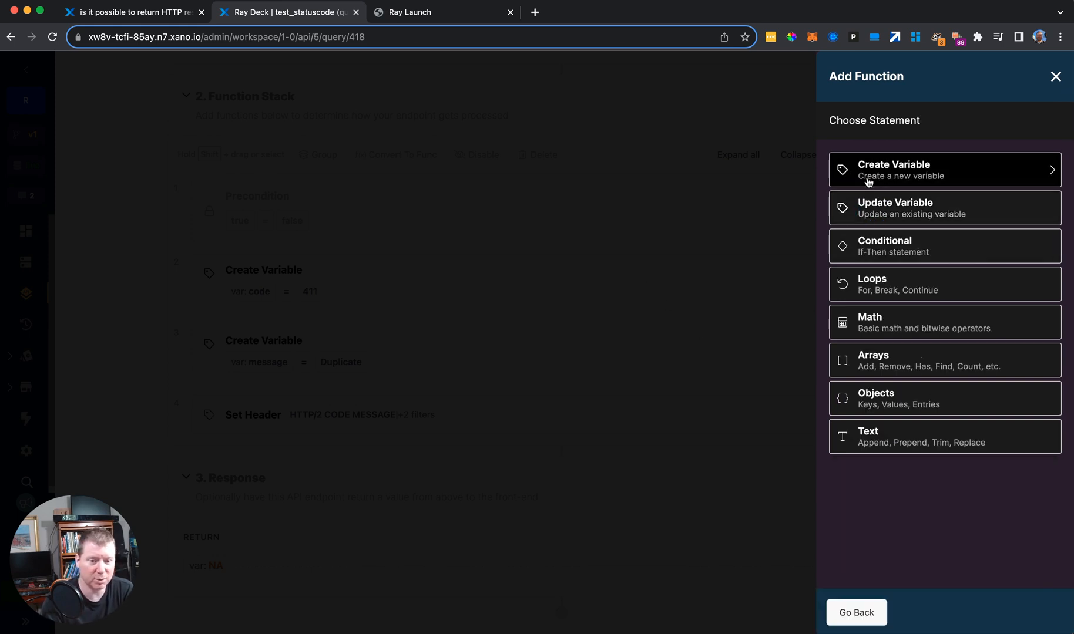
{"action": "left_click", "coordinate": [944, 246]}
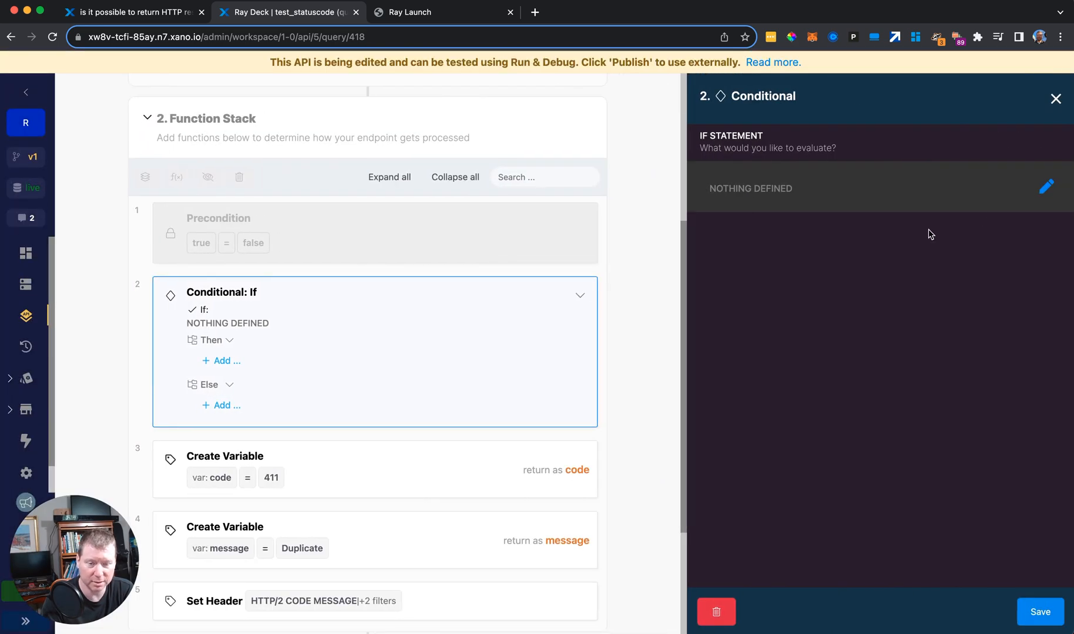
{"action": "left_click", "coordinate": [1045, 186]}
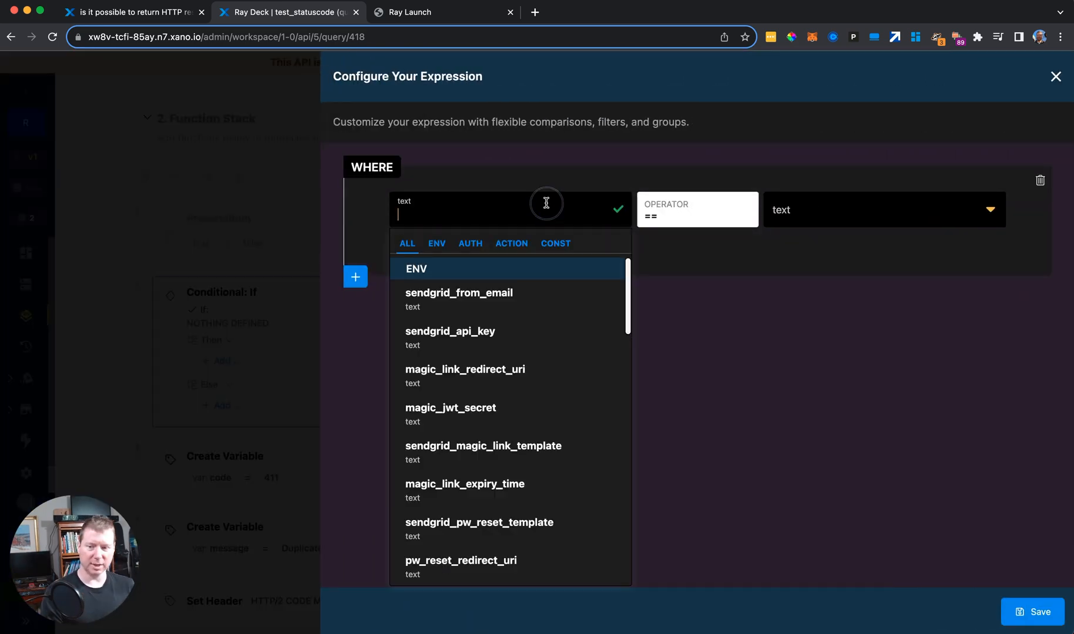
{"action": "type", "text": "true"}
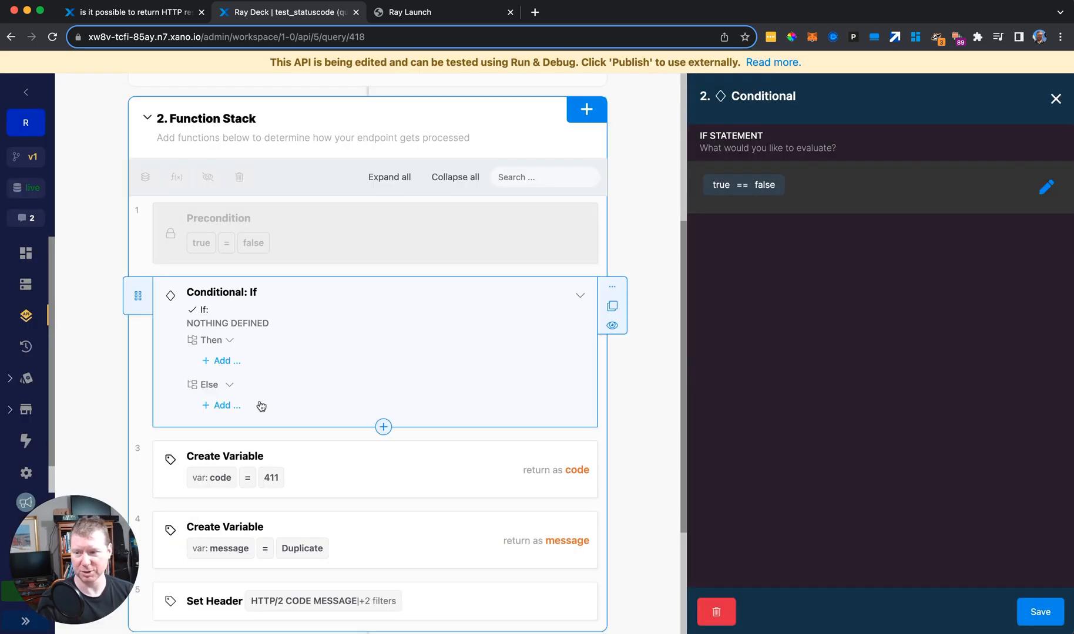
{"action": "mouse_move", "coordinate": [238, 411]}
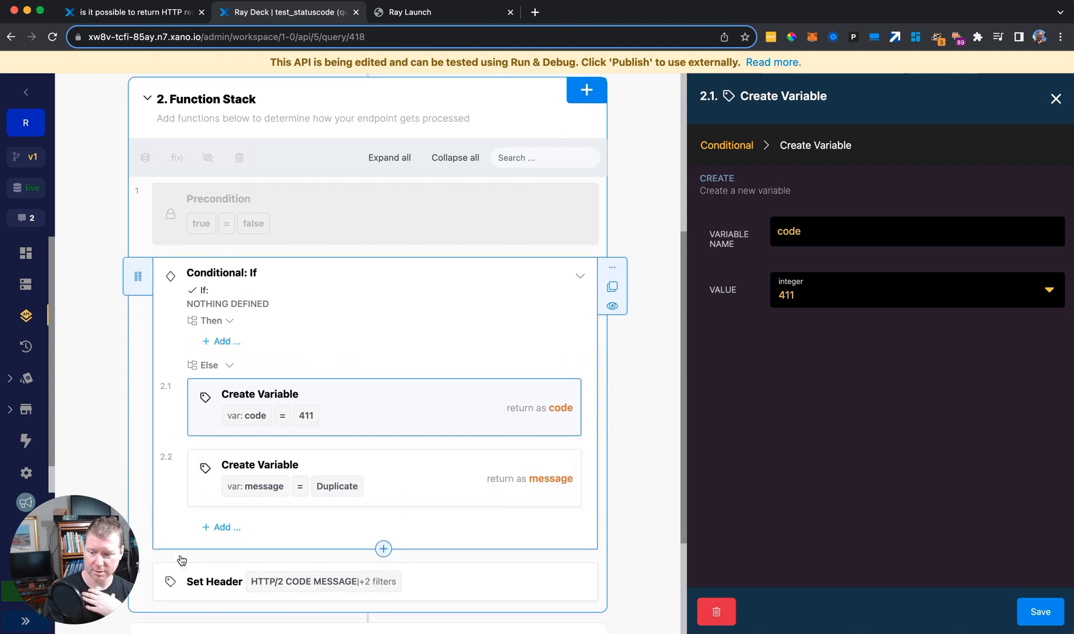
- Add a Utility Return step in the else branch returning the message variable
{"action": "scroll", "scroll_direction": "down", "scroll_amount": 3}
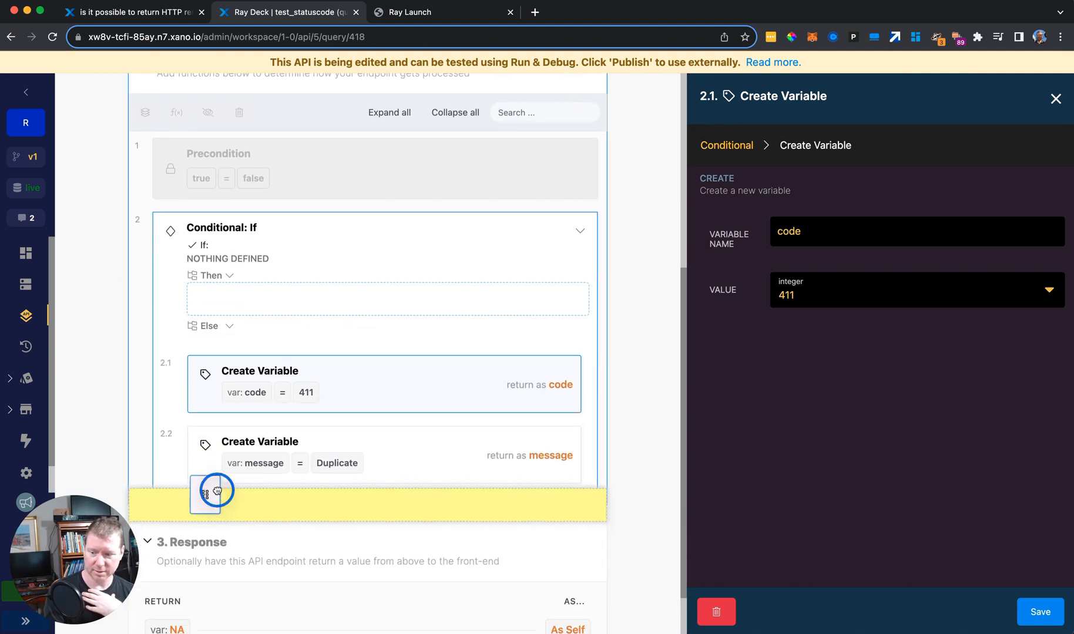
{"action": "left_click", "coordinate": [211, 494]}
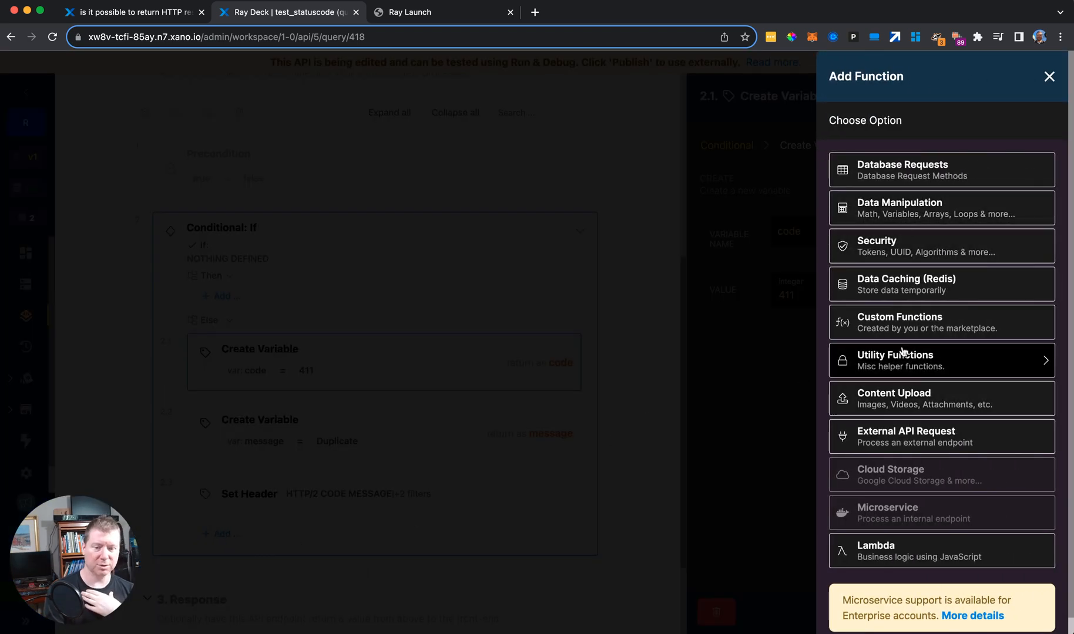
{"action": "left_click", "coordinate": [940, 361]}
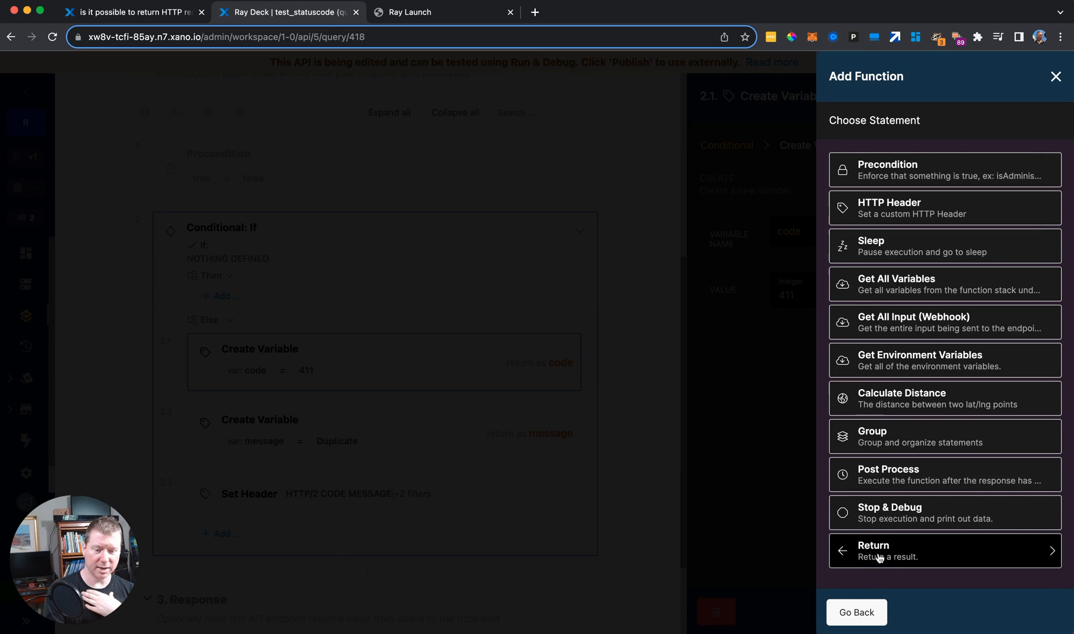
{"action": "left_click", "coordinate": [943, 551]}
{"action": "type", "text": "mes"}
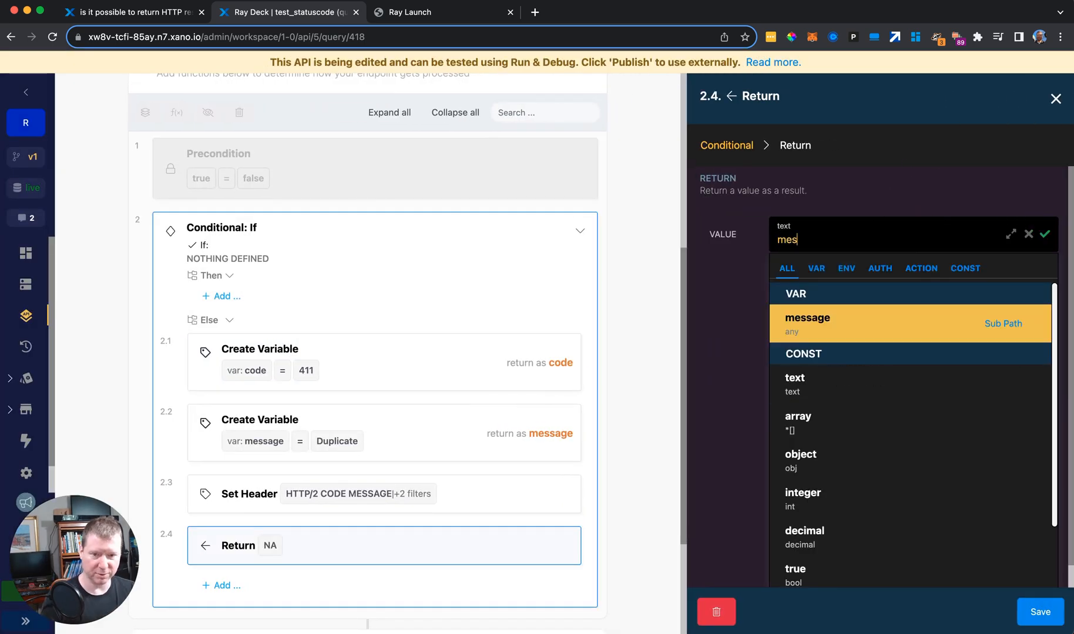
{"action": "left_click", "coordinate": [807, 318]}
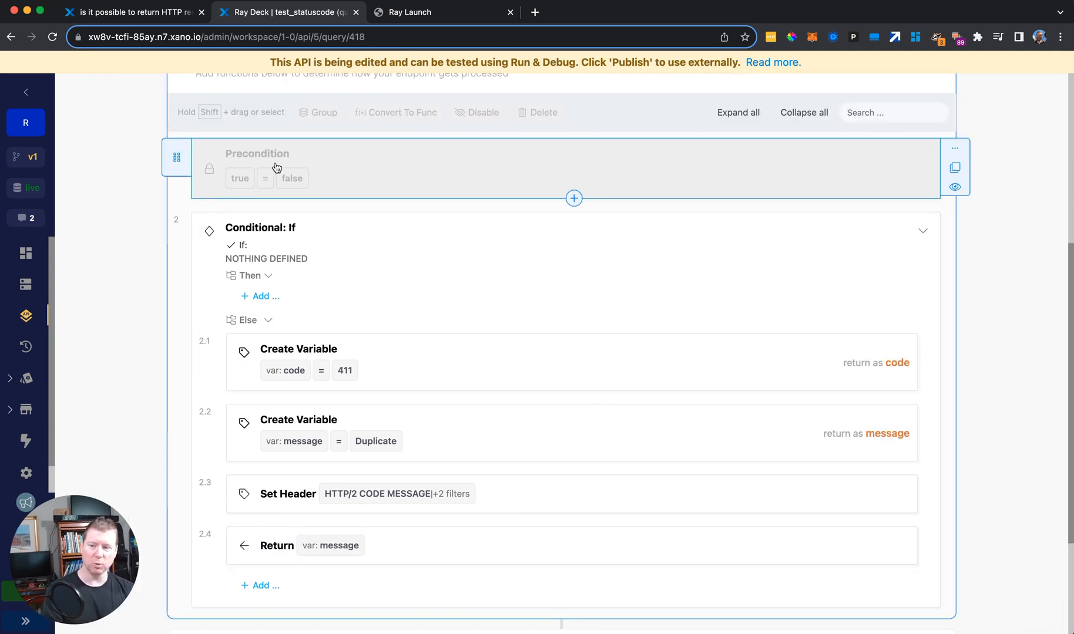
{"action": "mouse_move", "coordinate": [385, 168]}
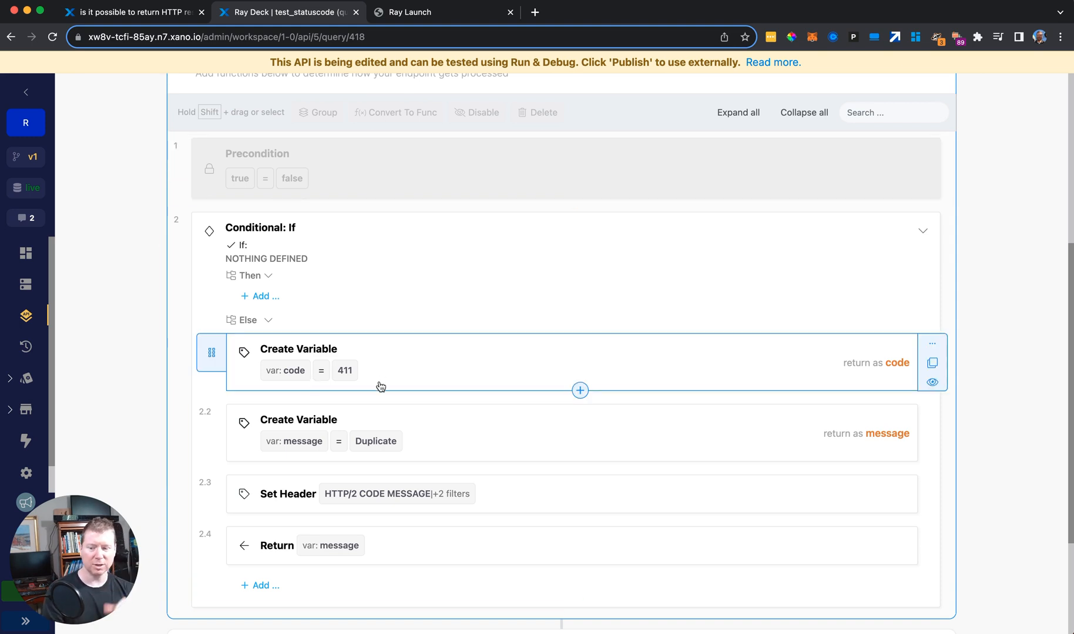
{"action": "mouse_move", "coordinate": [266, 370]}
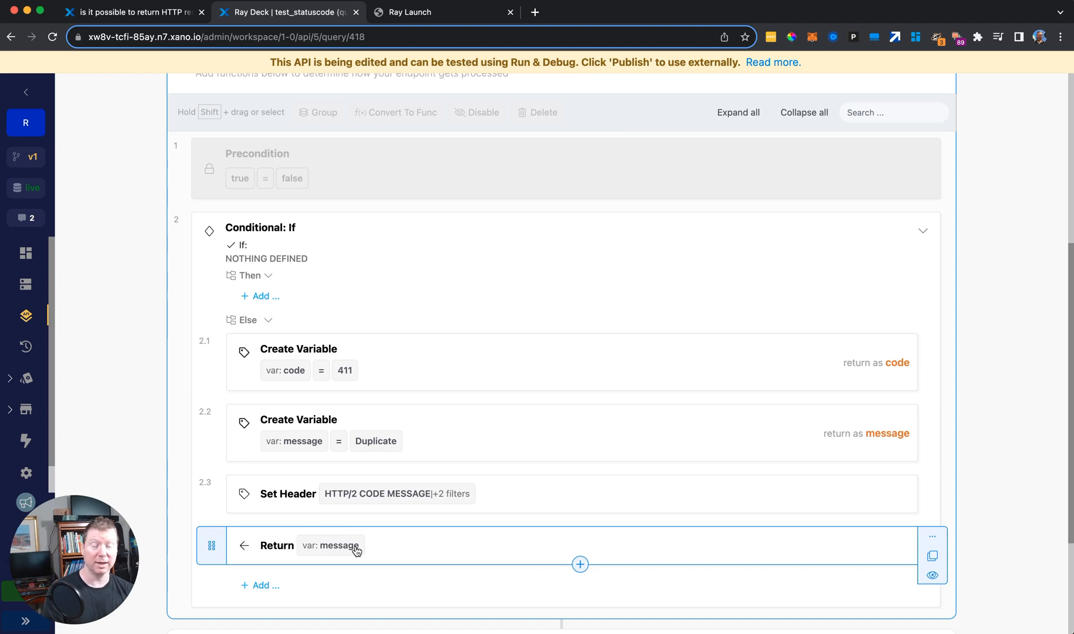
- Publish the endpoint, reload it to see 'Missing conditional statements', and return to the editor
{"action": "scroll", "scroll_direction": "down", "scroll_amount": 3}
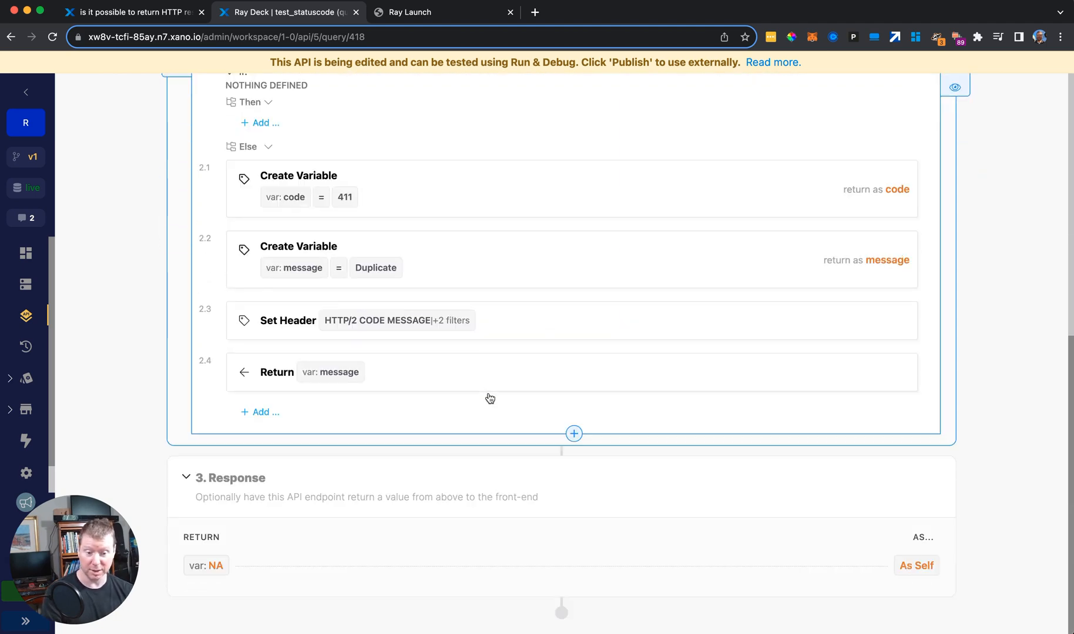
{"action": "scroll", "scroll_direction": "up", "scroll_amount": 3}
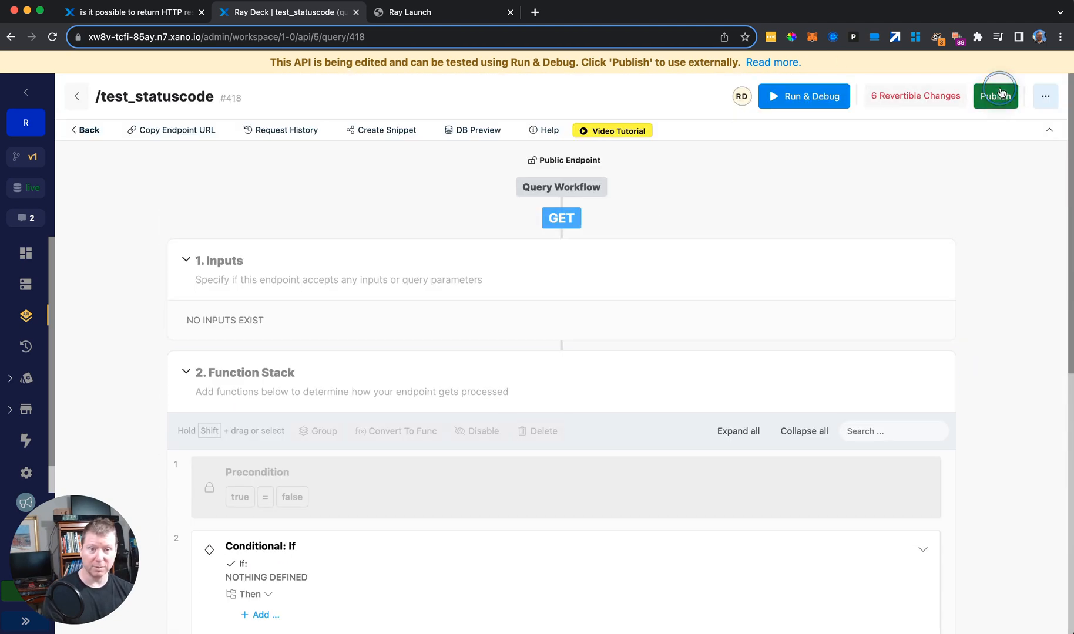
{"action": "left_click", "coordinate": [995, 96]}
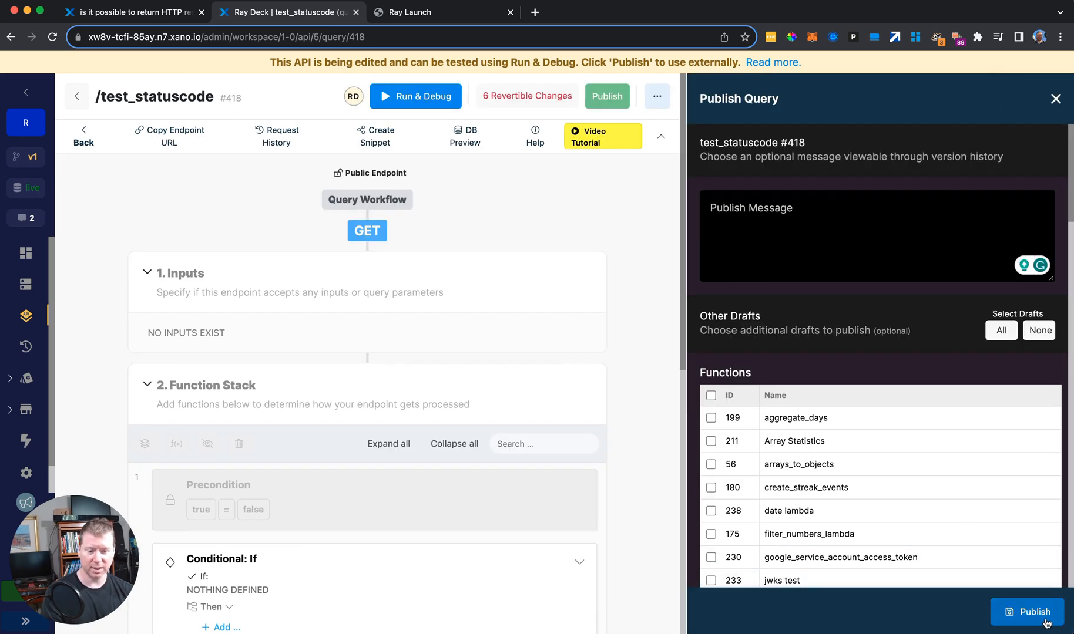
{"action": "left_click", "coordinate": [1026, 612]}
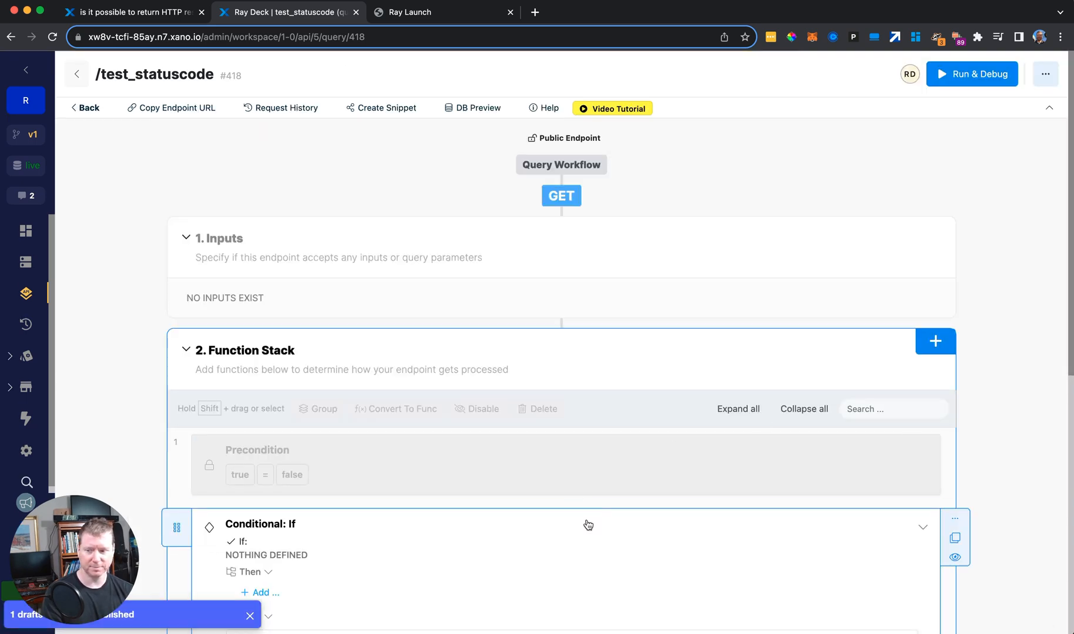
{"action": "left_click", "coordinate": [424, 12]}
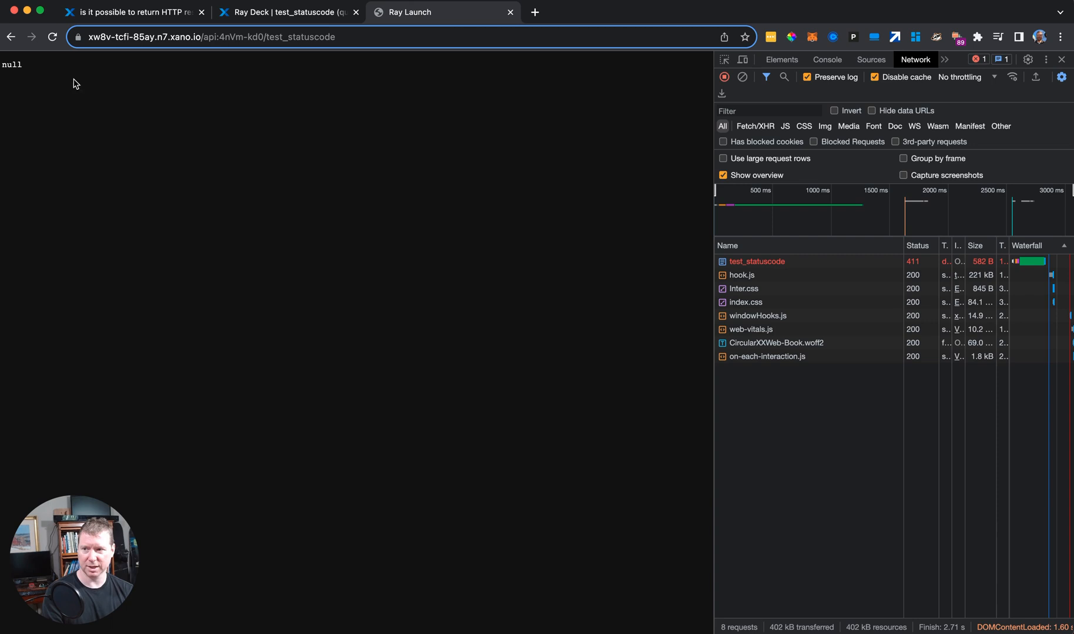
{"action": "left_click", "coordinate": [52, 37]}
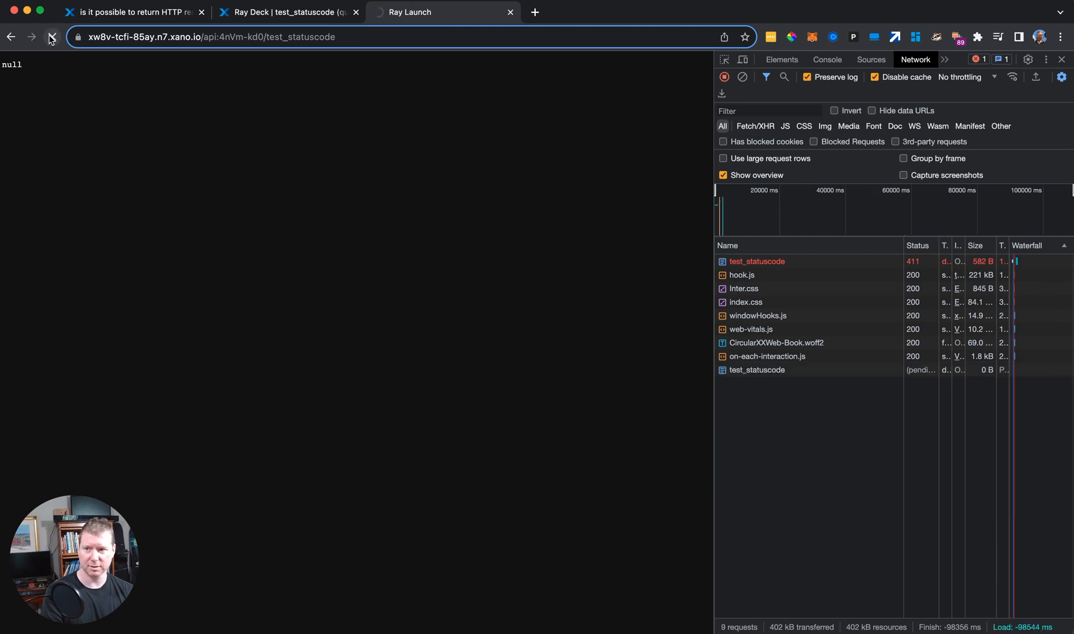
{"action": "left_click", "coordinate": [52, 36]}
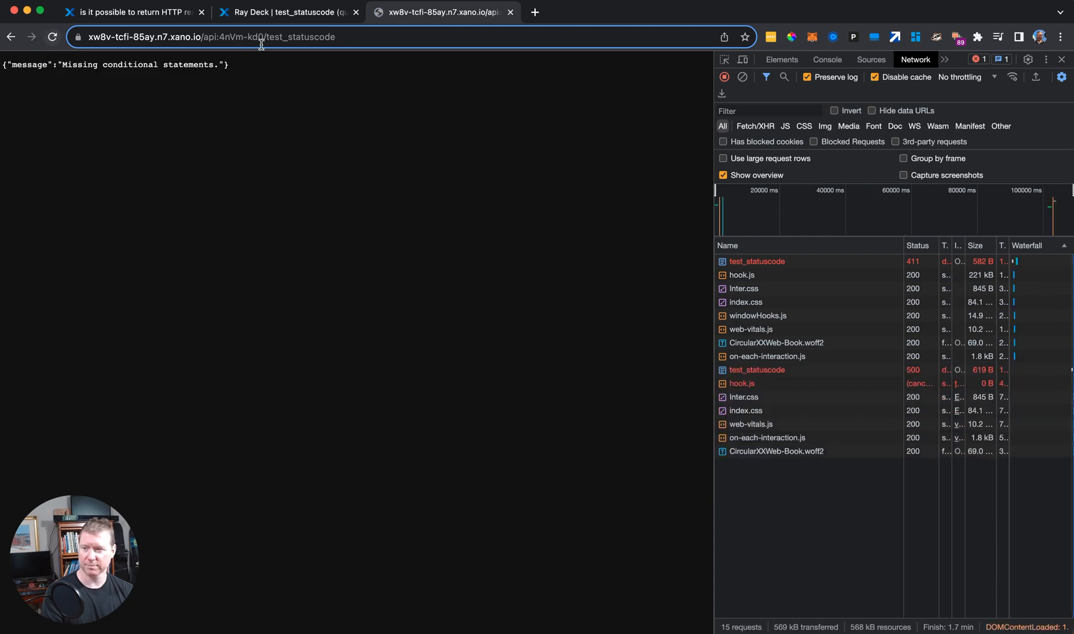
{"action": "left_click", "coordinate": [288, 12]}
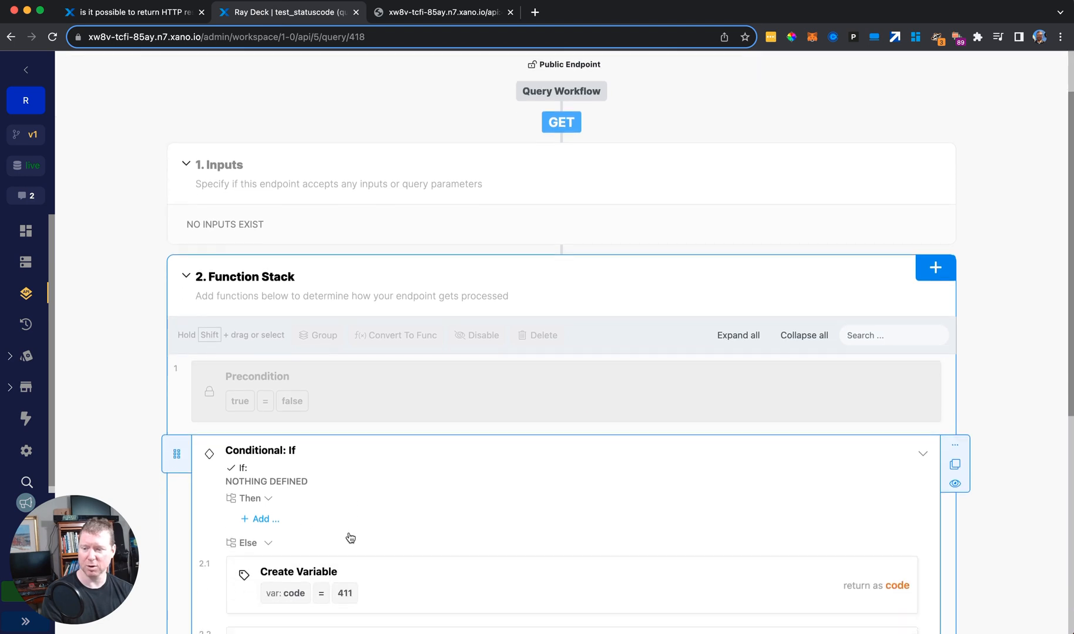
- Set the If condition to compare boolean true with boolean false and save it
{"action": "left_click", "coordinate": [261, 449]}
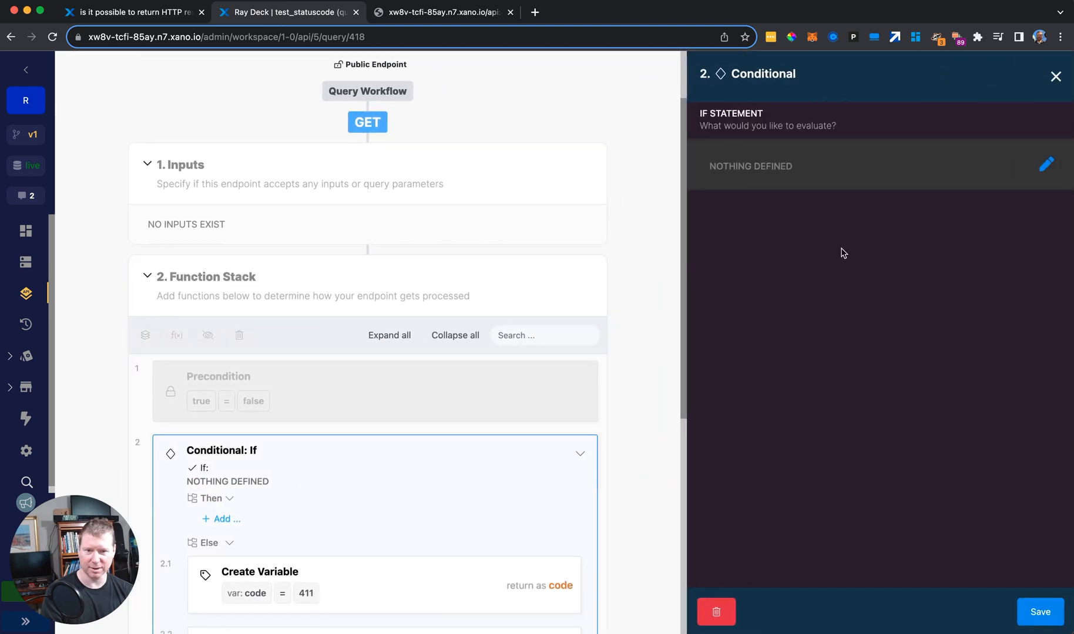
{"action": "left_click", "coordinate": [1047, 166]}
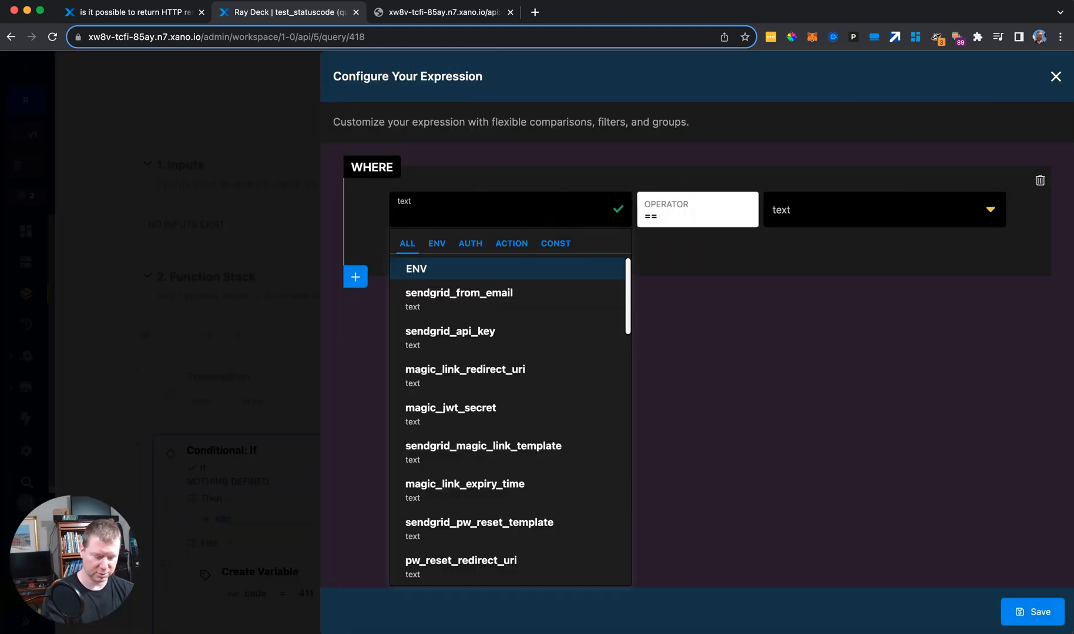
{"action": "left_click", "coordinate": [880, 209]}
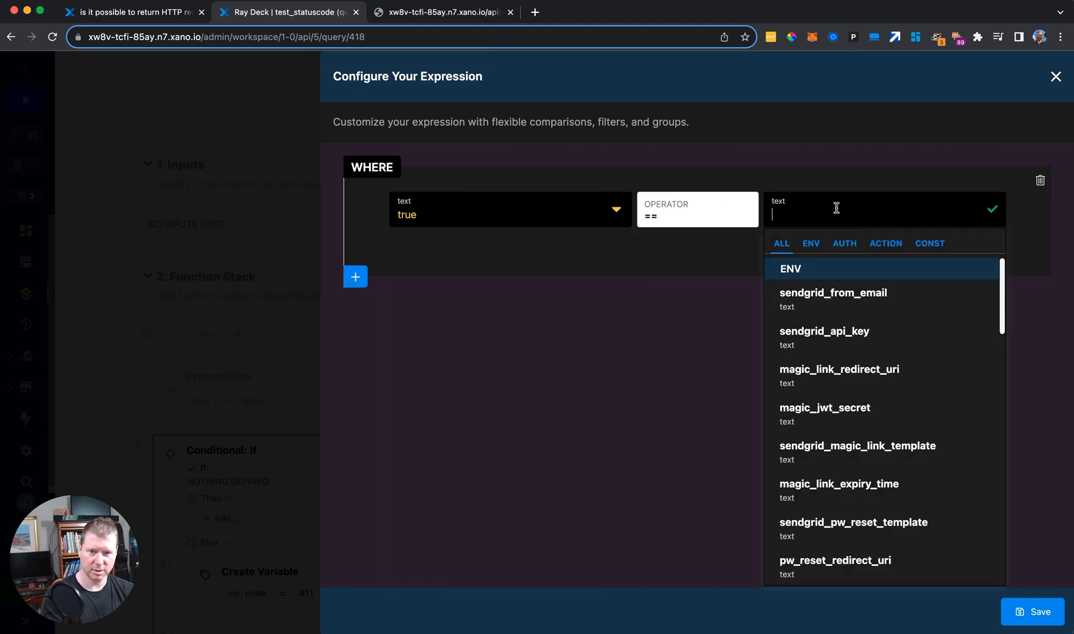
{"action": "left_click", "coordinate": [479, 215]}
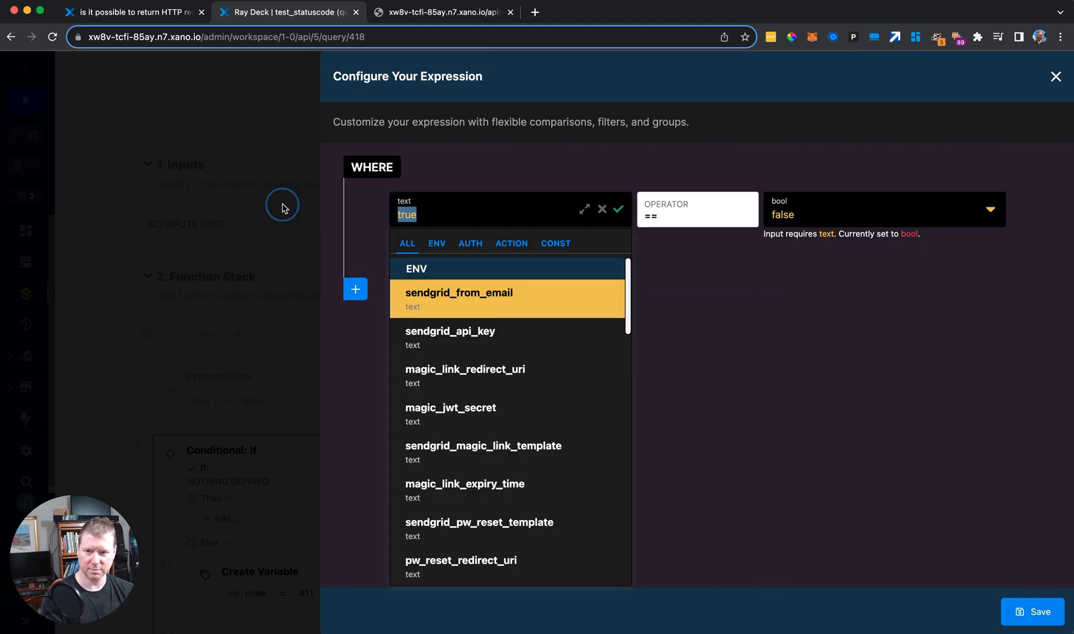
{"action": "left_click", "coordinate": [555, 243]}
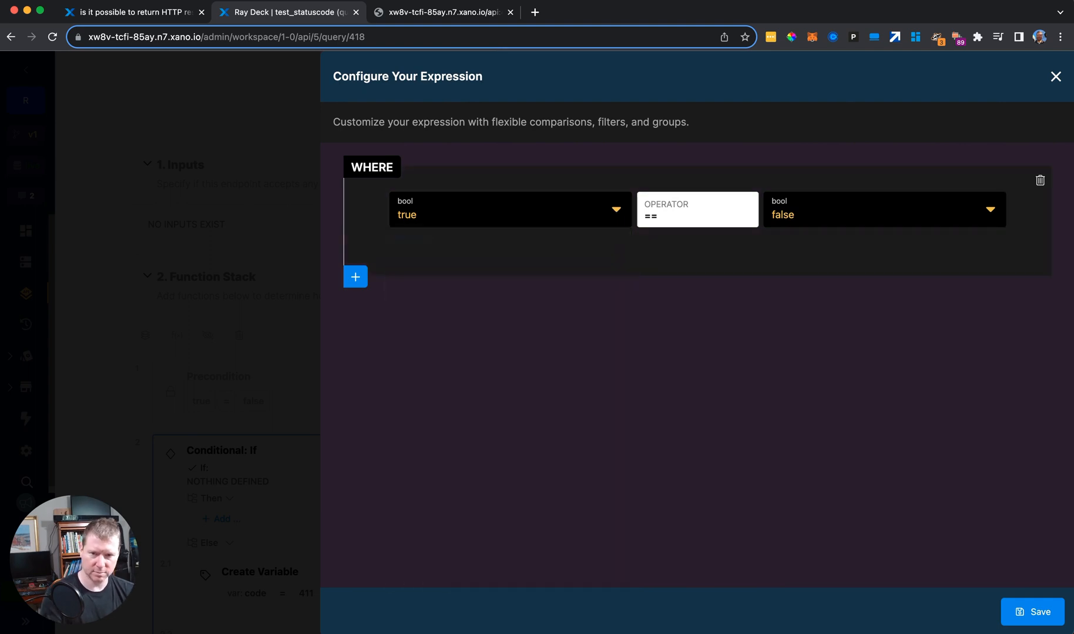
{"action": "left_click", "coordinate": [1055, 77]}
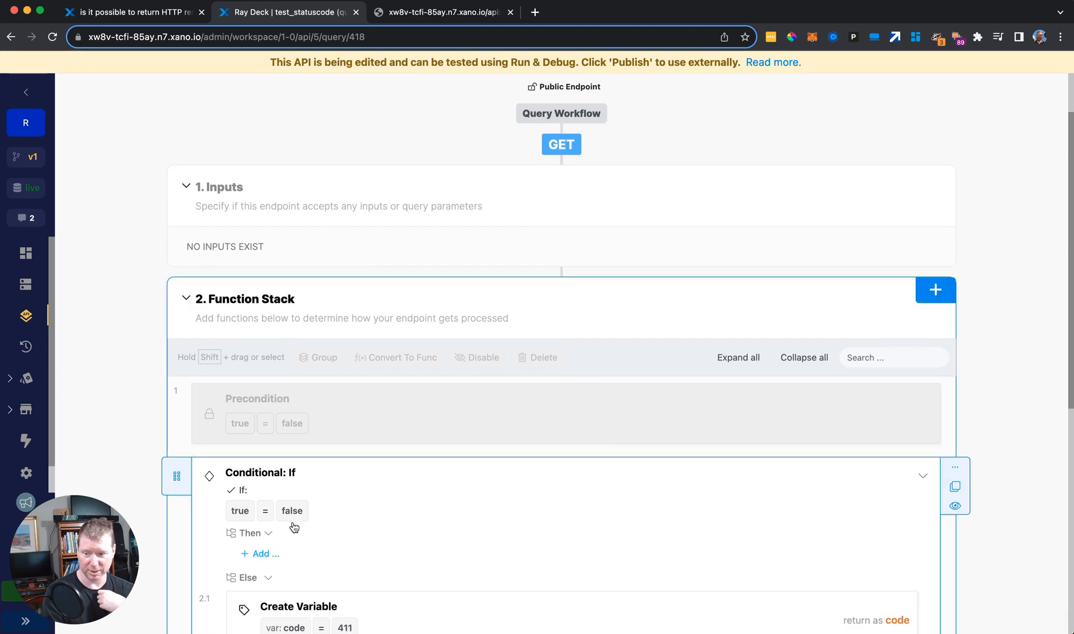
- Publish the endpoint with the new true = false condition
{"action": "scroll", "scroll_direction": "up", "scroll_amount": 3}
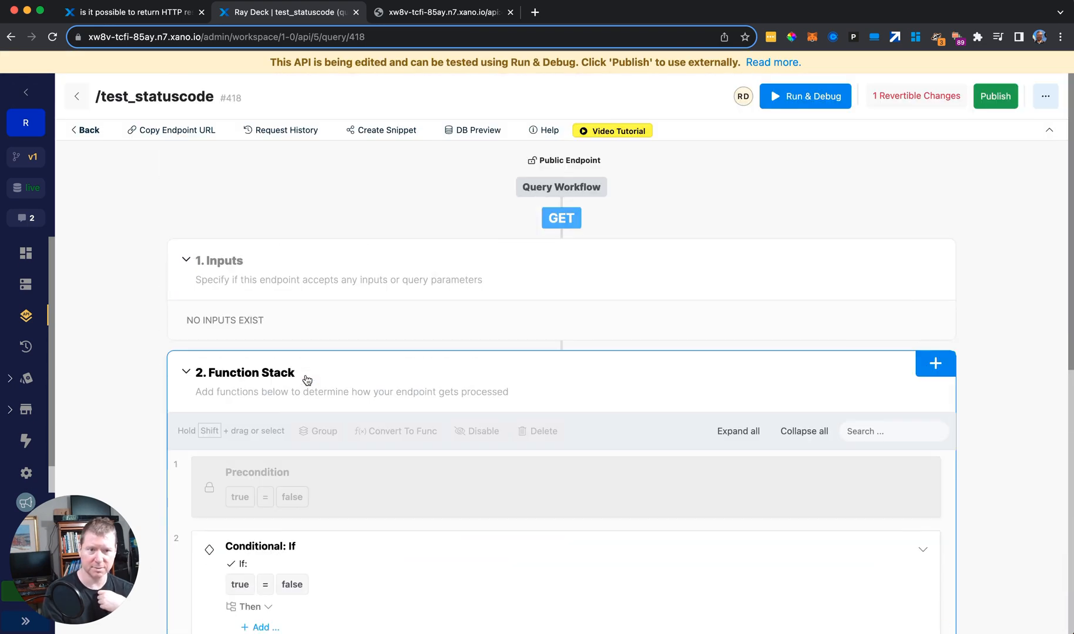
{"action": "left_click", "coordinate": [994, 96]}
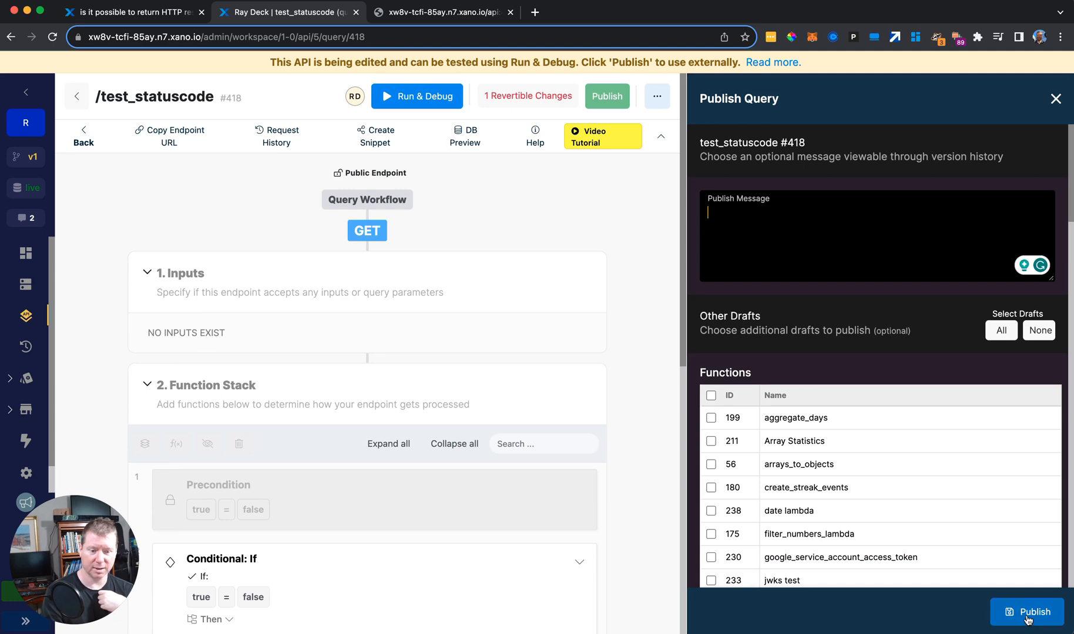
{"action": "left_click", "coordinate": [1029, 612]}
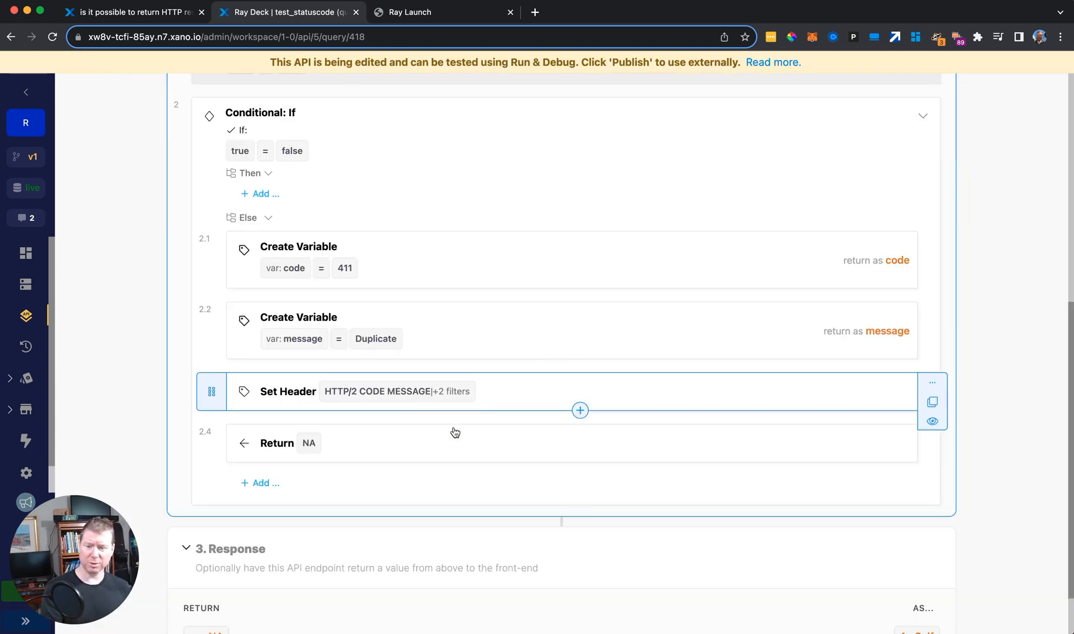
- Make the else branch's Return step output the message variable and save it
{"action": "left_click", "coordinate": [276, 443]}
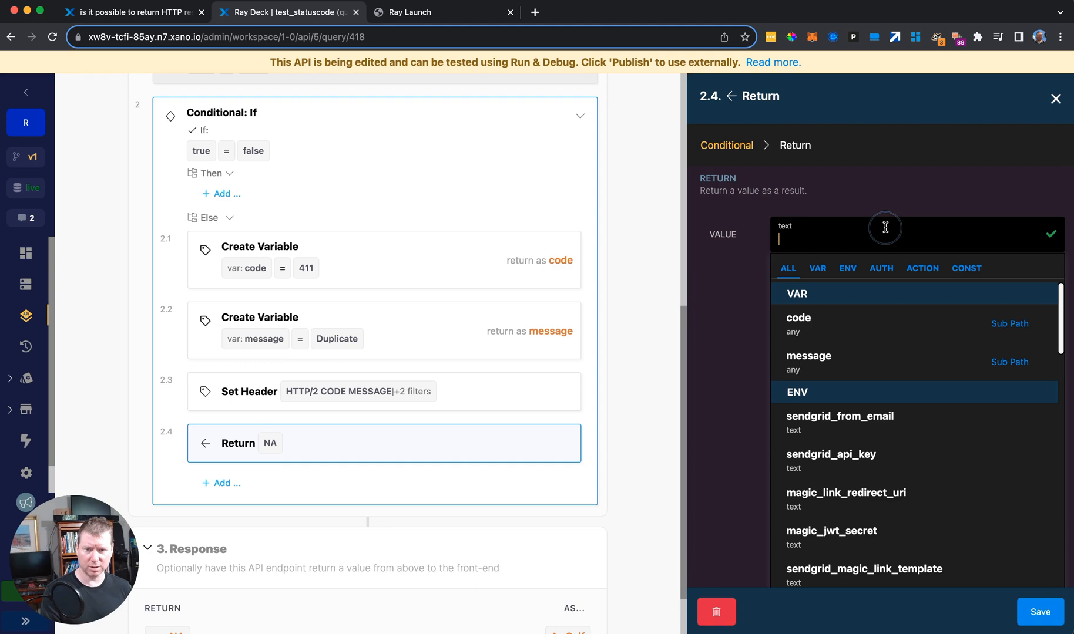
{"action": "left_click", "coordinate": [808, 356]}
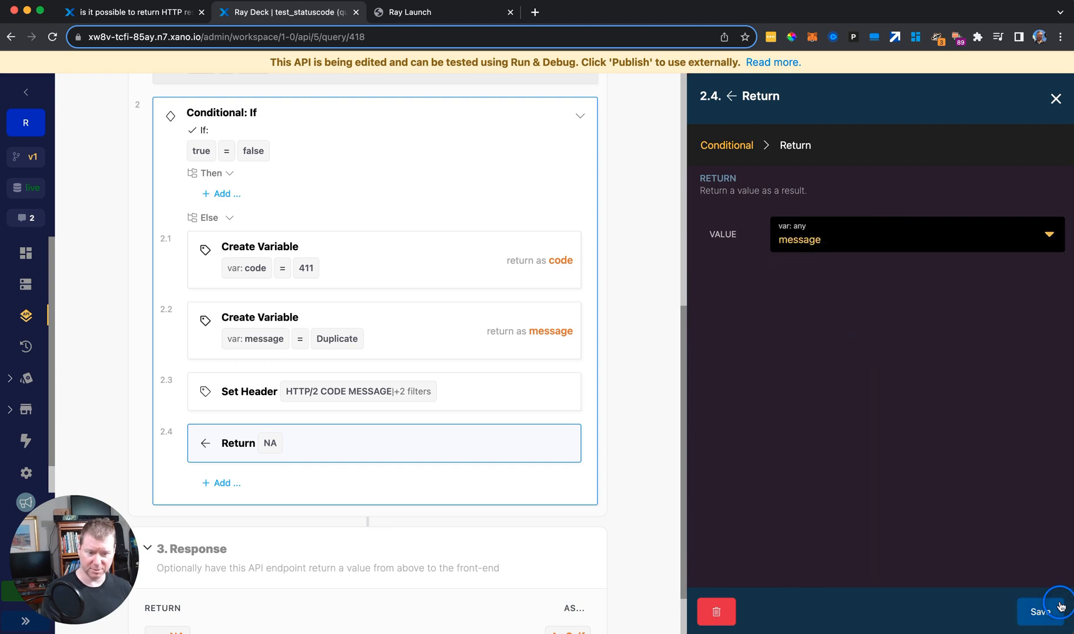
{"action": "left_click", "coordinate": [1038, 612]}
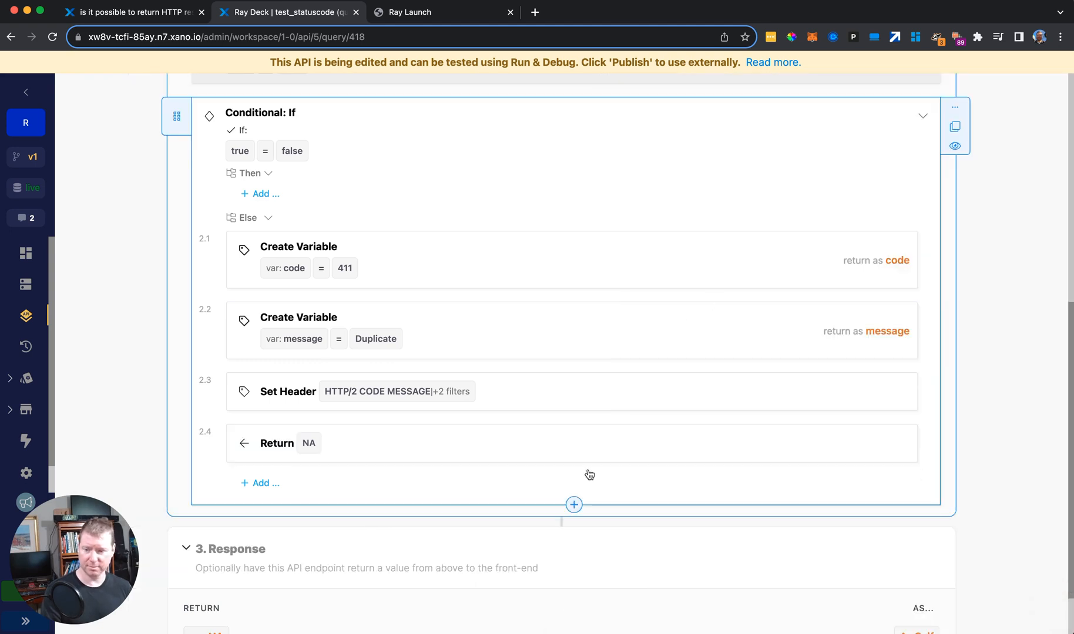
{"action": "left_click", "coordinate": [276, 443]}
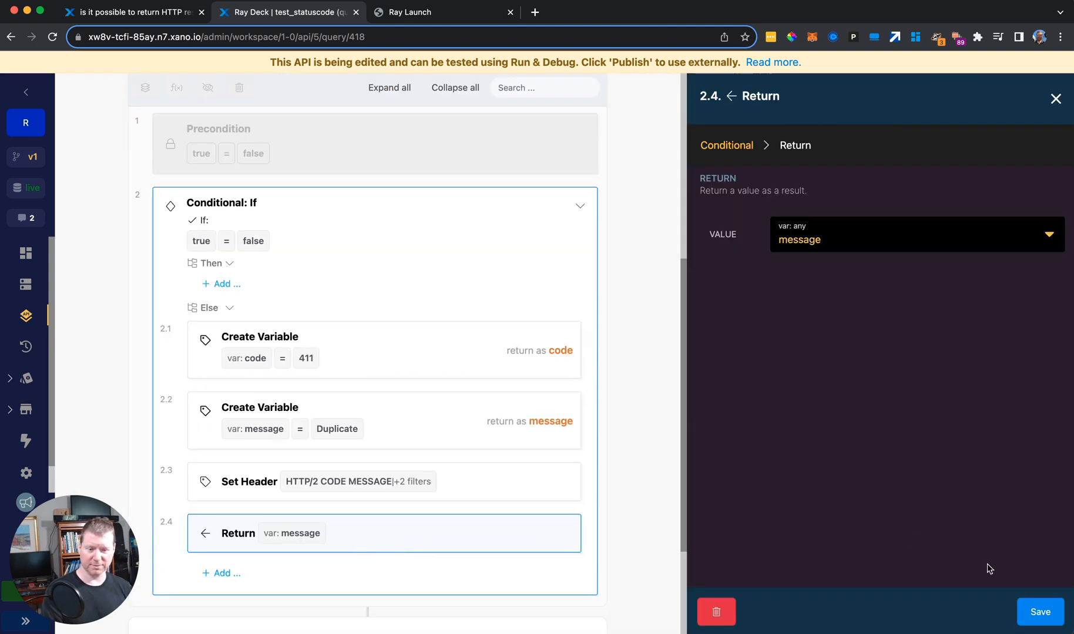
{"action": "left_click", "coordinate": [1055, 97]}
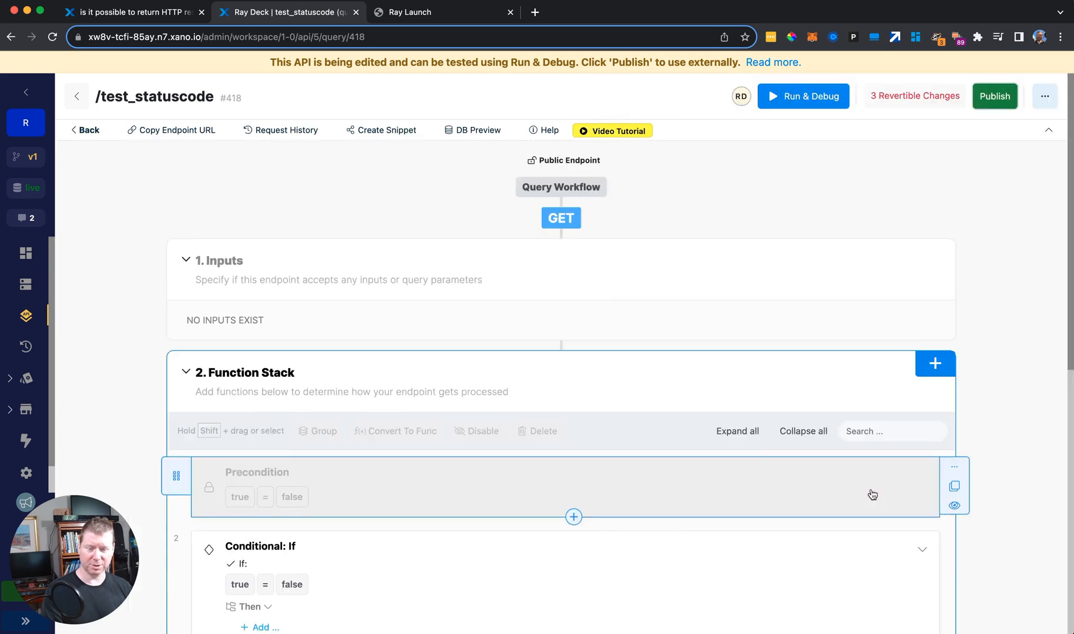
- Publish the /test_statuscode endpoint and switch to the page testing it
{"action": "left_click", "coordinate": [994, 97]}
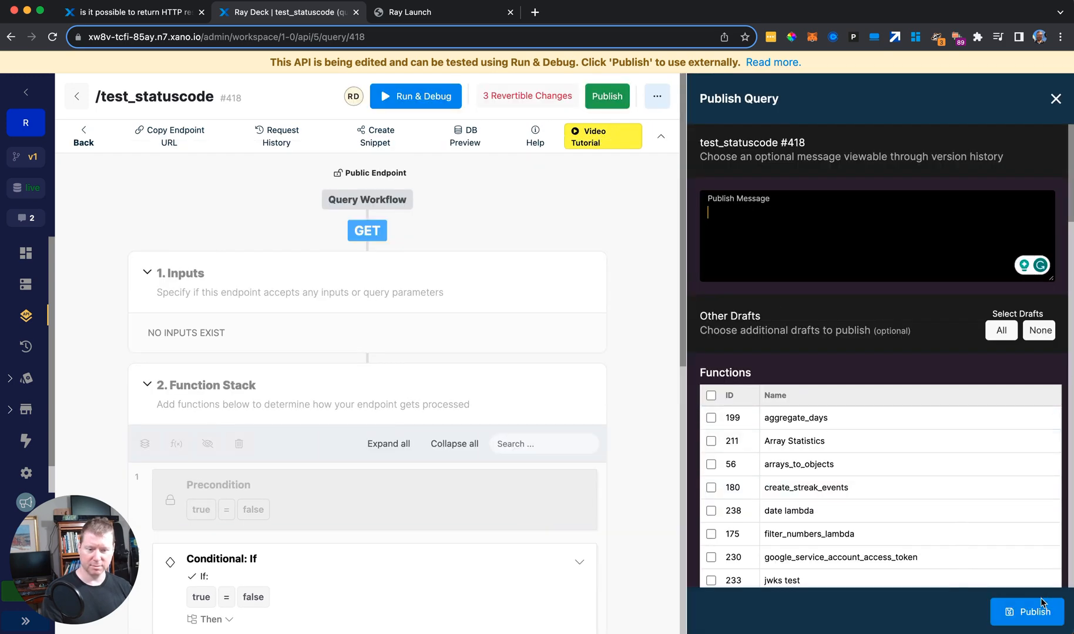
{"action": "left_click", "coordinate": [1025, 612]}
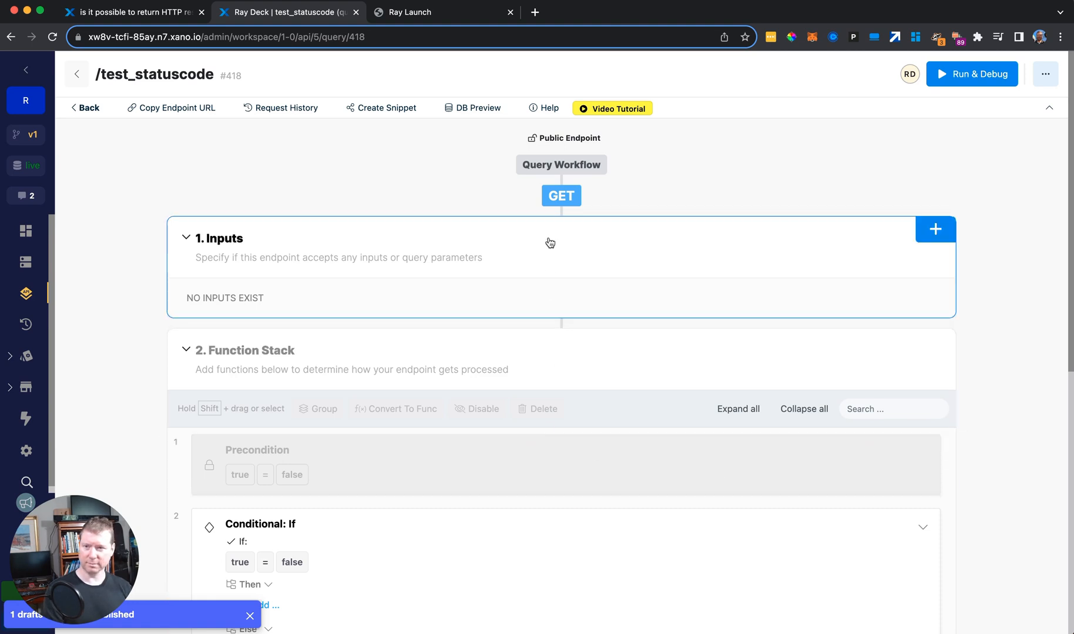
{"action": "left_click", "coordinate": [438, 12]}
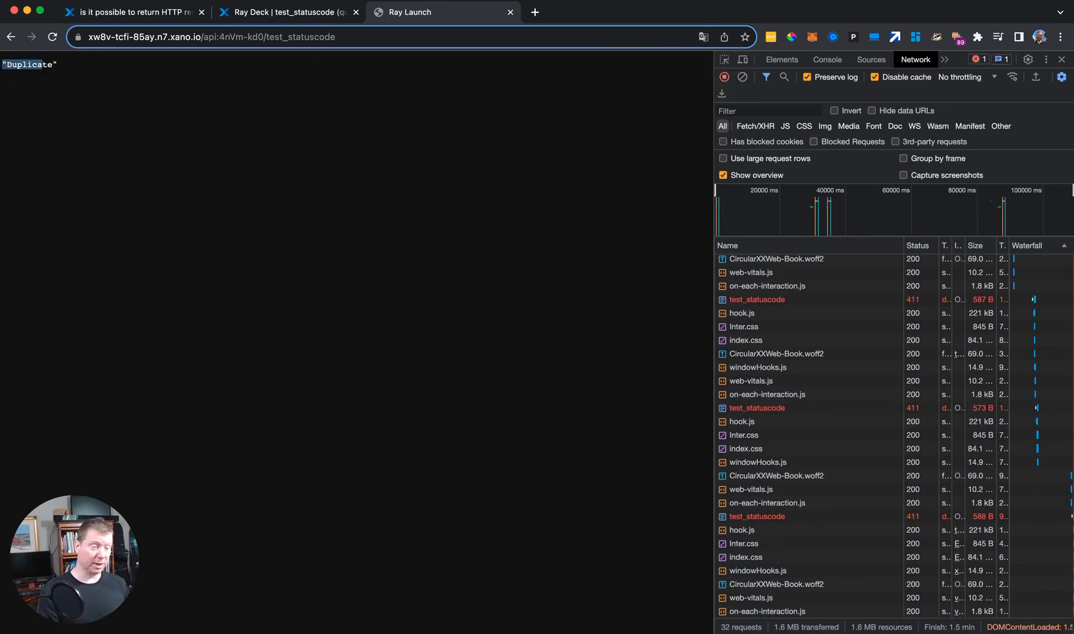
{"action": "mouse_move", "coordinate": [853, 253]}
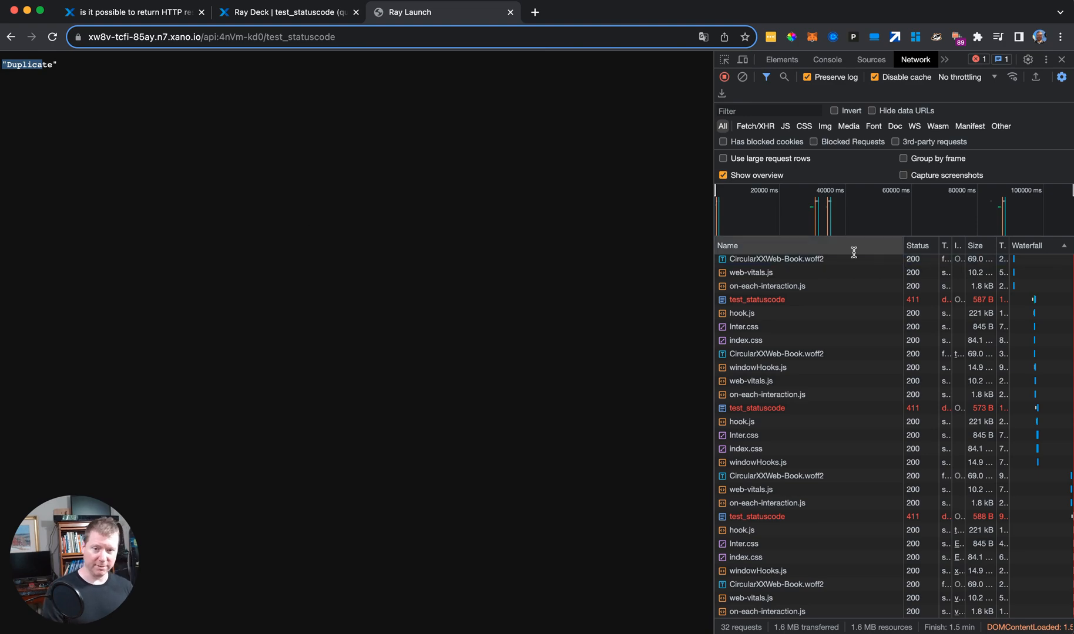
{"action": "mouse_move", "coordinate": [833, 425]}
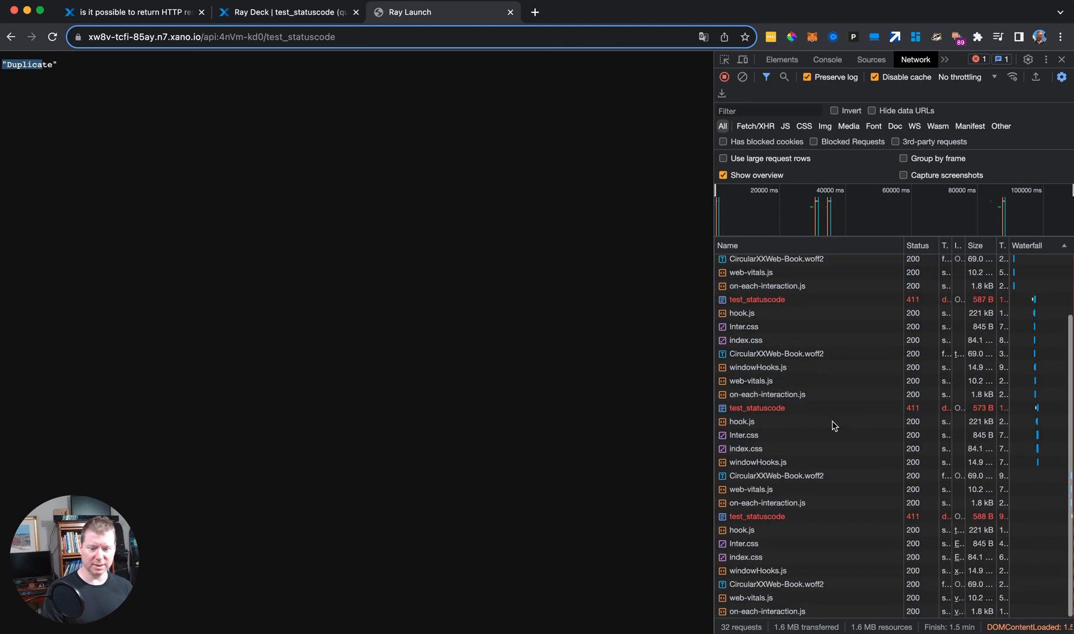
- Return to the Xano endpoint editor after confirming 'Duplicate' with status 411
{"action": "left_click", "coordinate": [756, 516]}
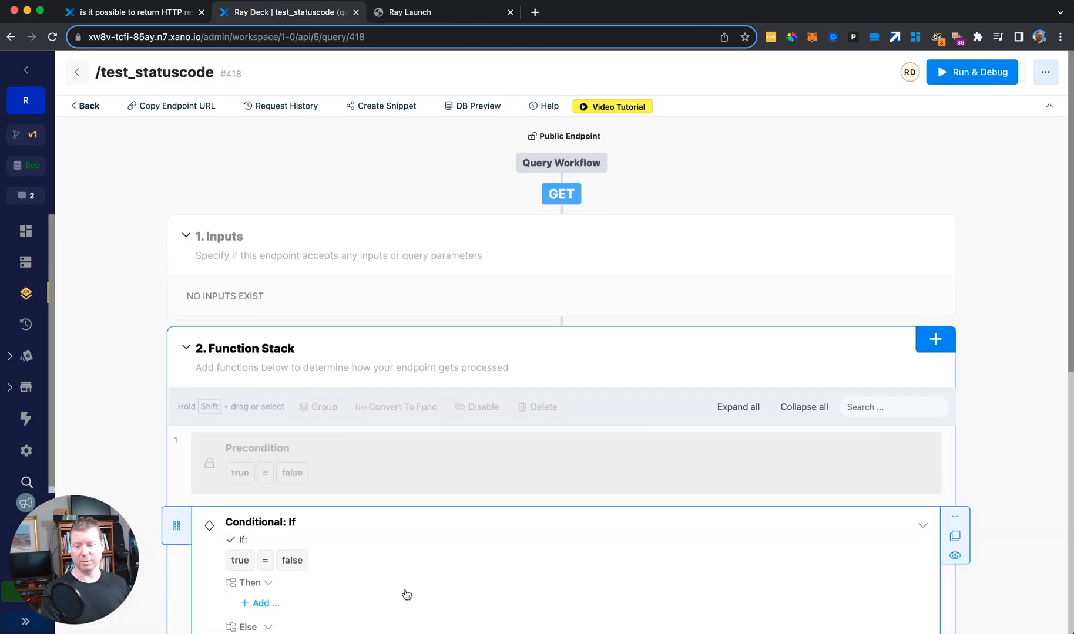
- Review the else-branch steps, then show the community question about returning code 409
{"action": "scroll", "scroll_direction": "down", "scroll_amount": 3}
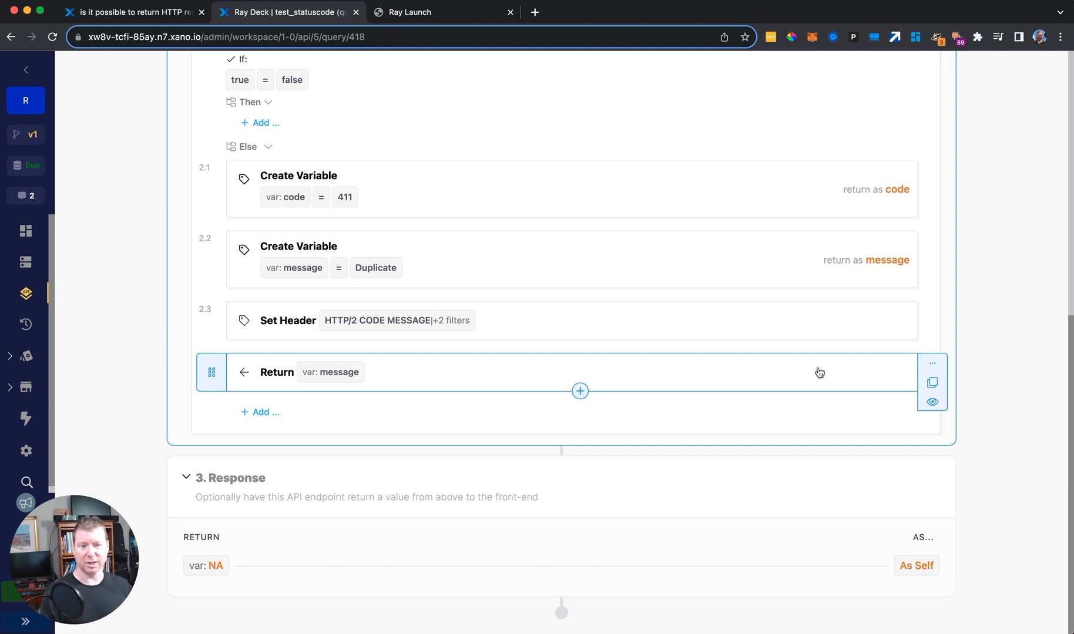
{"action": "scroll", "scroll_direction": "up", "scroll_amount": 3}
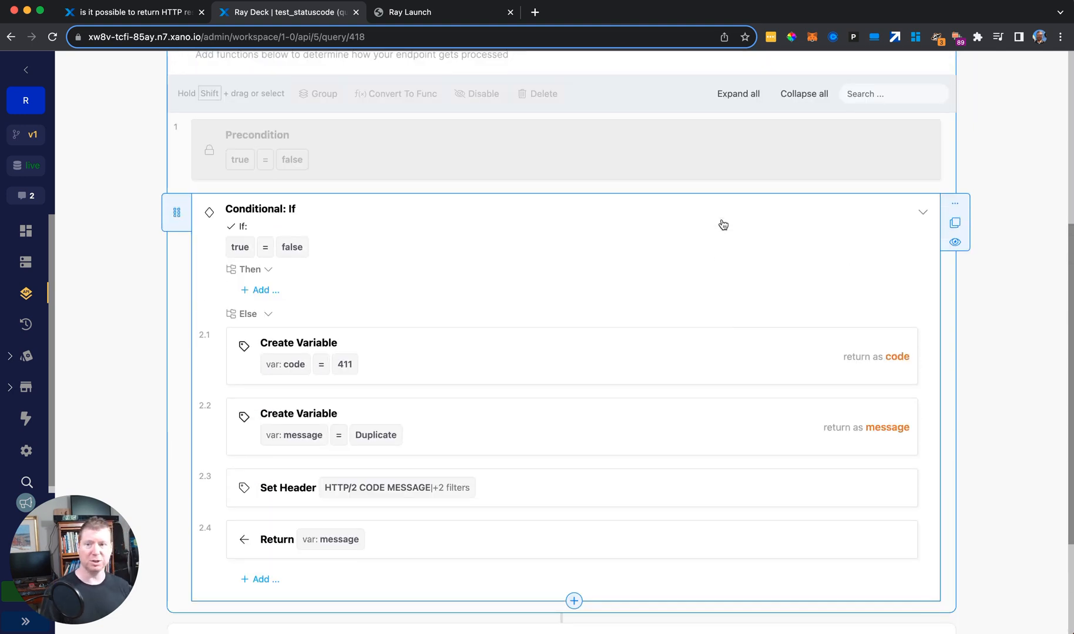
{"action": "mouse_move", "coordinate": [646, 250]}
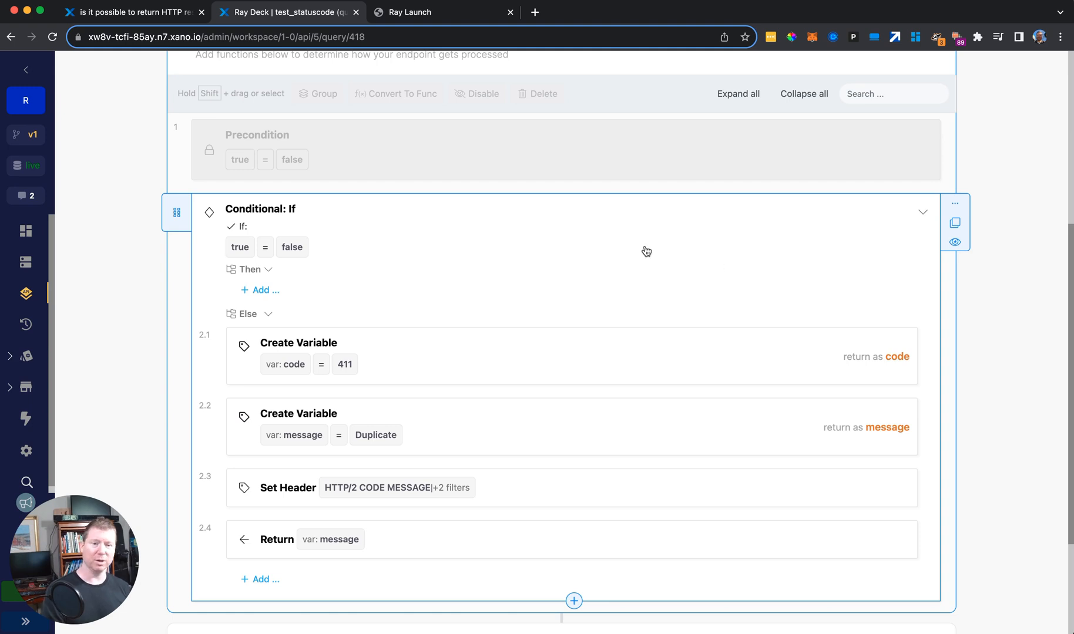
{"action": "mouse_move", "coordinate": [245, 262]}
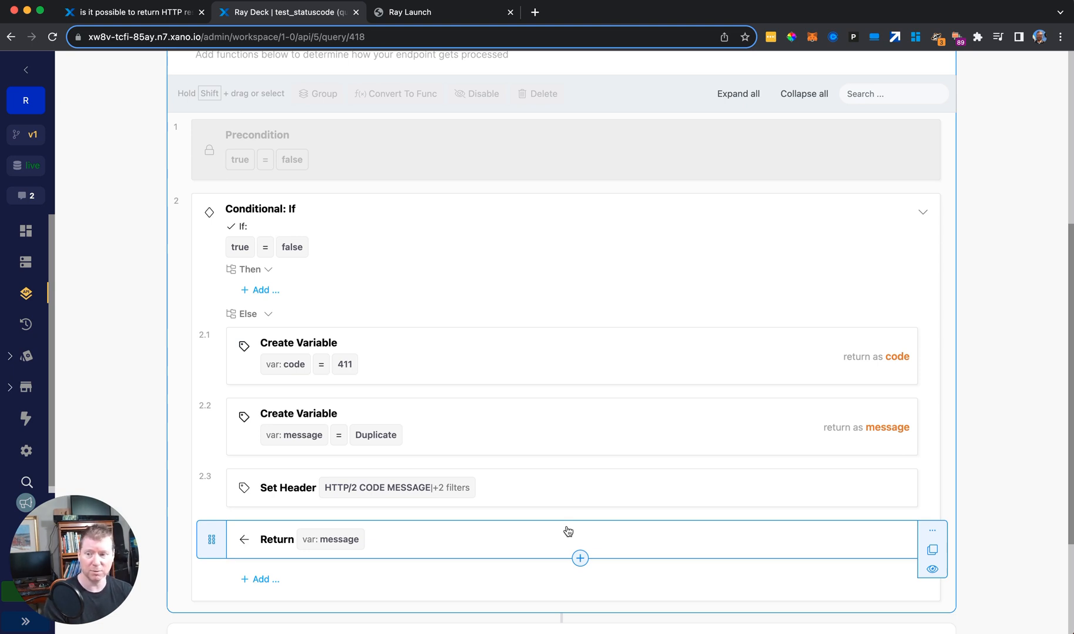
{"action": "scroll", "scroll_direction": "up", "scroll_amount": 3}
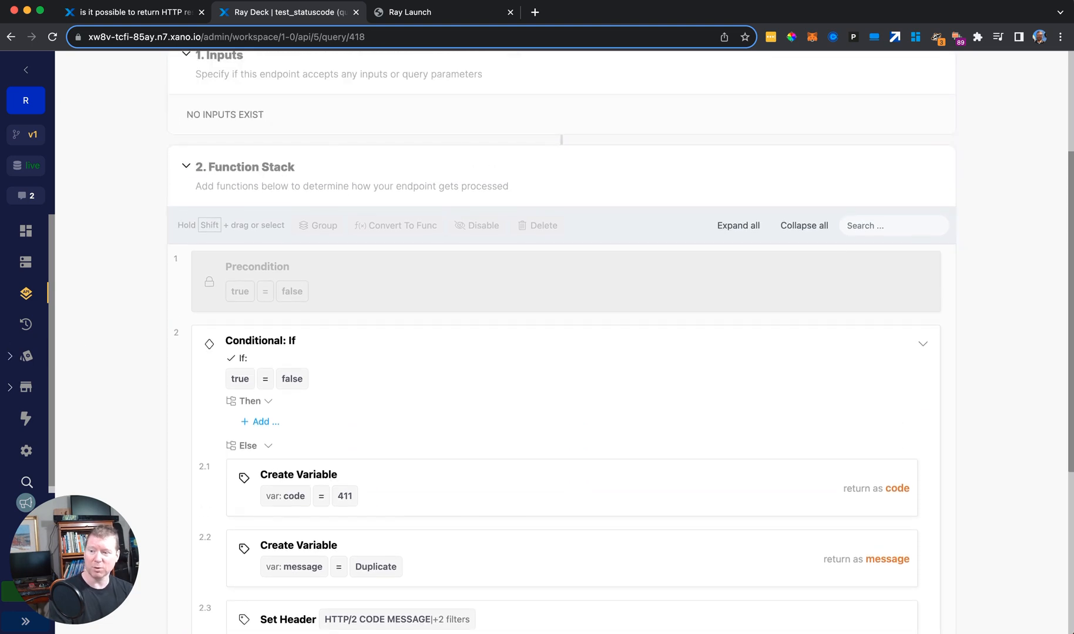
{"action": "left_click", "coordinate": [131, 12]}
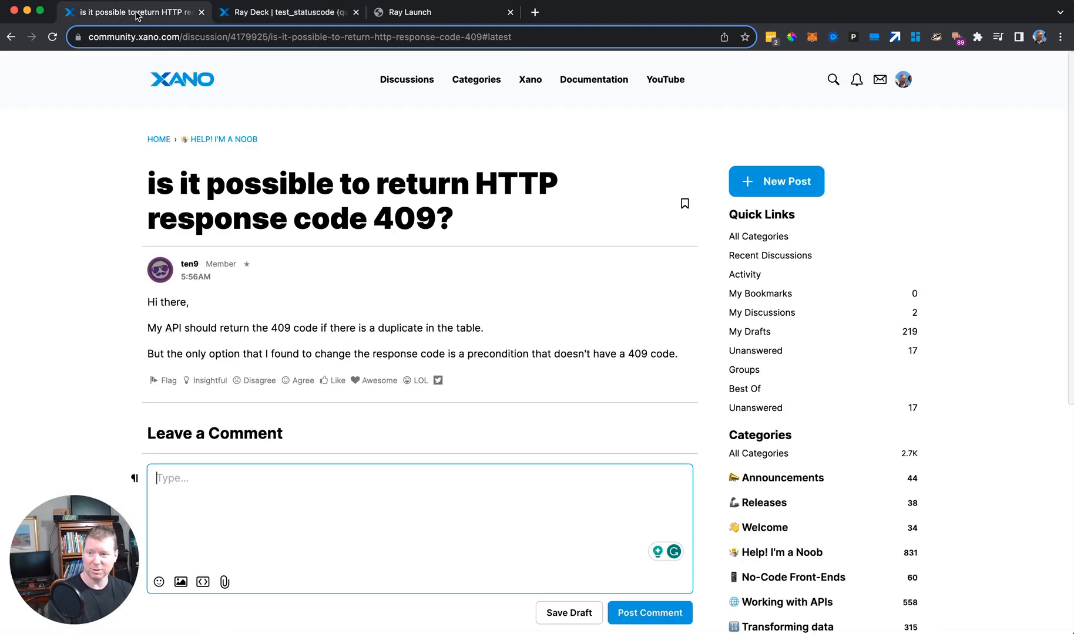